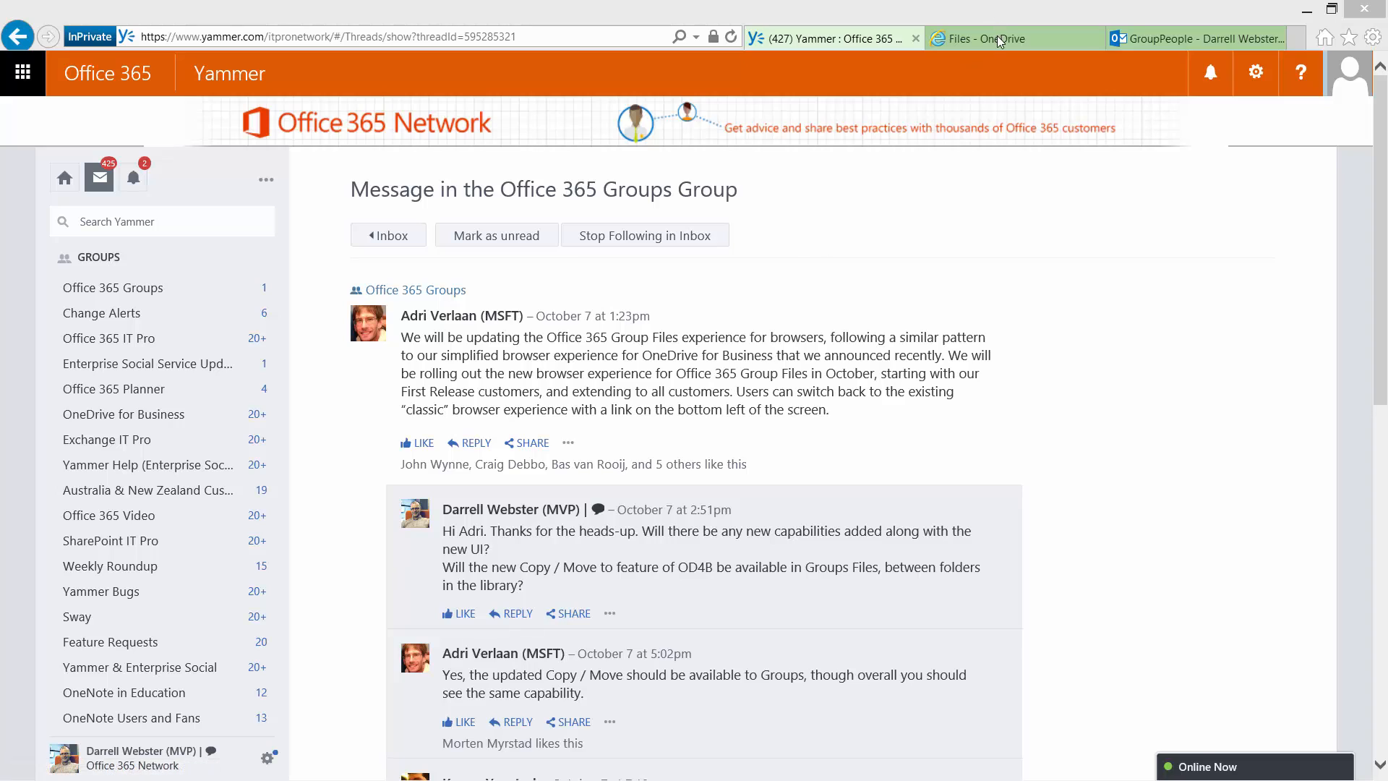
Switch from the Yammer thread to the Ops group's empty Files library.
click(1014, 38)
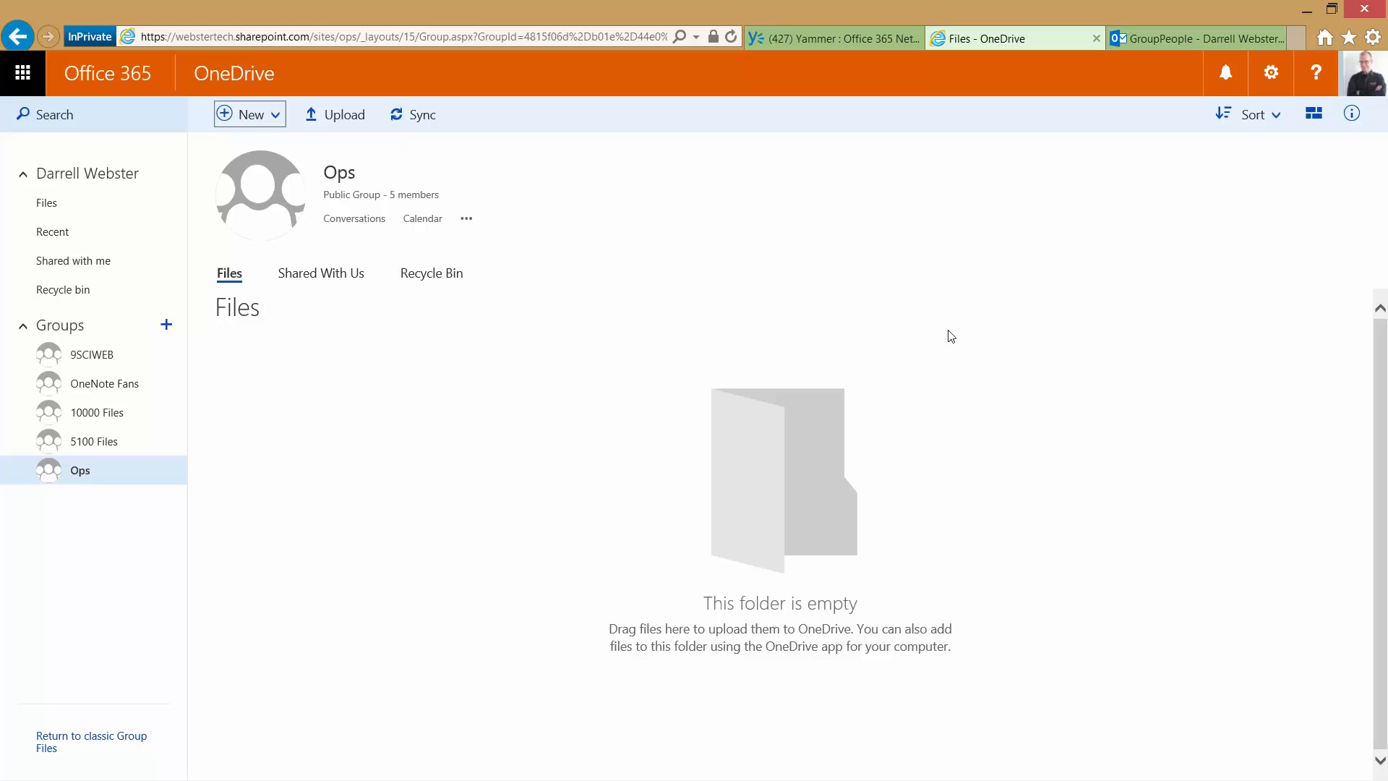
mouse_move(526, 182)
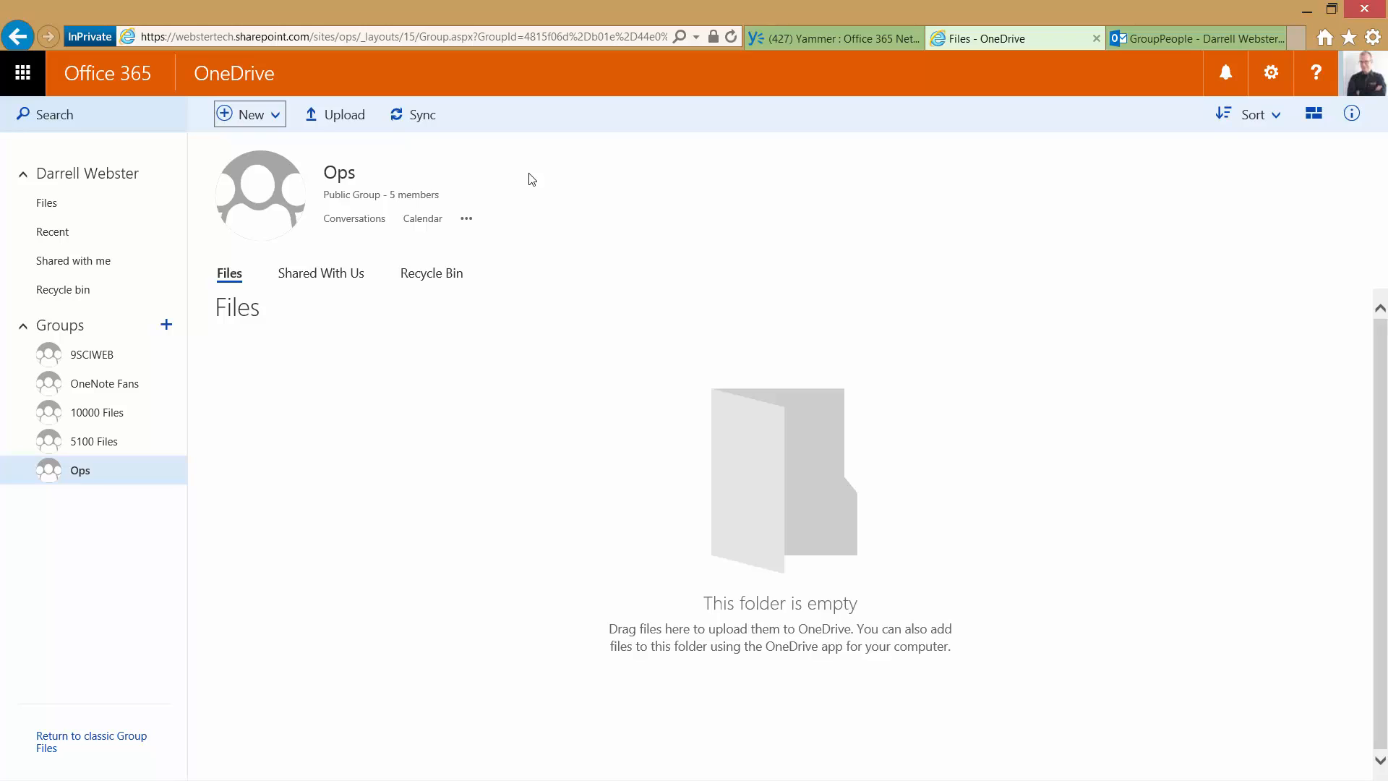
mouse_move(460, 163)
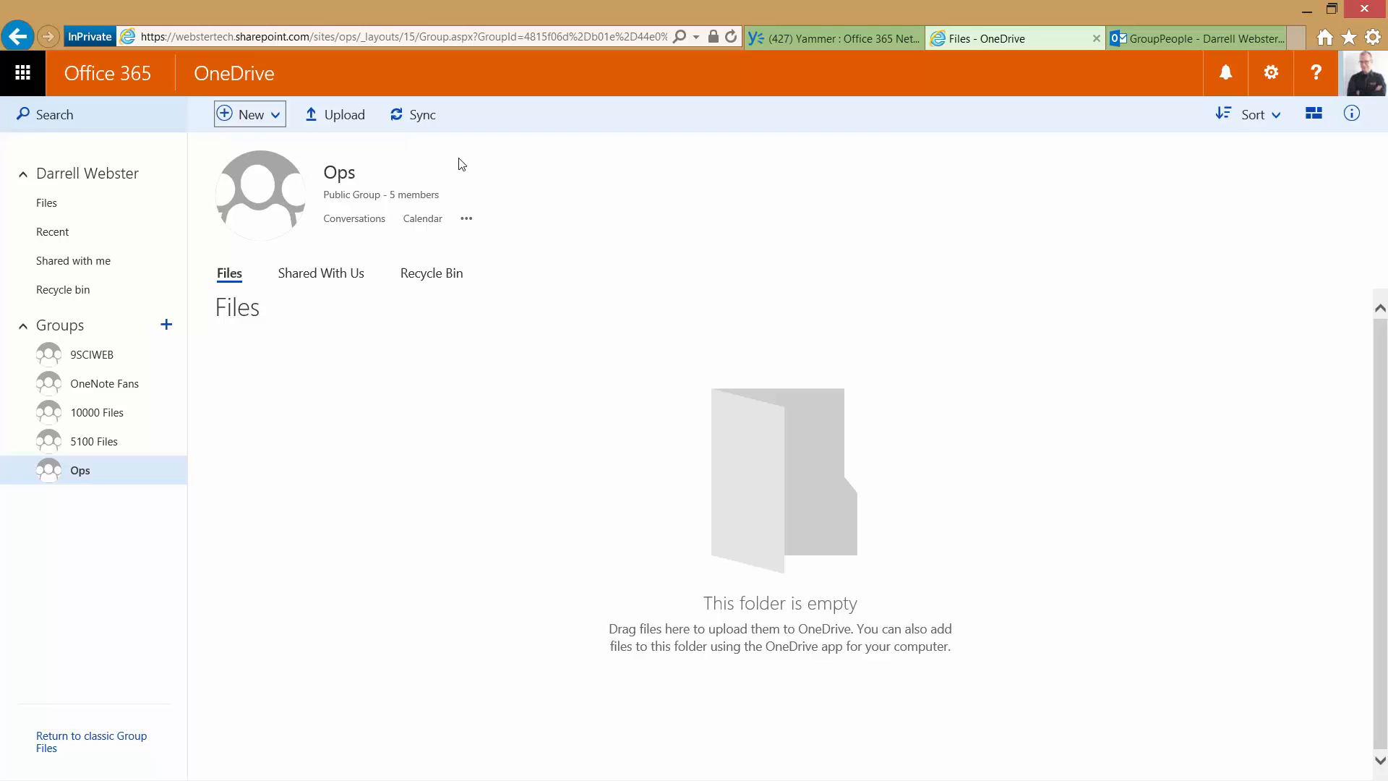
mouse_move(645, 161)
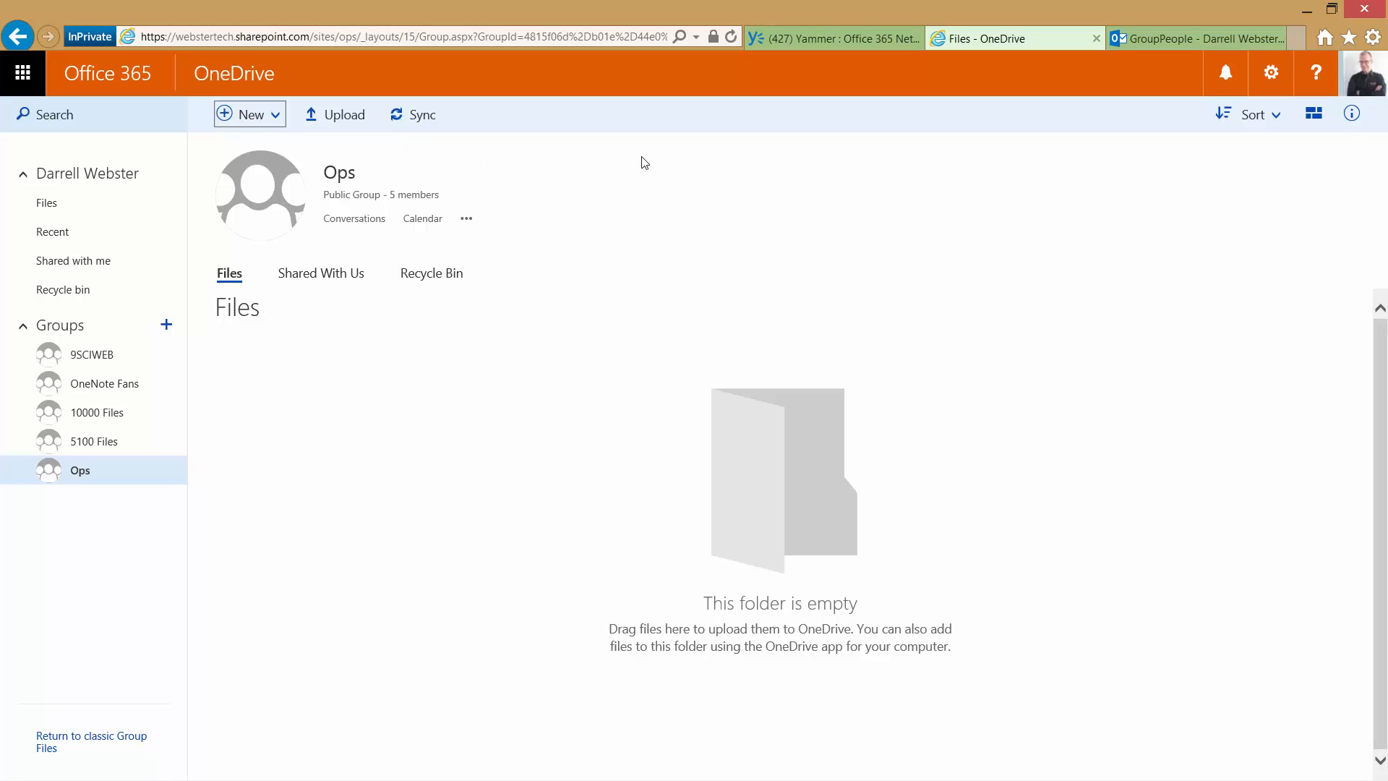
click(251, 114)
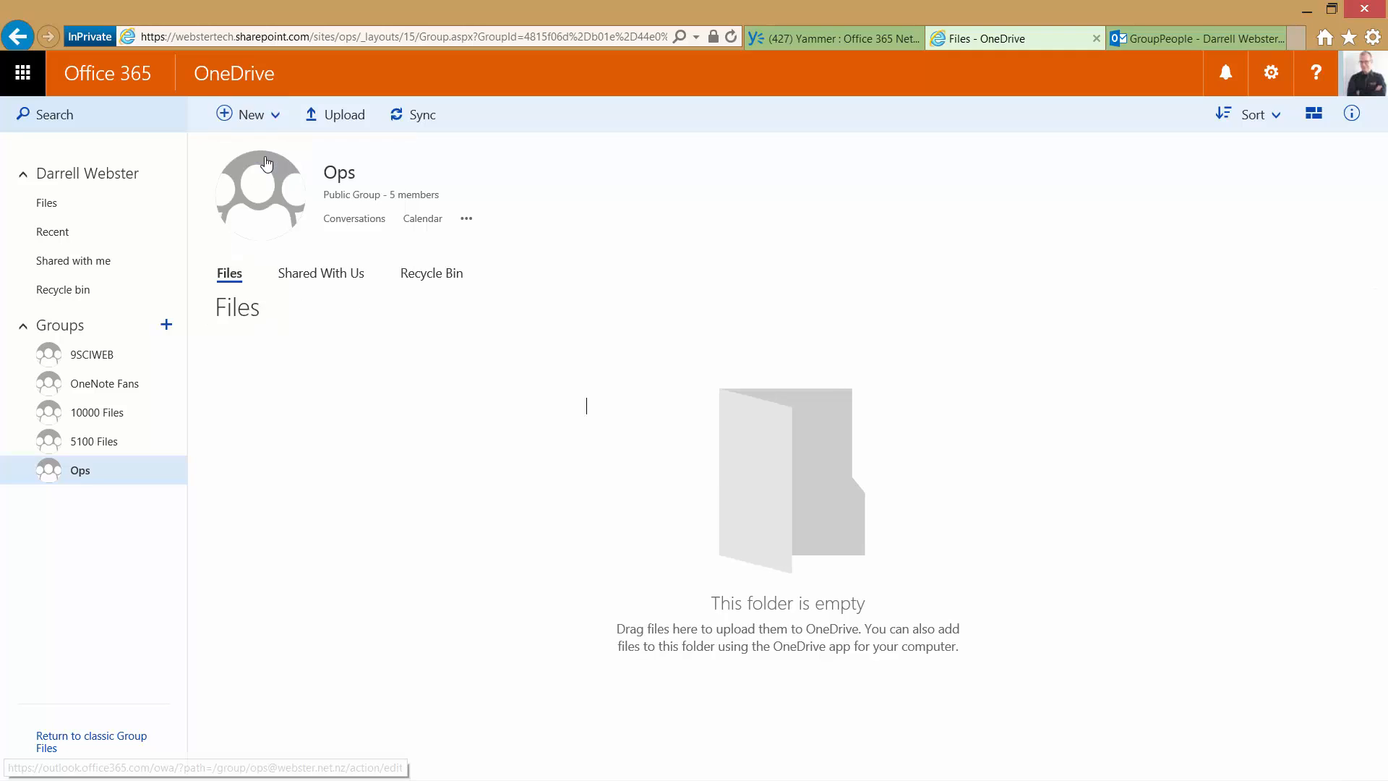
Create a folder named Folder, upload six files into it, and view them.
click(250, 114)
text(Folder)
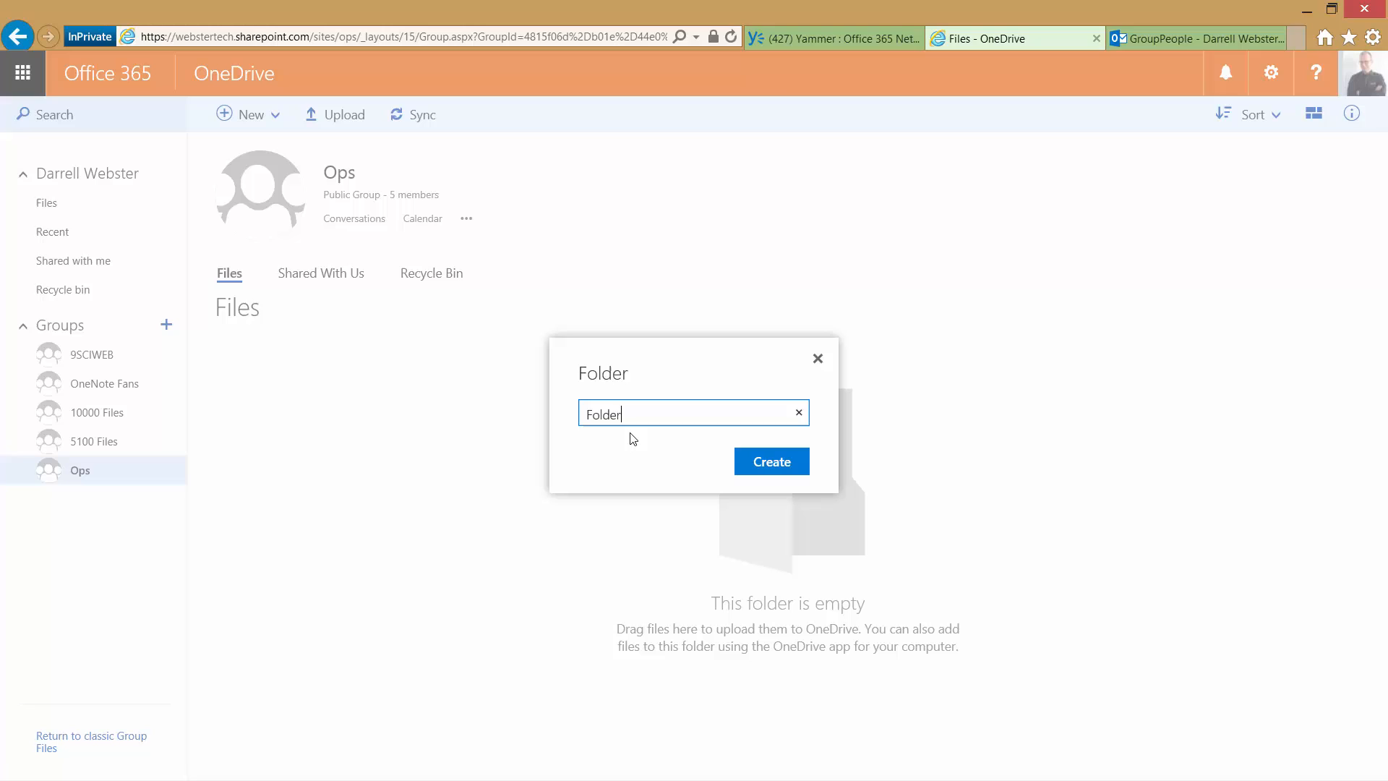
mouse_move(655, 471)
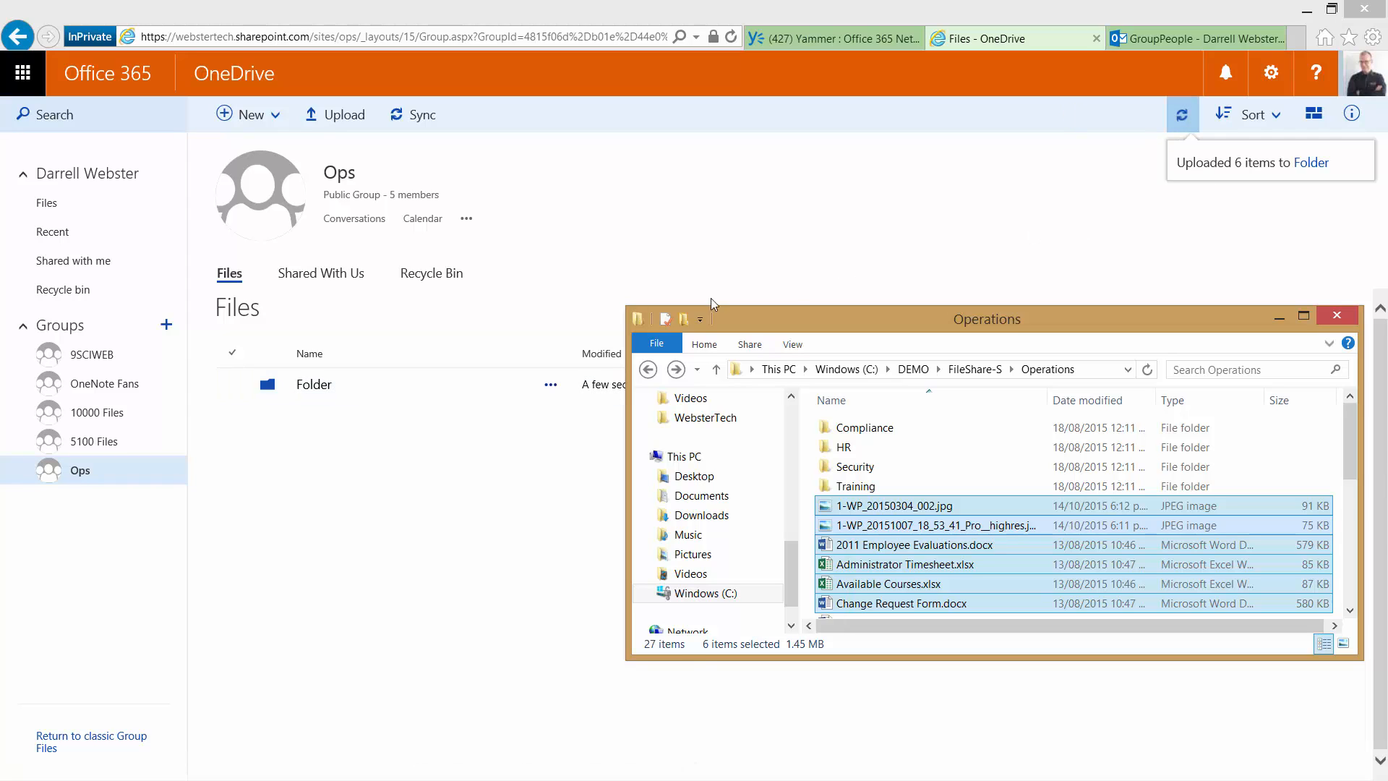
click(313, 384)
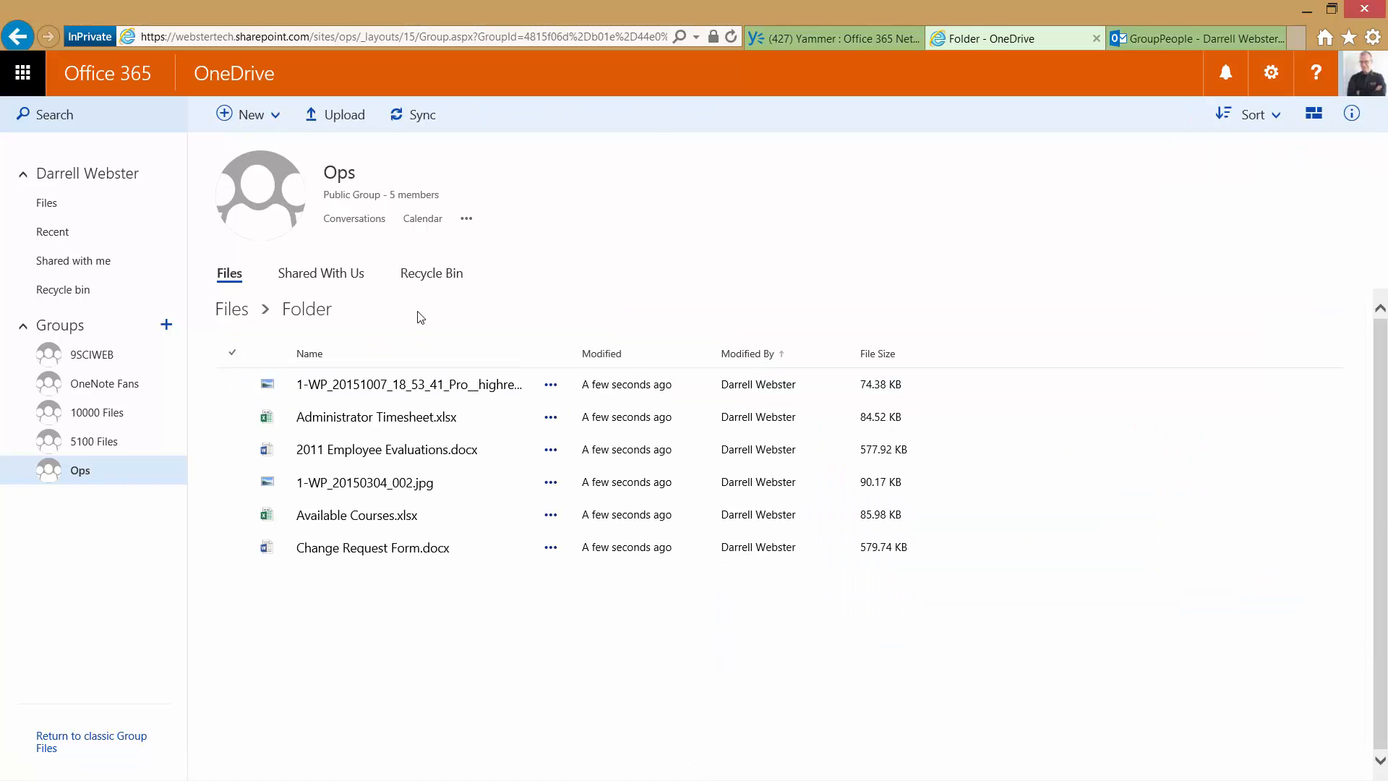
mouse_move(285, 359)
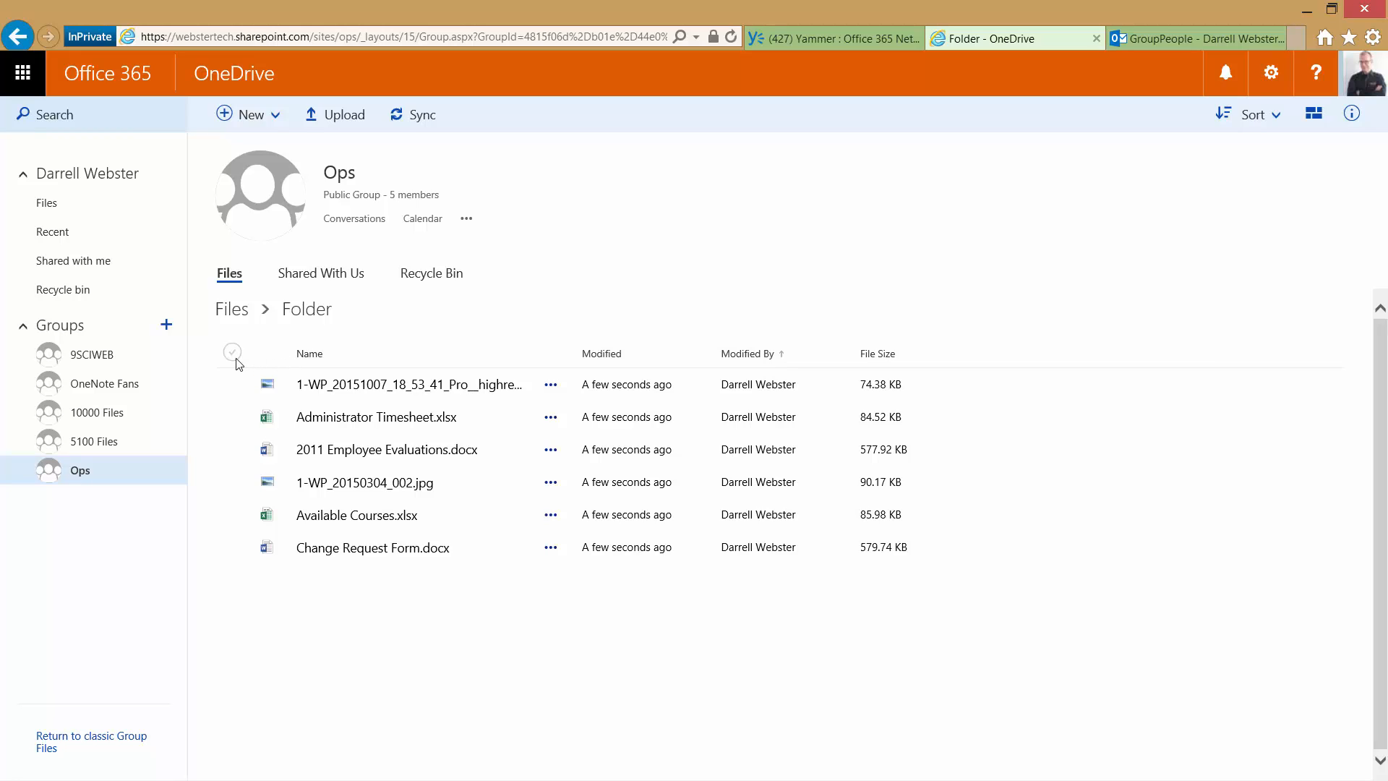
Select all six files in Folder and create Folder 2 as their copy destination.
click(232, 353)
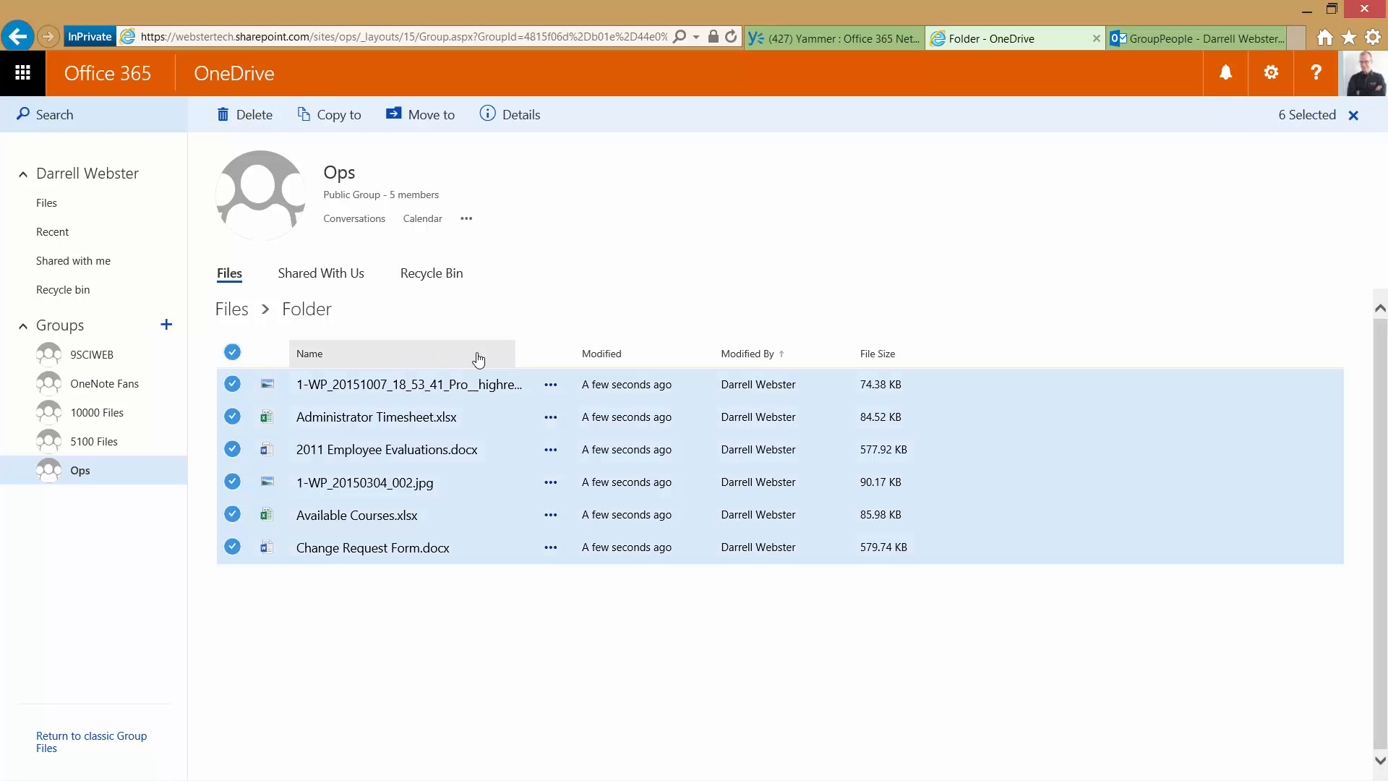
mouse_move(339, 114)
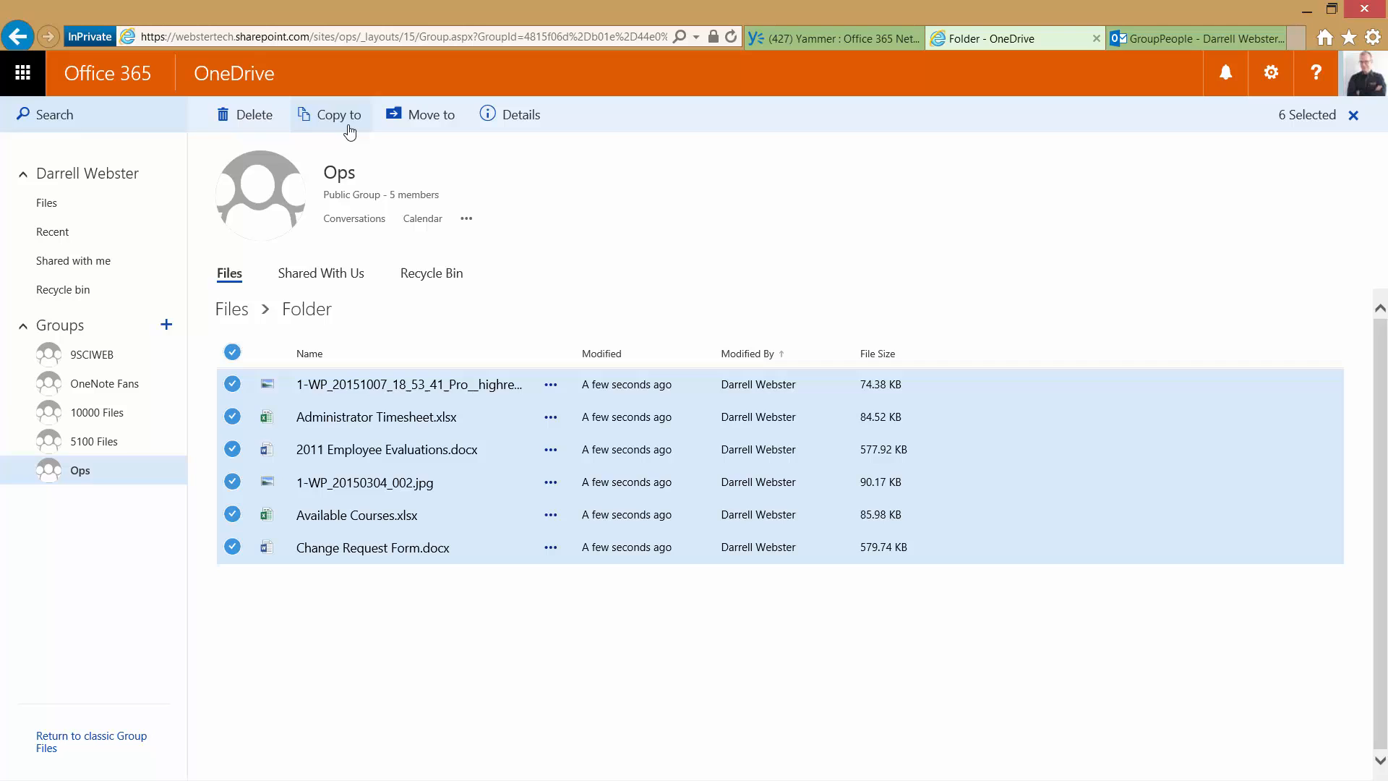
click(338, 115)
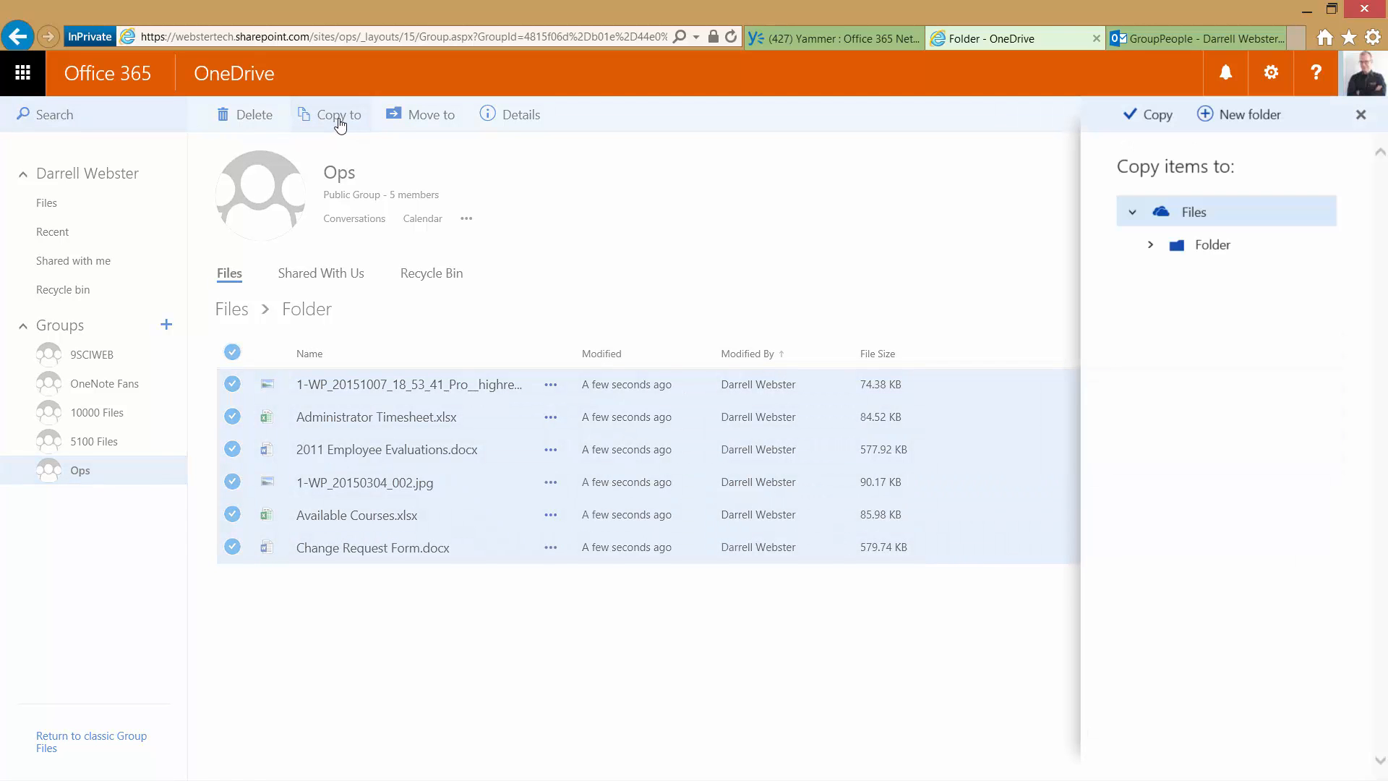
mouse_move(1164, 279)
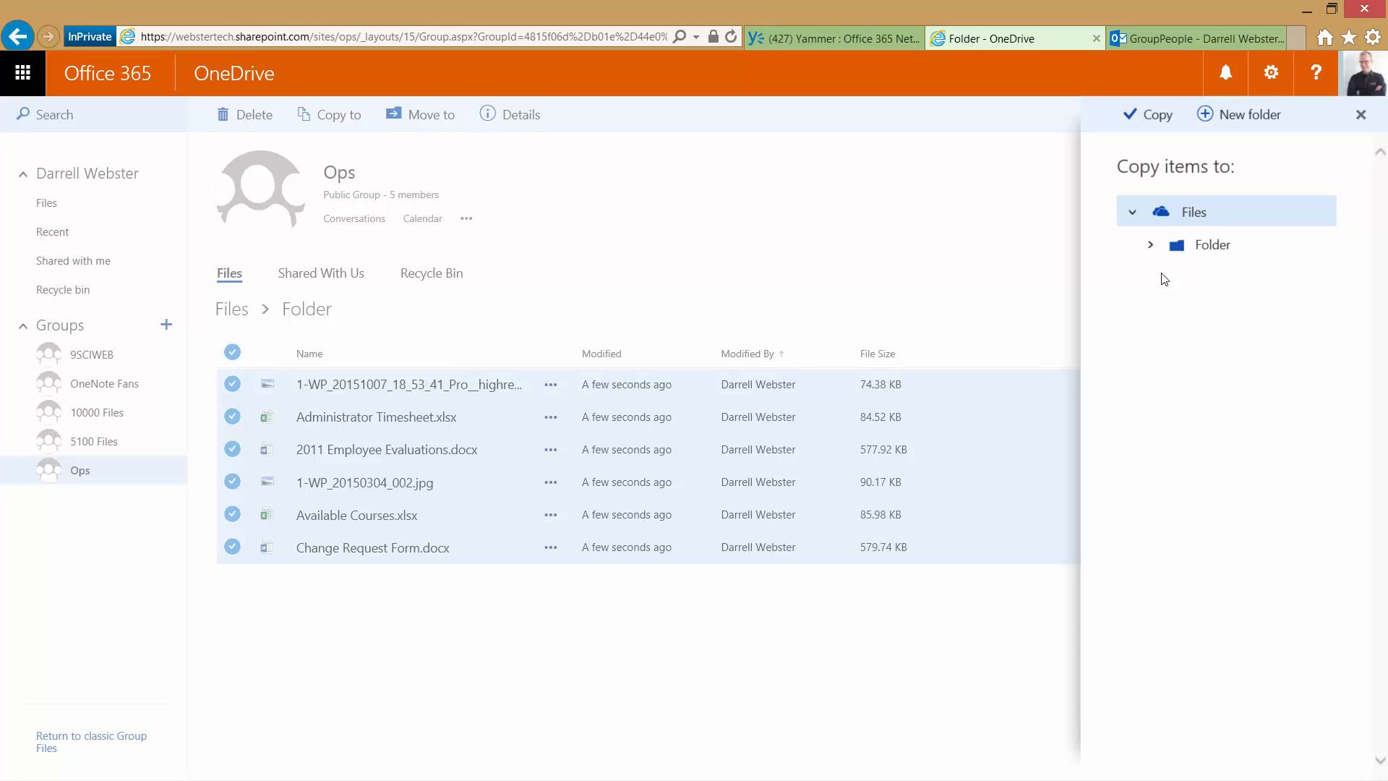
mouse_move(1259, 147)
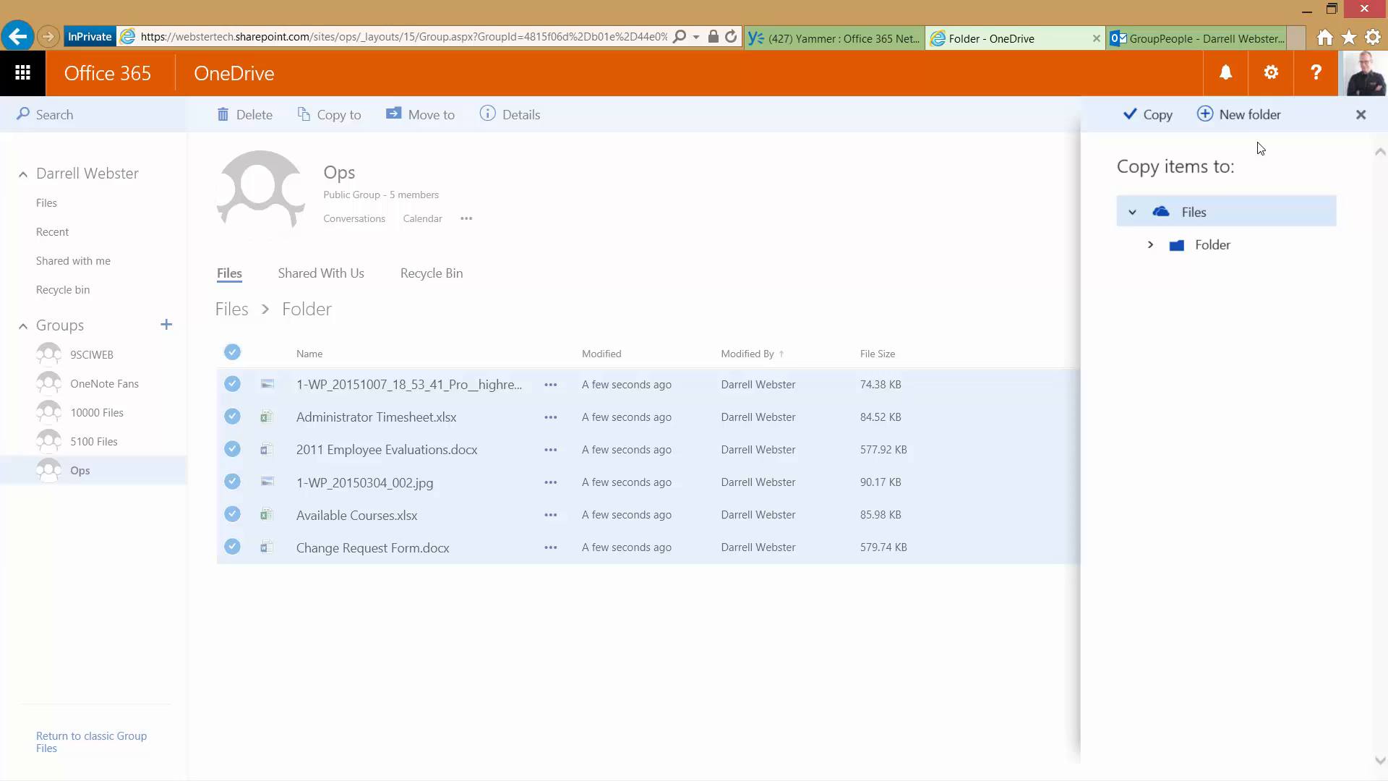
click(1248, 115)
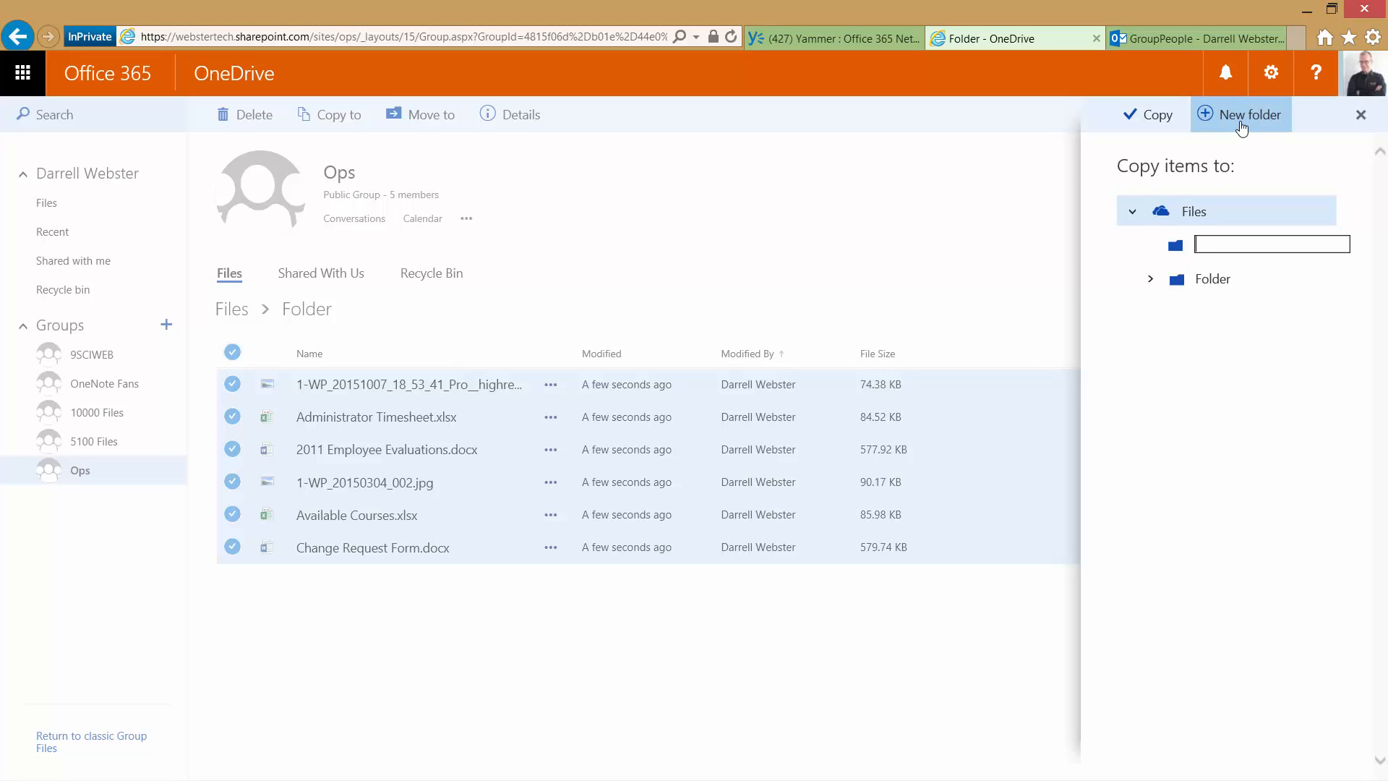
text(Folder 2)
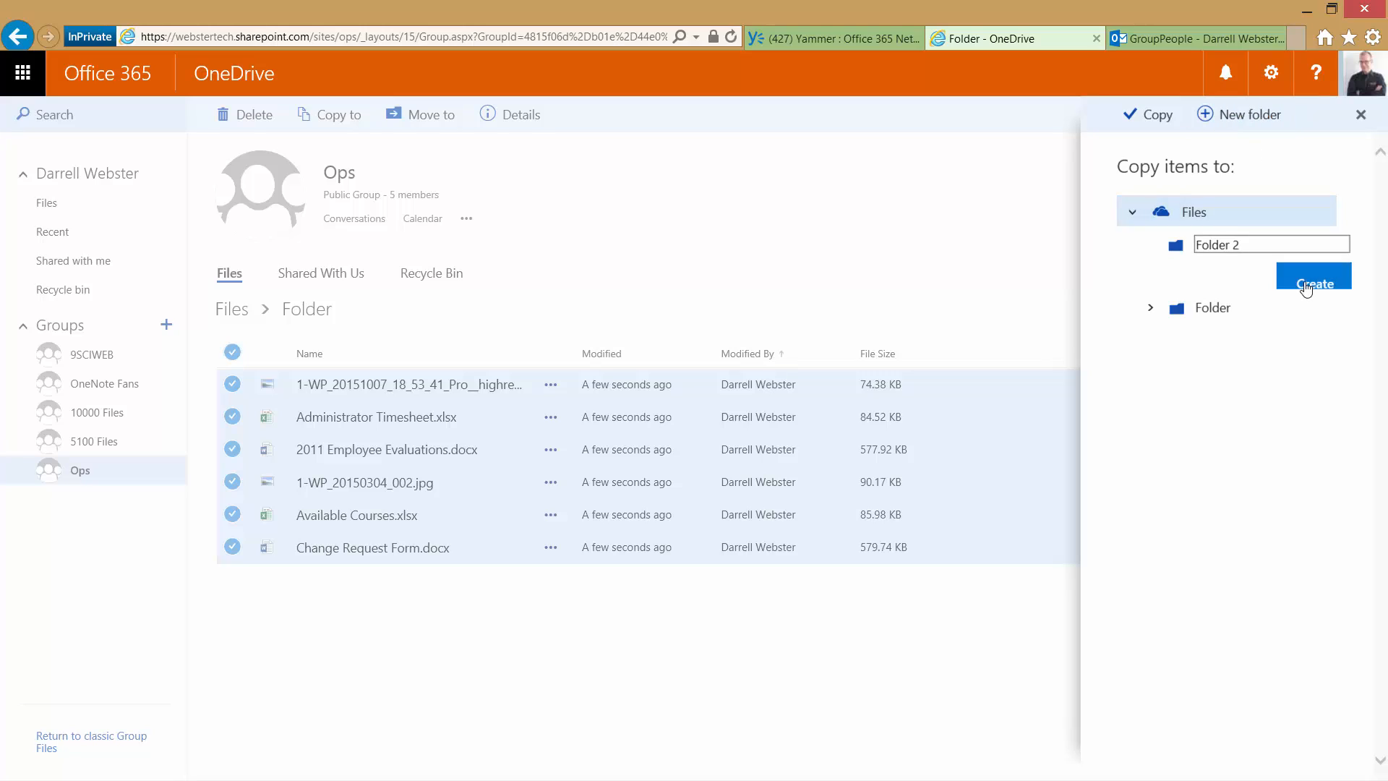
click(1314, 280)
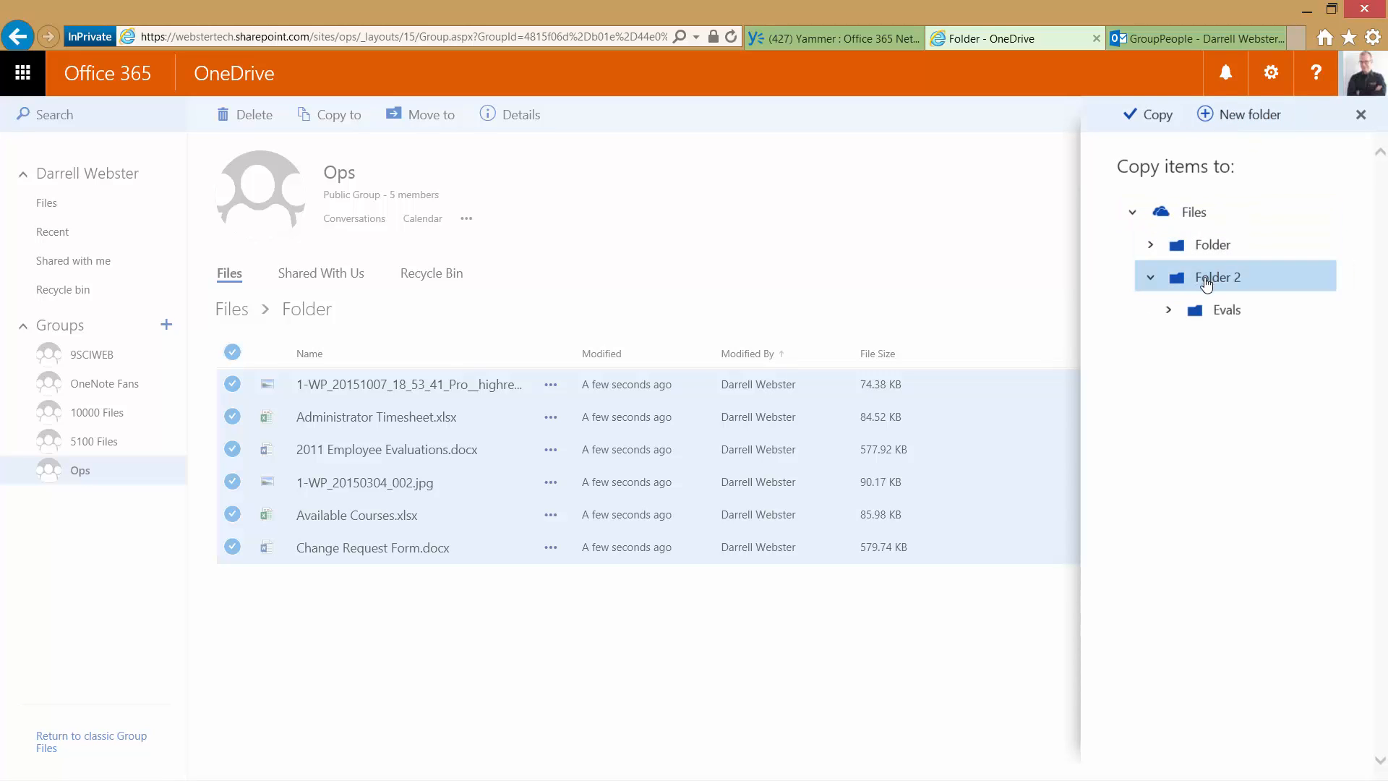
mouse_move(1150, 114)
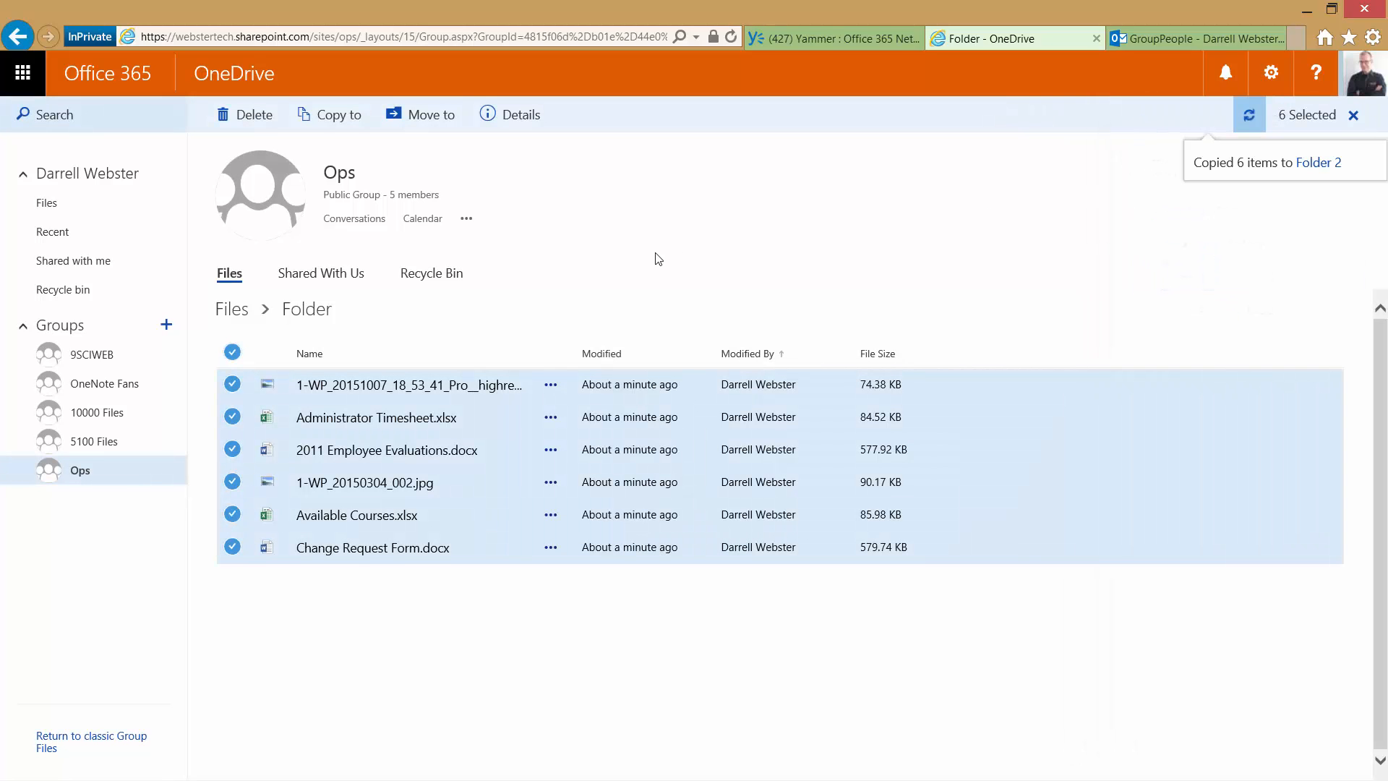
Return to the top-level files and view the six copied files in Folder 2.
click(231, 310)
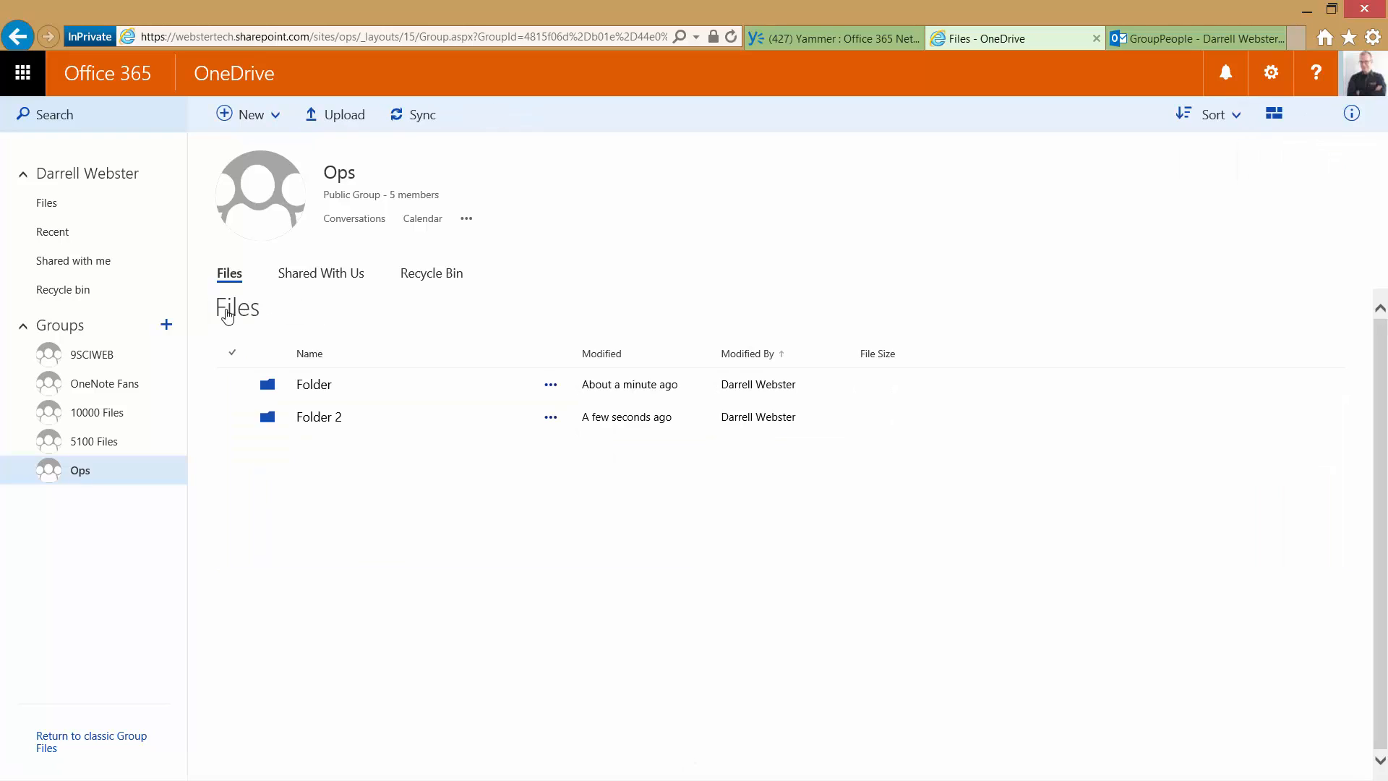
click(318, 417)
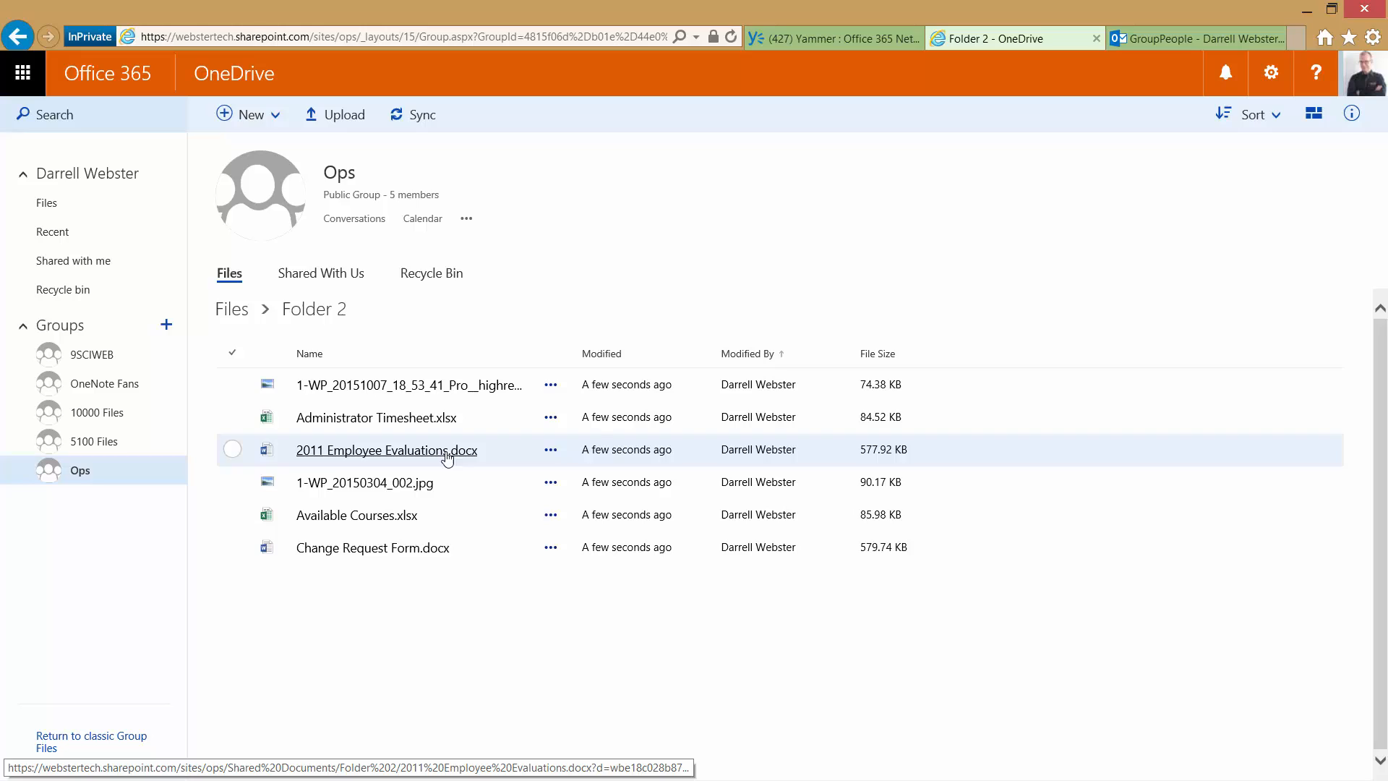
mouse_move(459, 647)
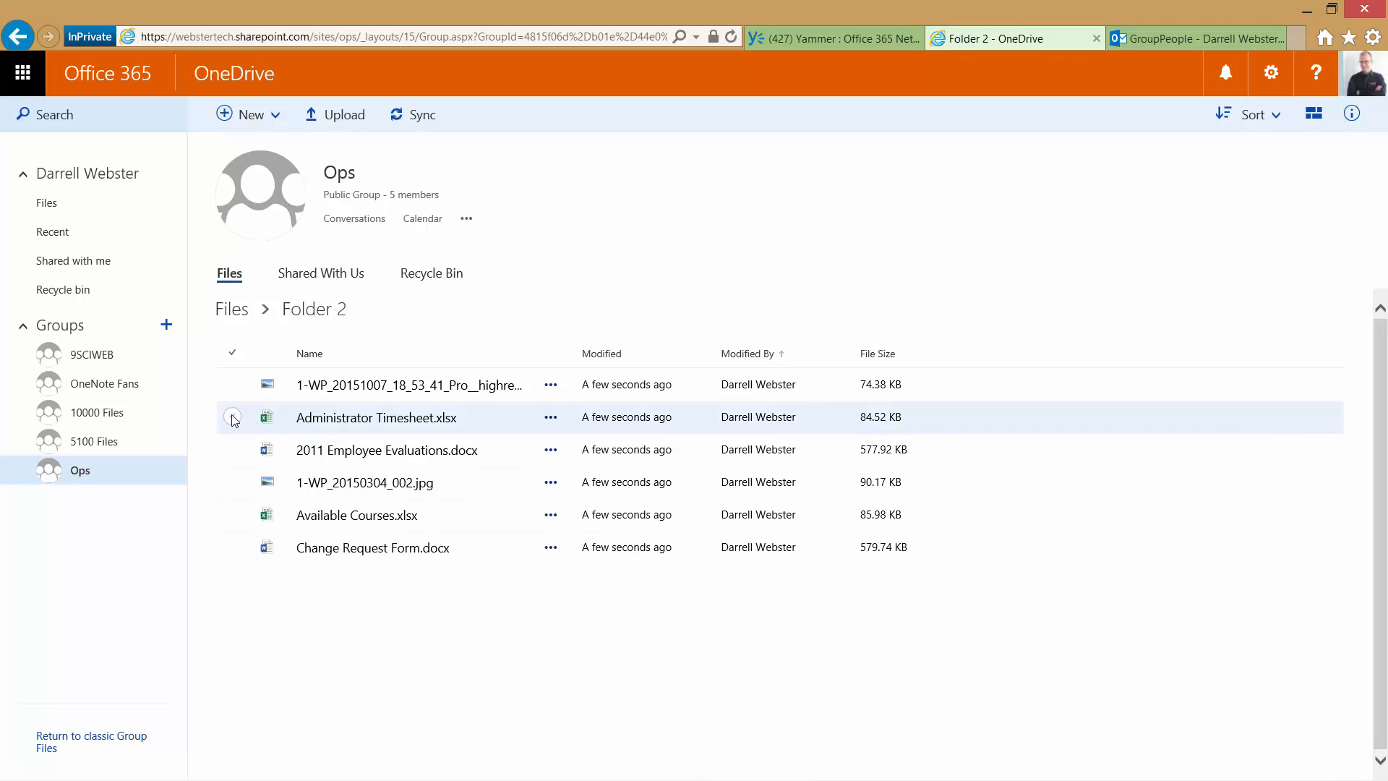
Select Administrator Timesheet.xlsx and show its file actions menu.
click(233, 417)
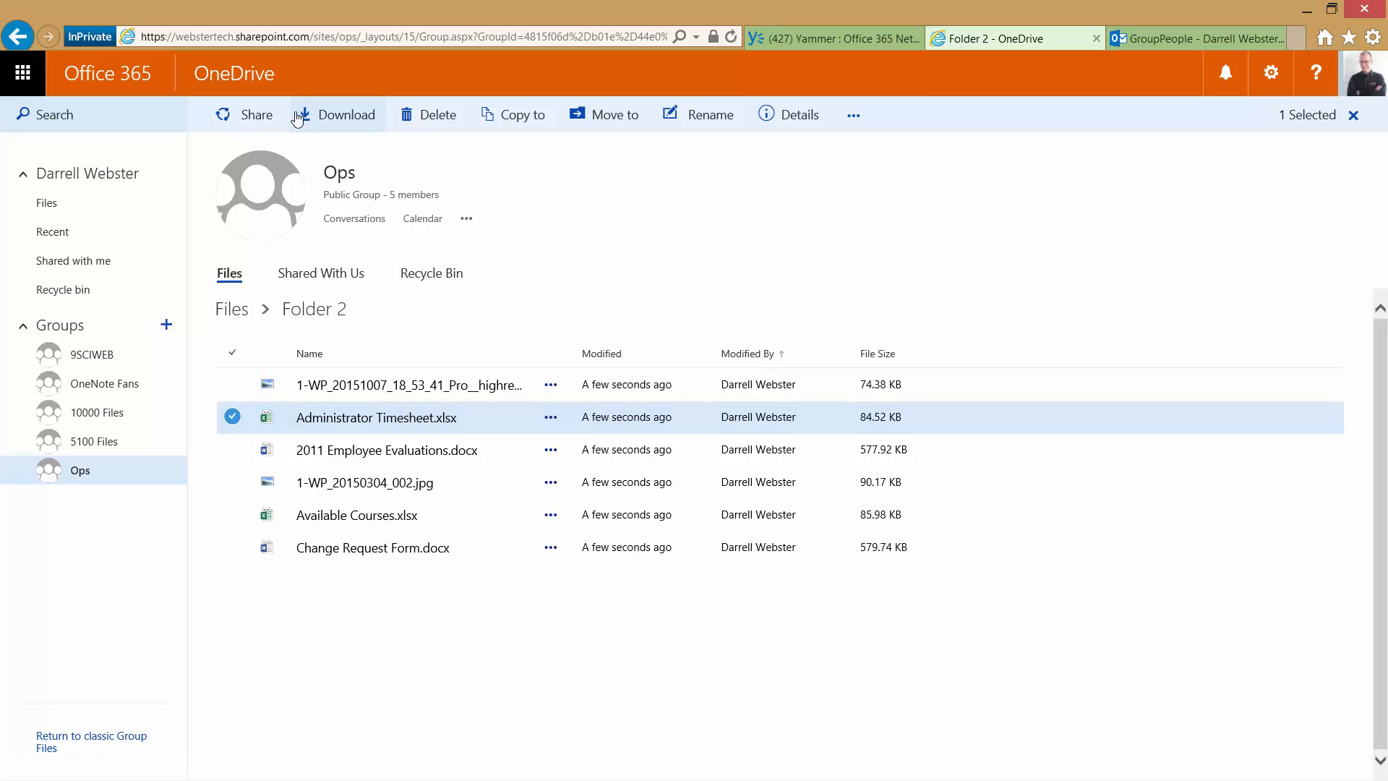
mouse_move(551, 347)
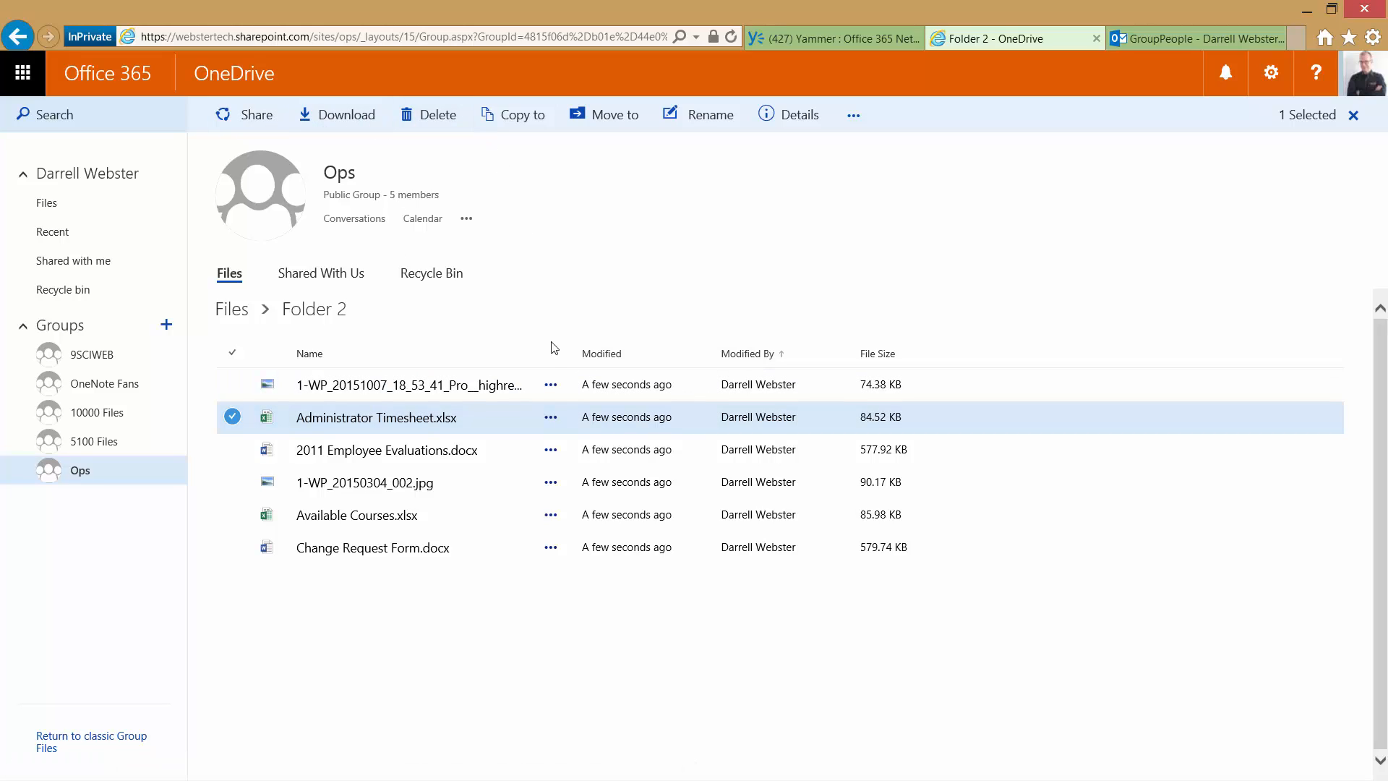
mouse_move(549, 416)
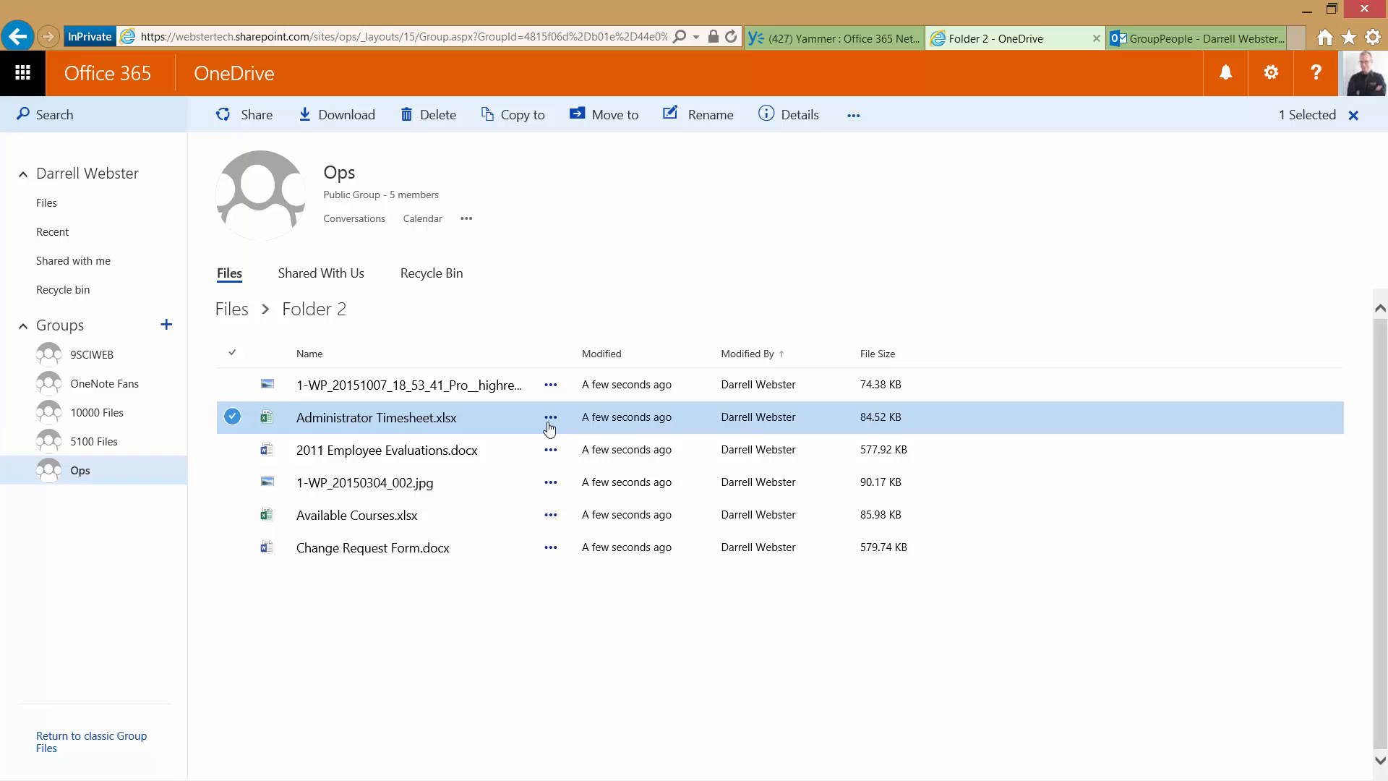
click(549, 417)
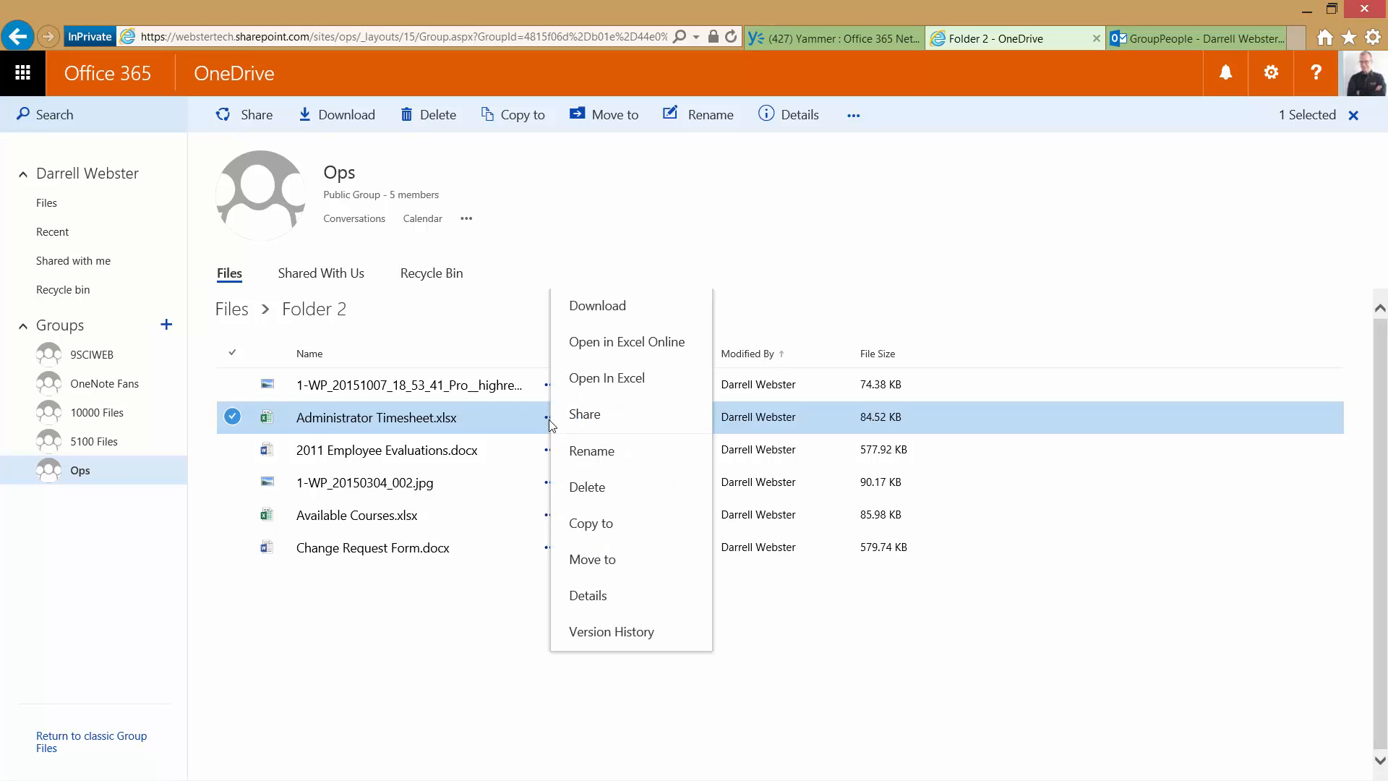
mouse_move(471, 424)
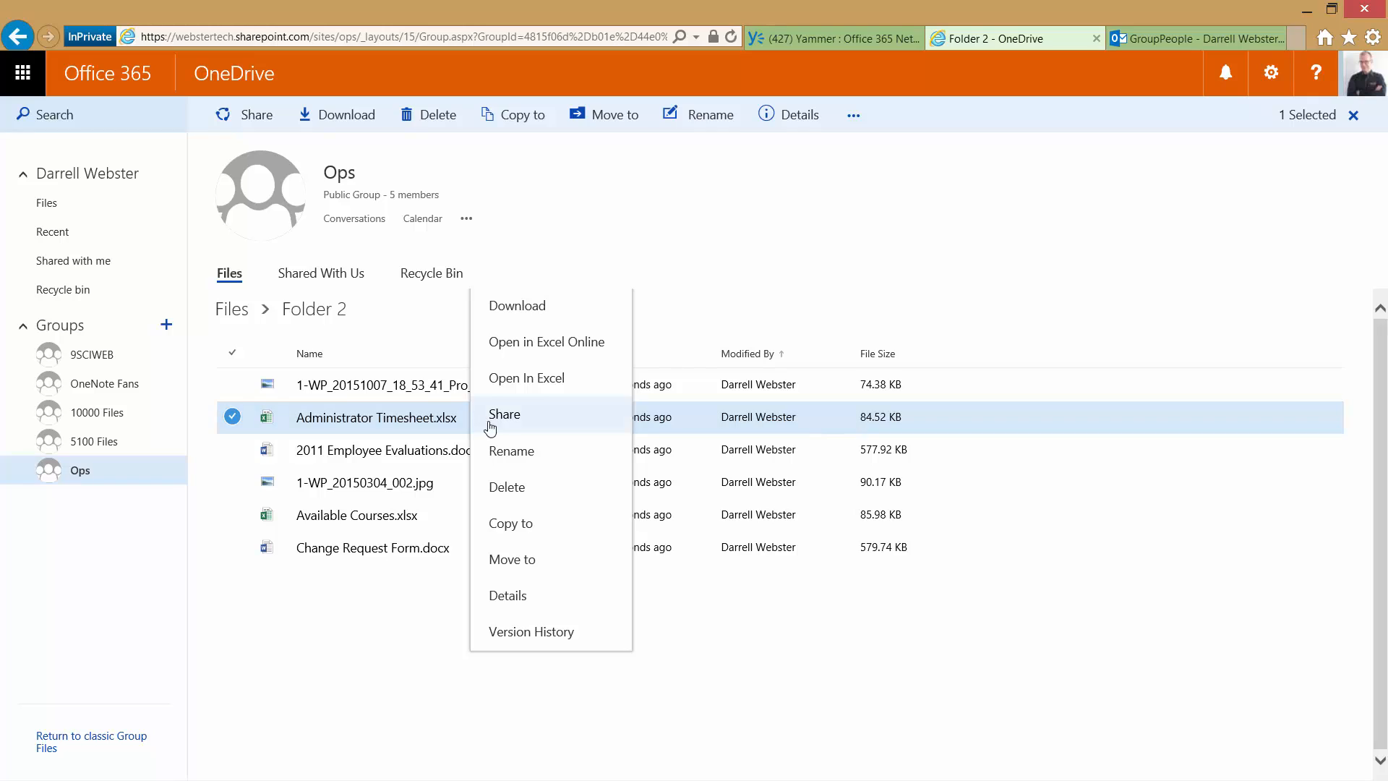
mouse_move(716, 629)
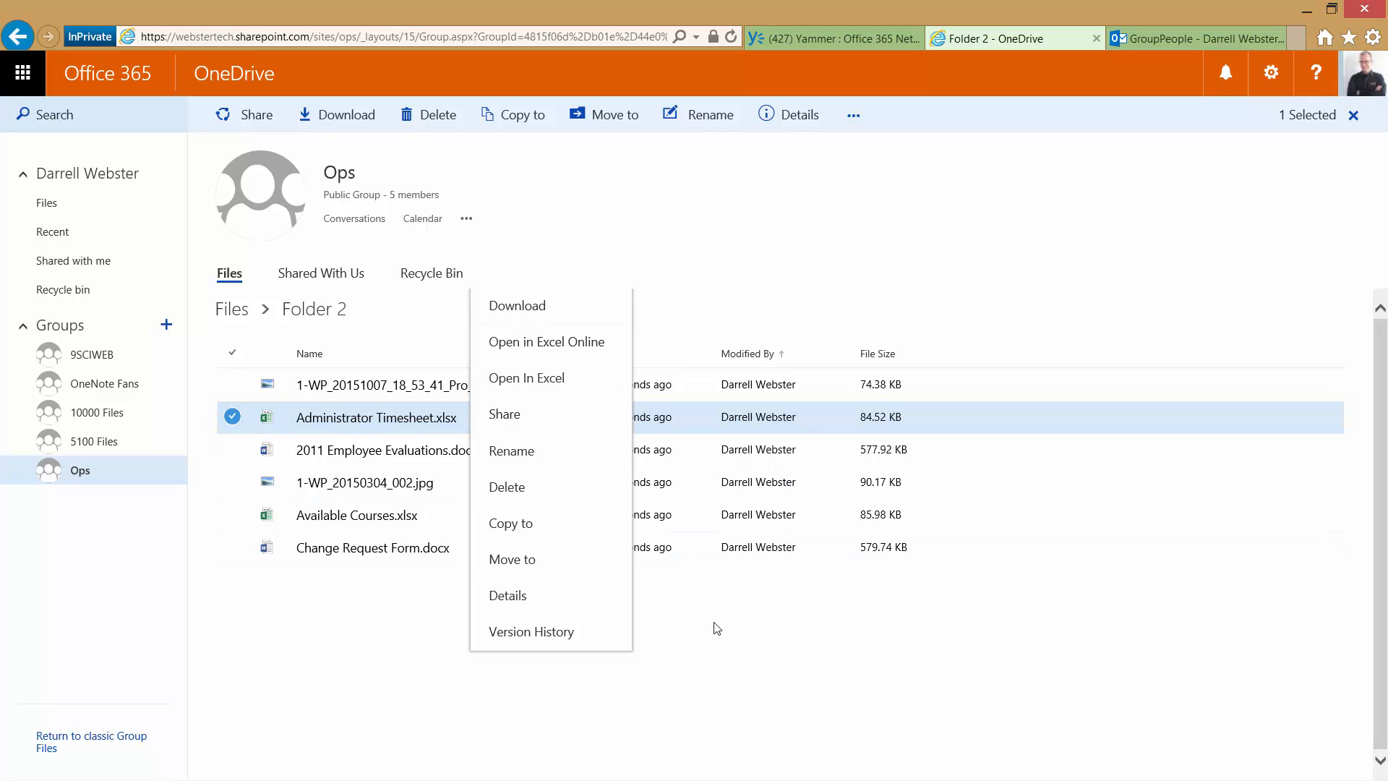
click(715, 627)
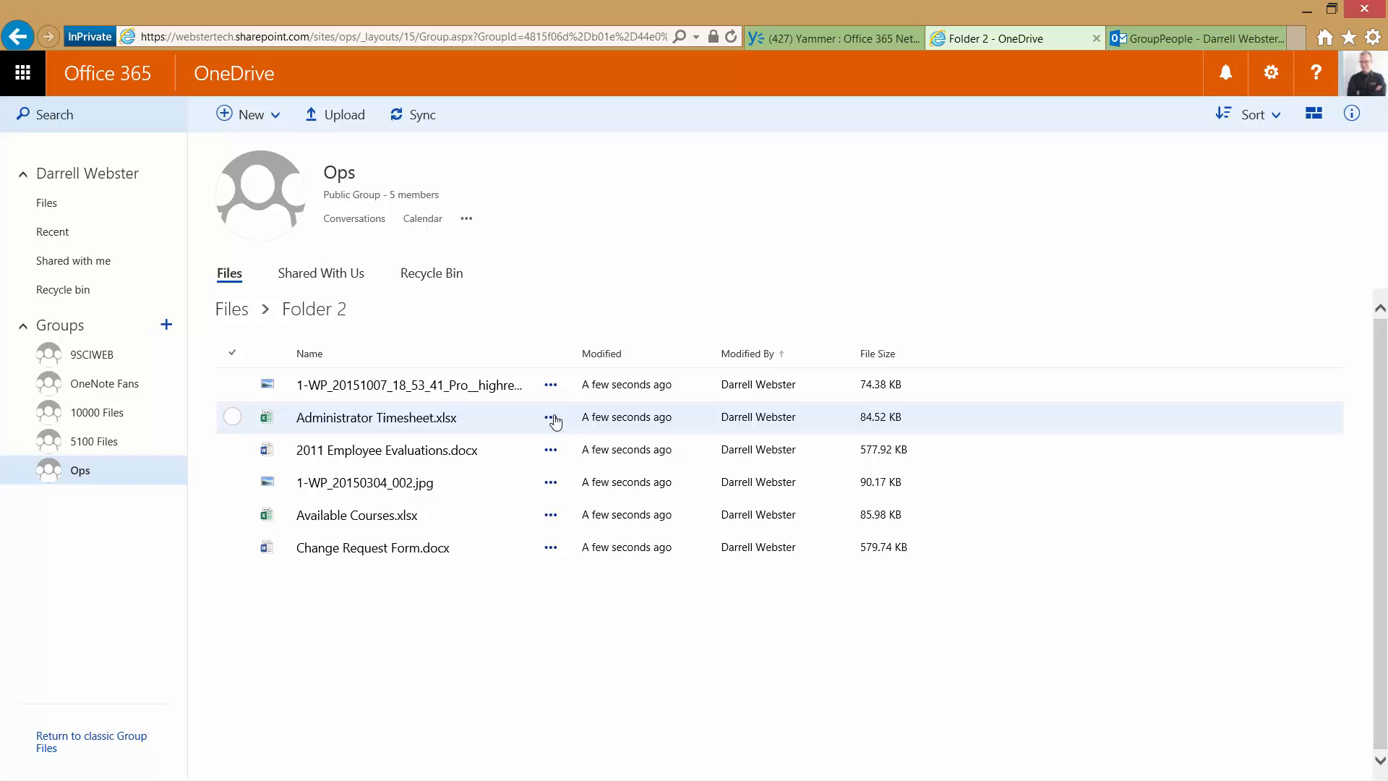
click(551, 416)
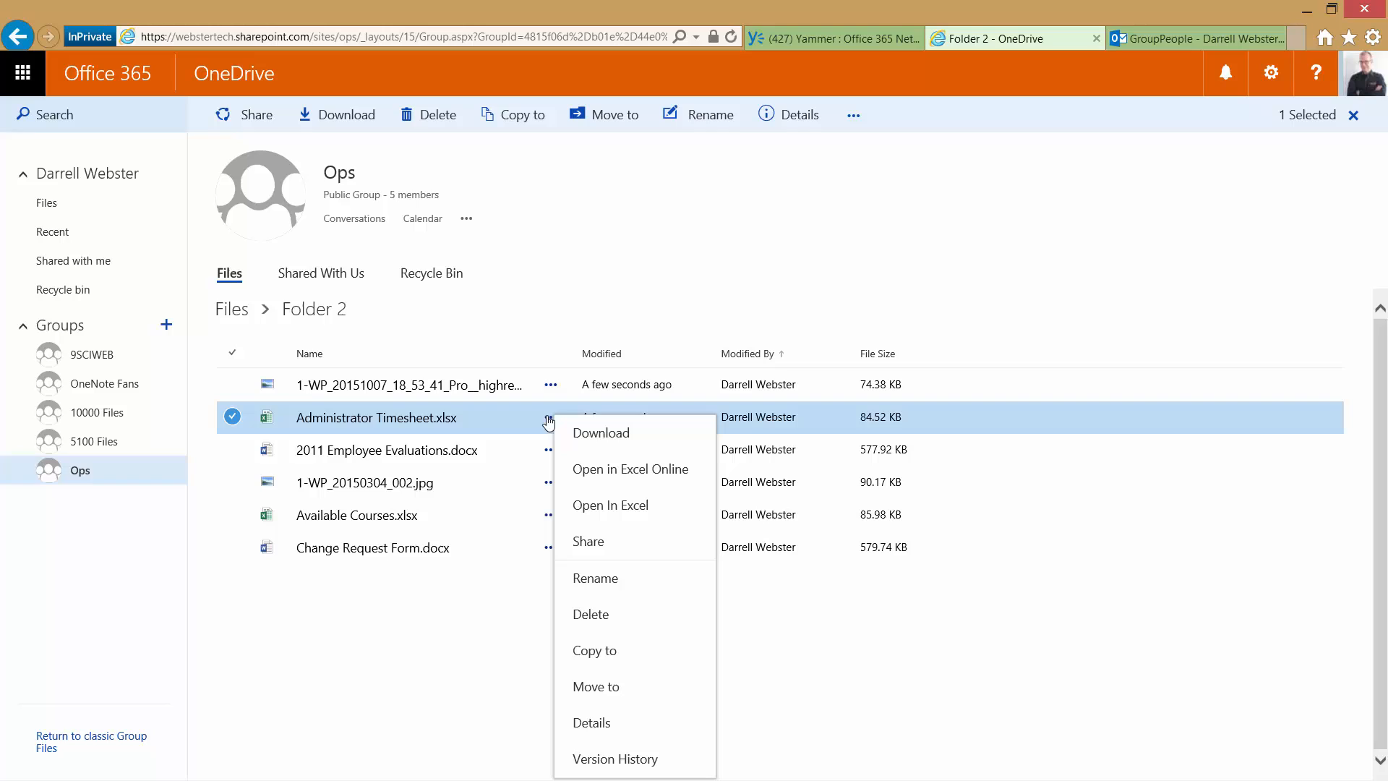
mouse_move(254, 415)
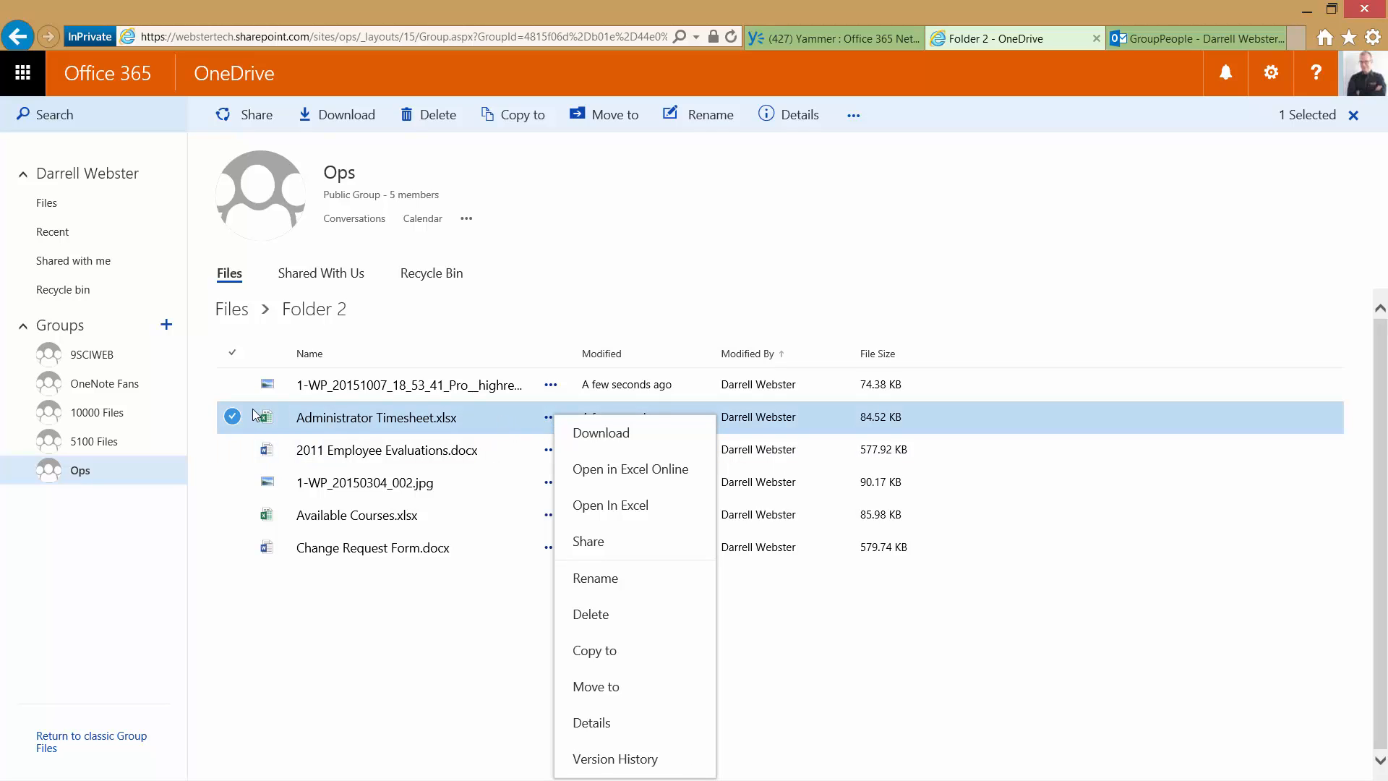
mouse_move(591, 723)
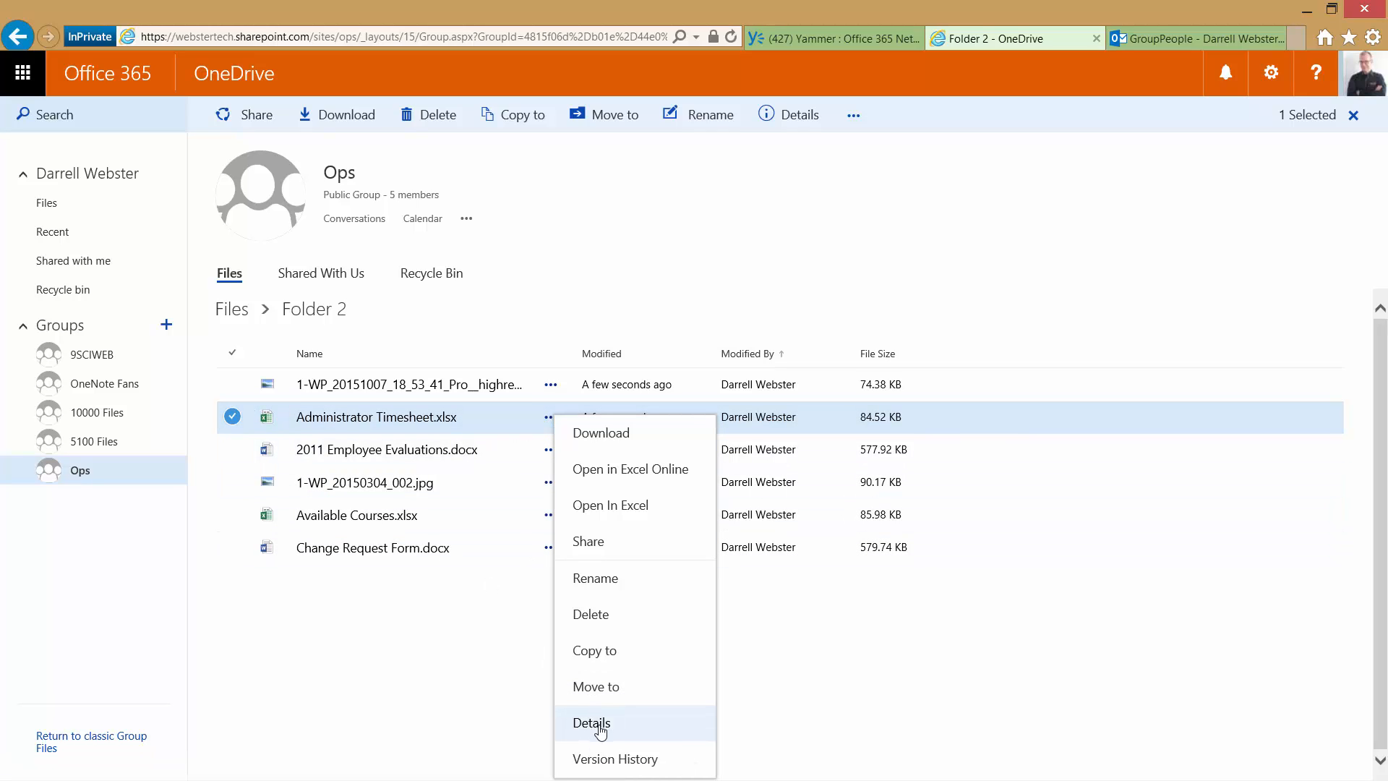
View the timesheet's details pane: preview, sharing, recent activity and information.
click(590, 723)
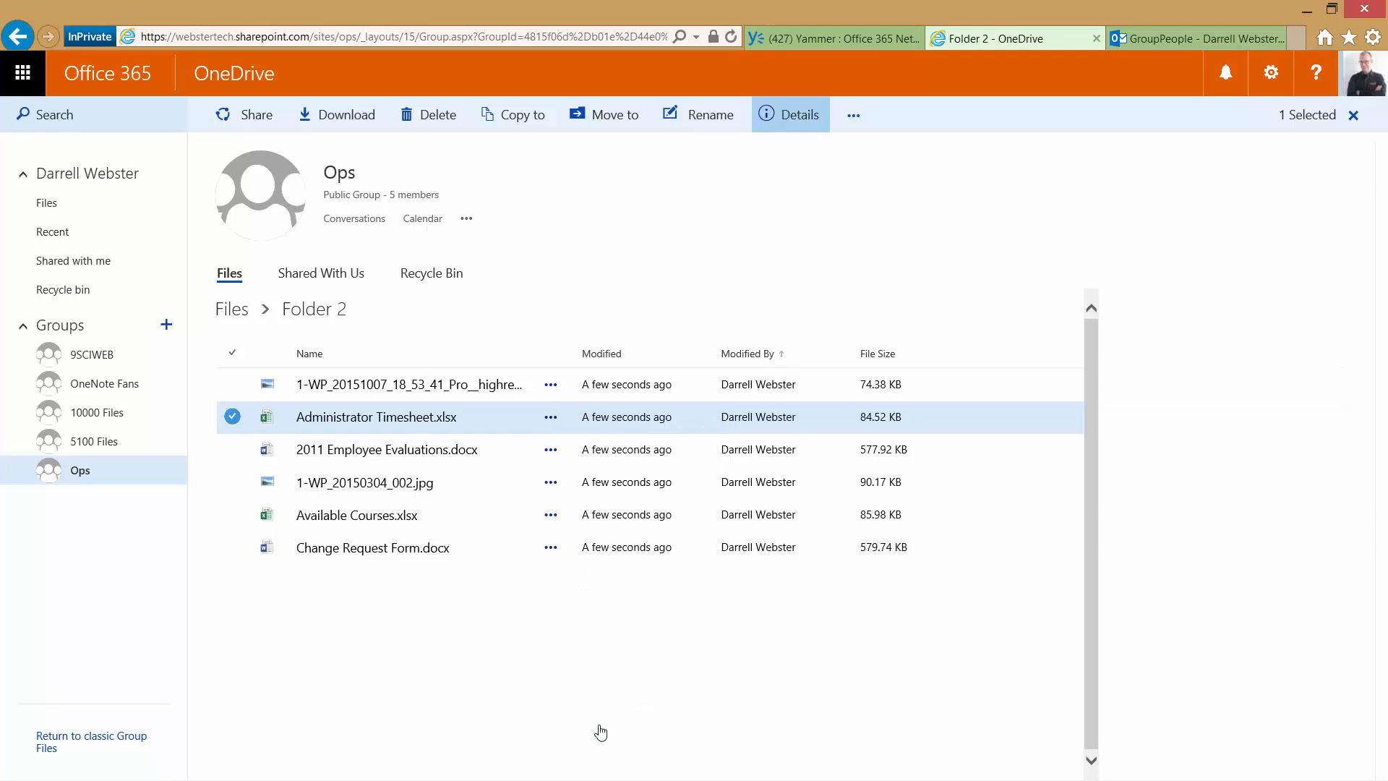
click(798, 115)
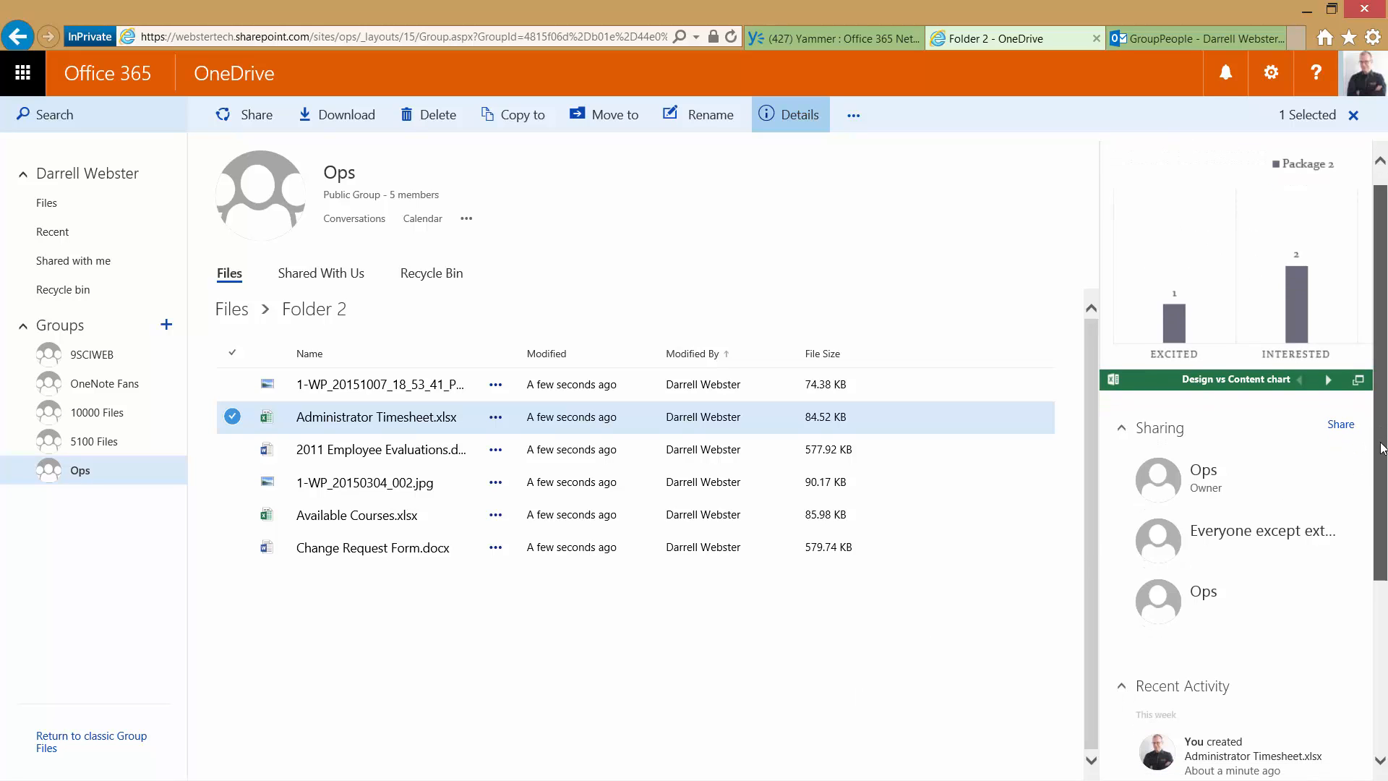
scroll(down, 3)
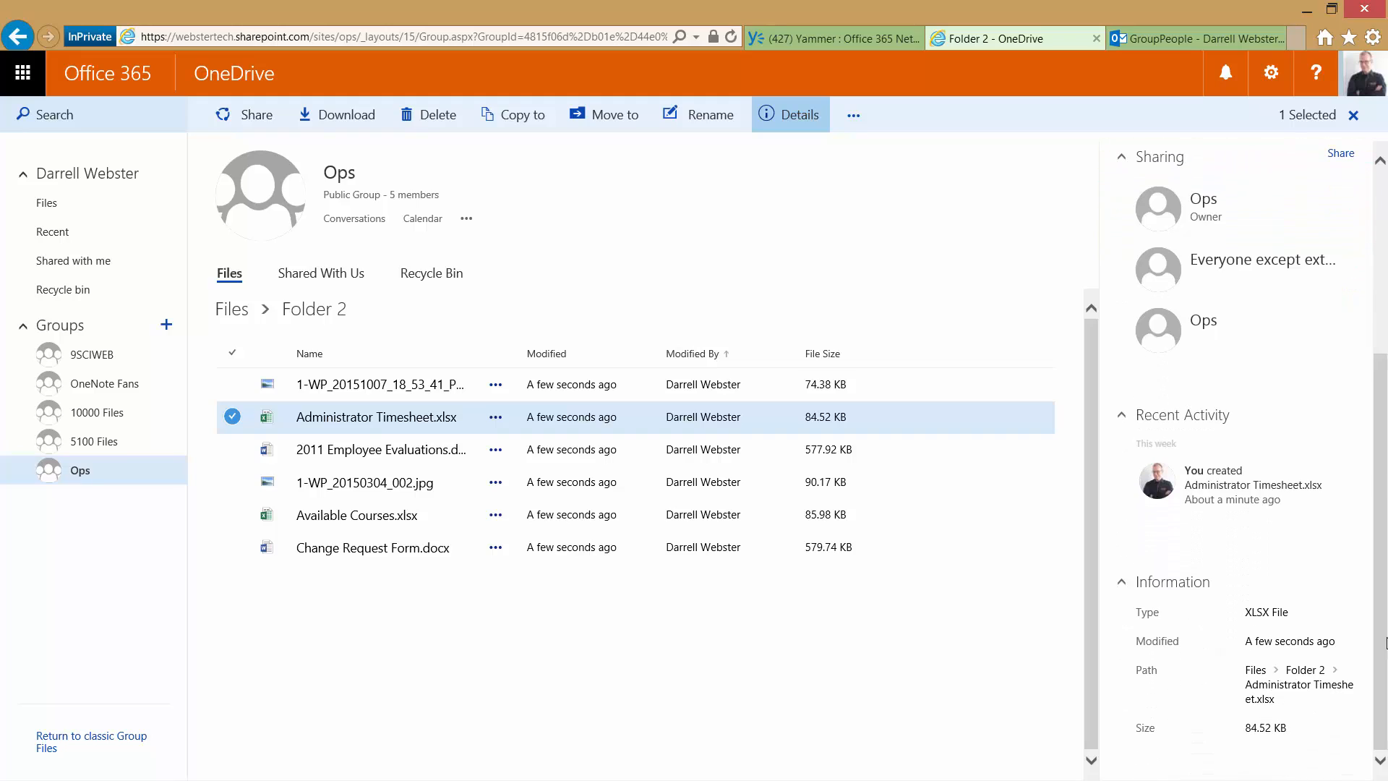
mouse_move(1220, 540)
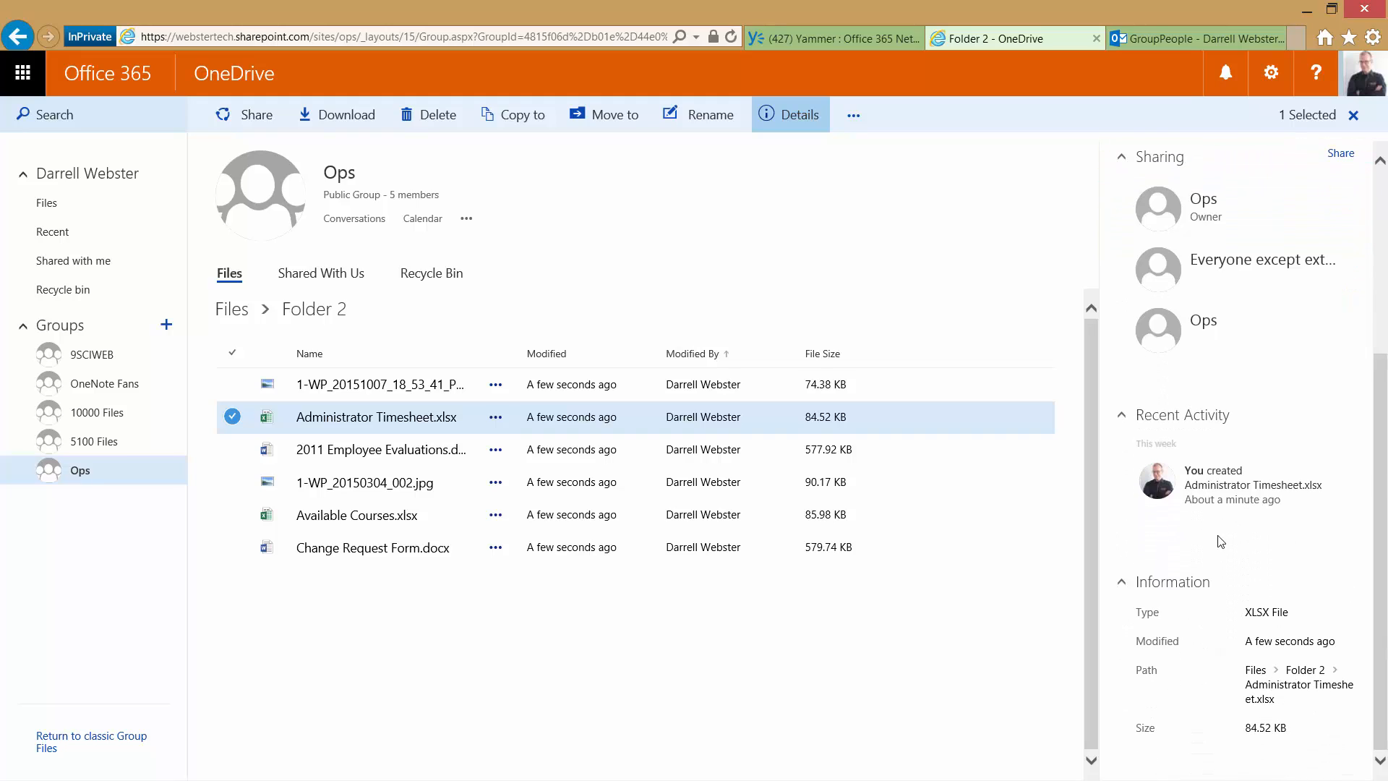
mouse_move(1271, 751)
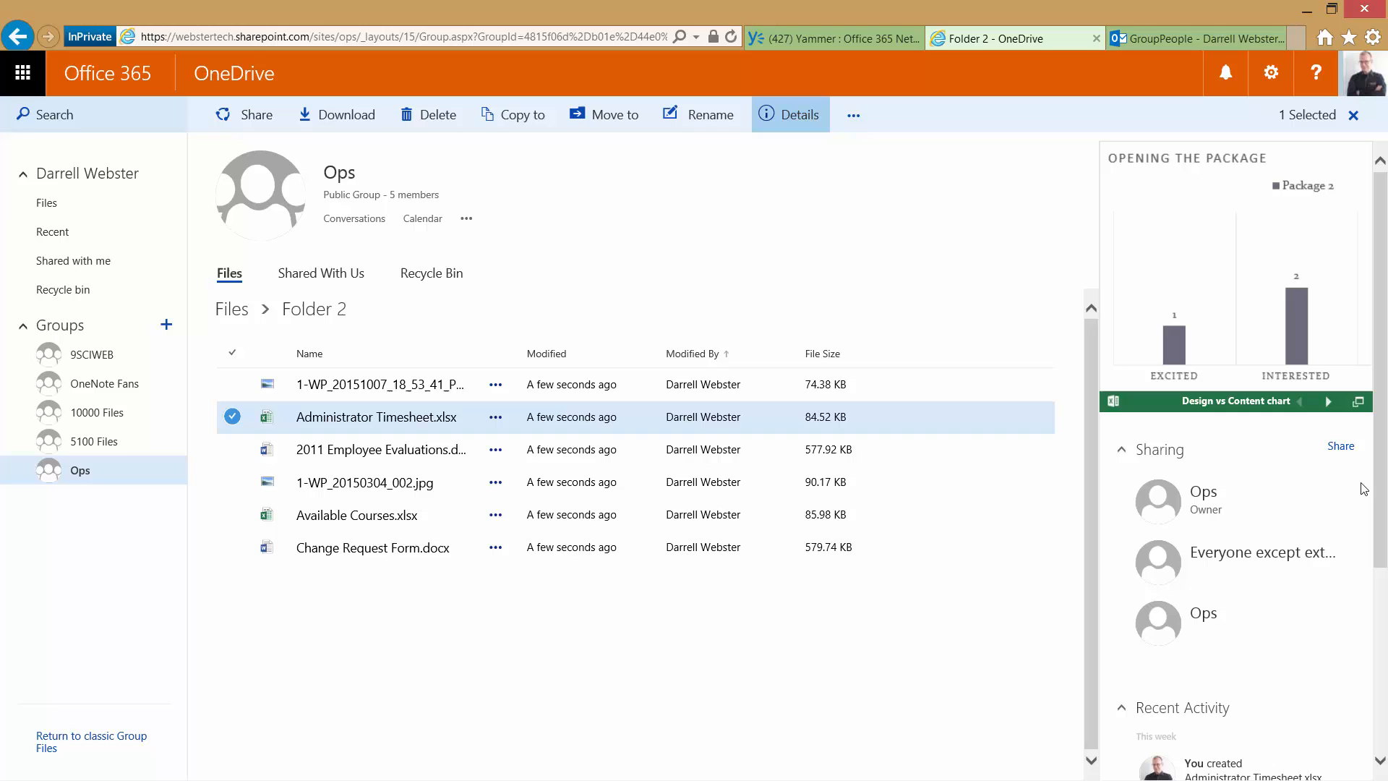
mouse_move(1342, 456)
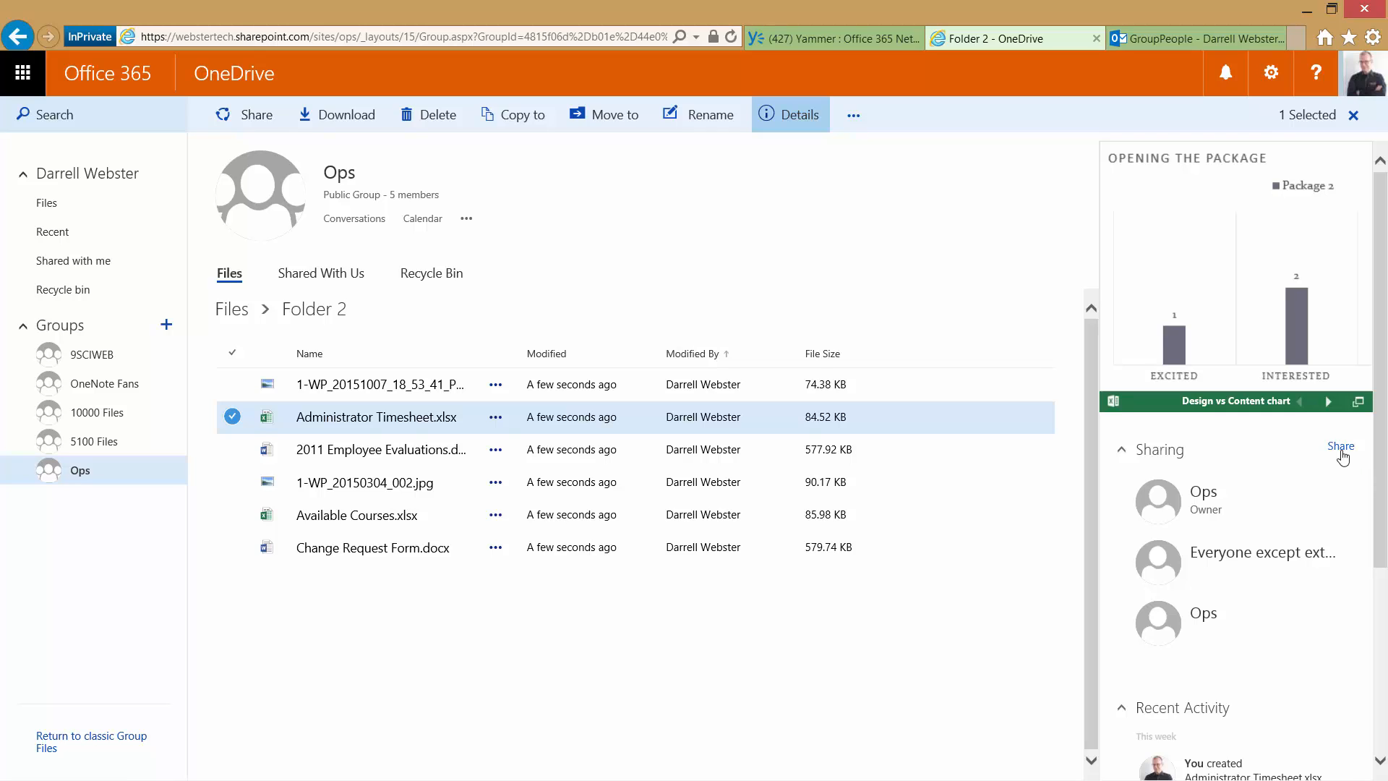
click(1342, 446)
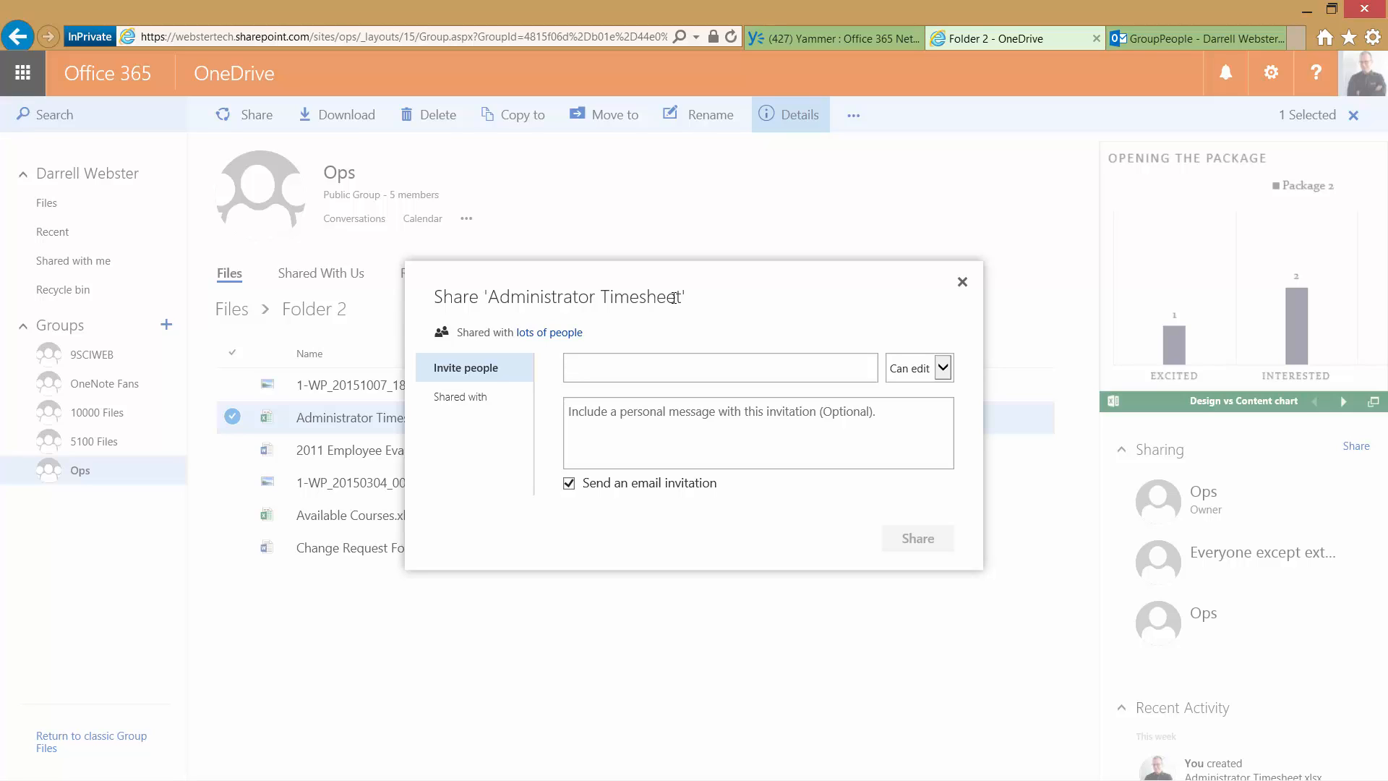
click(719, 367)
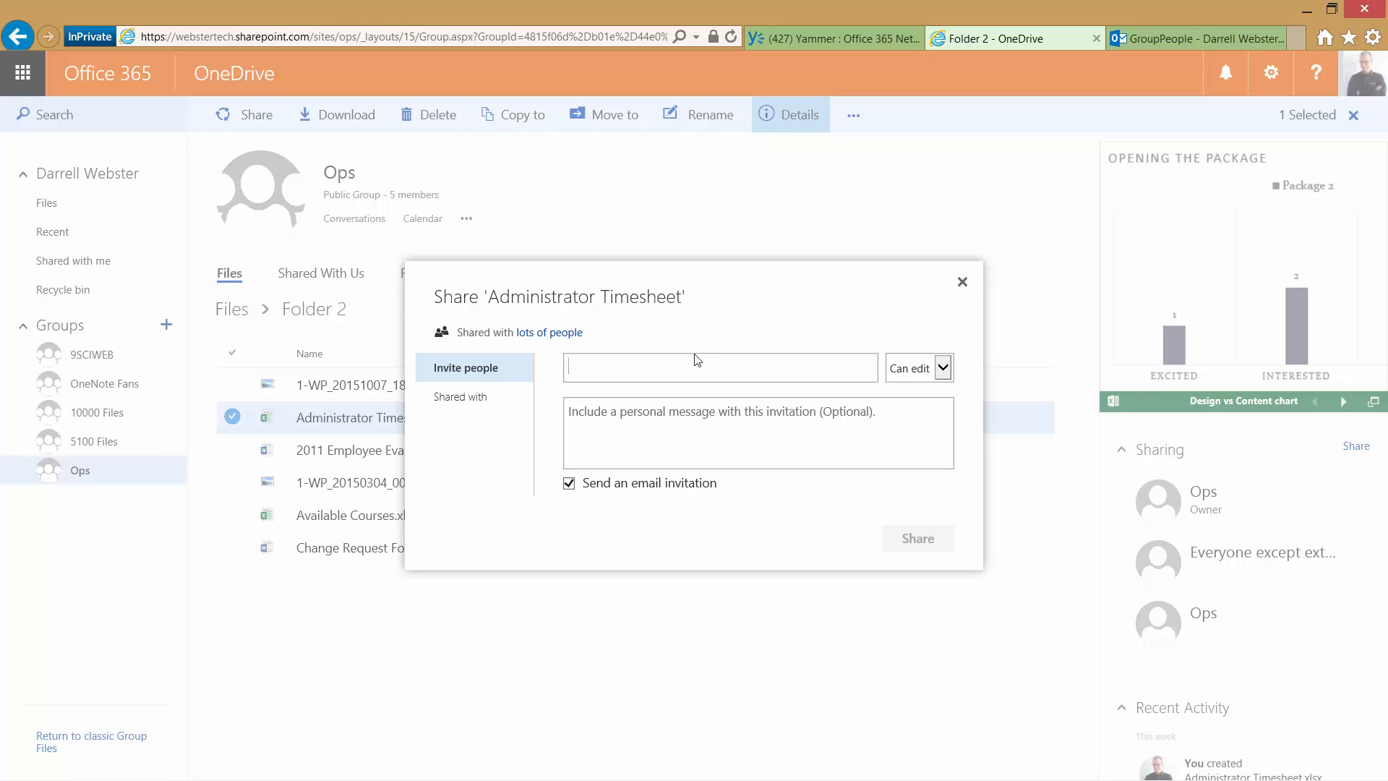
text(ji)
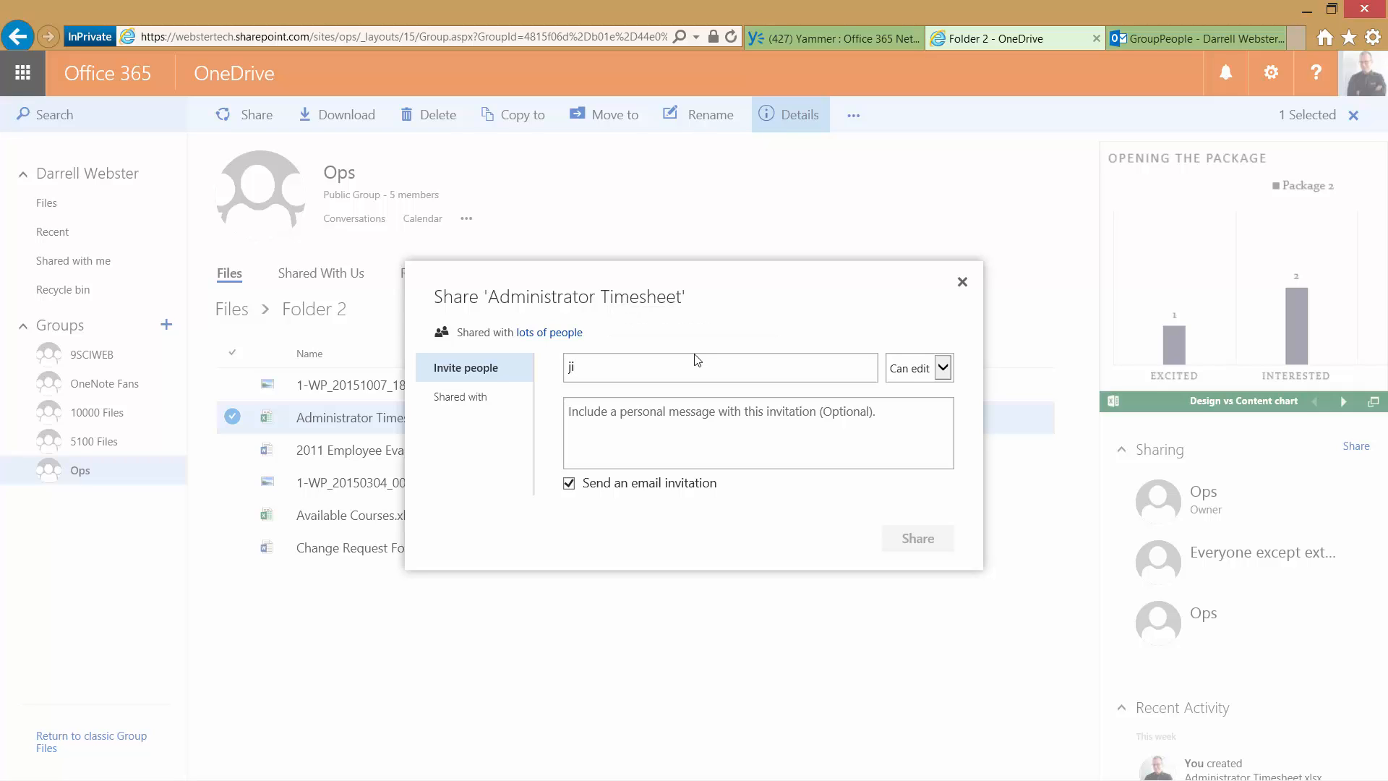
text(h)
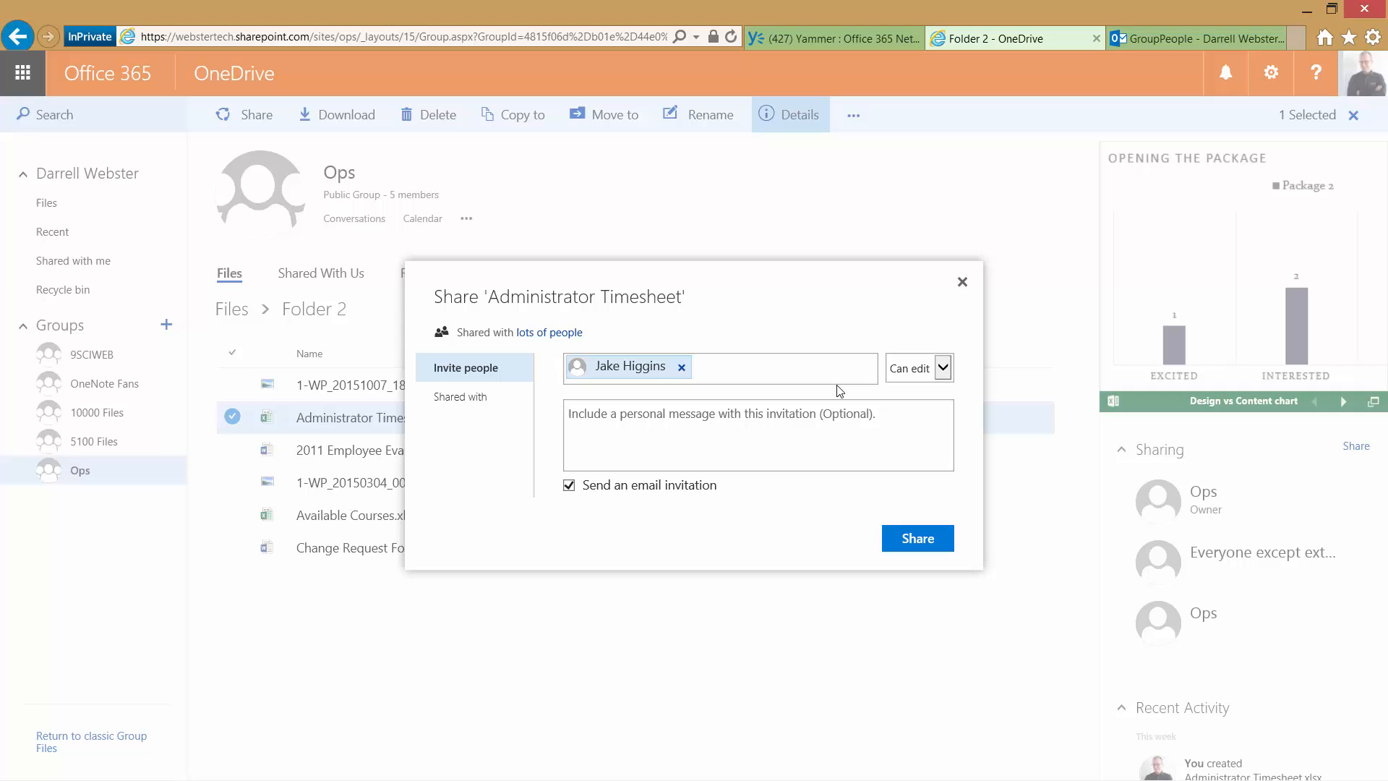
mouse_move(713, 334)
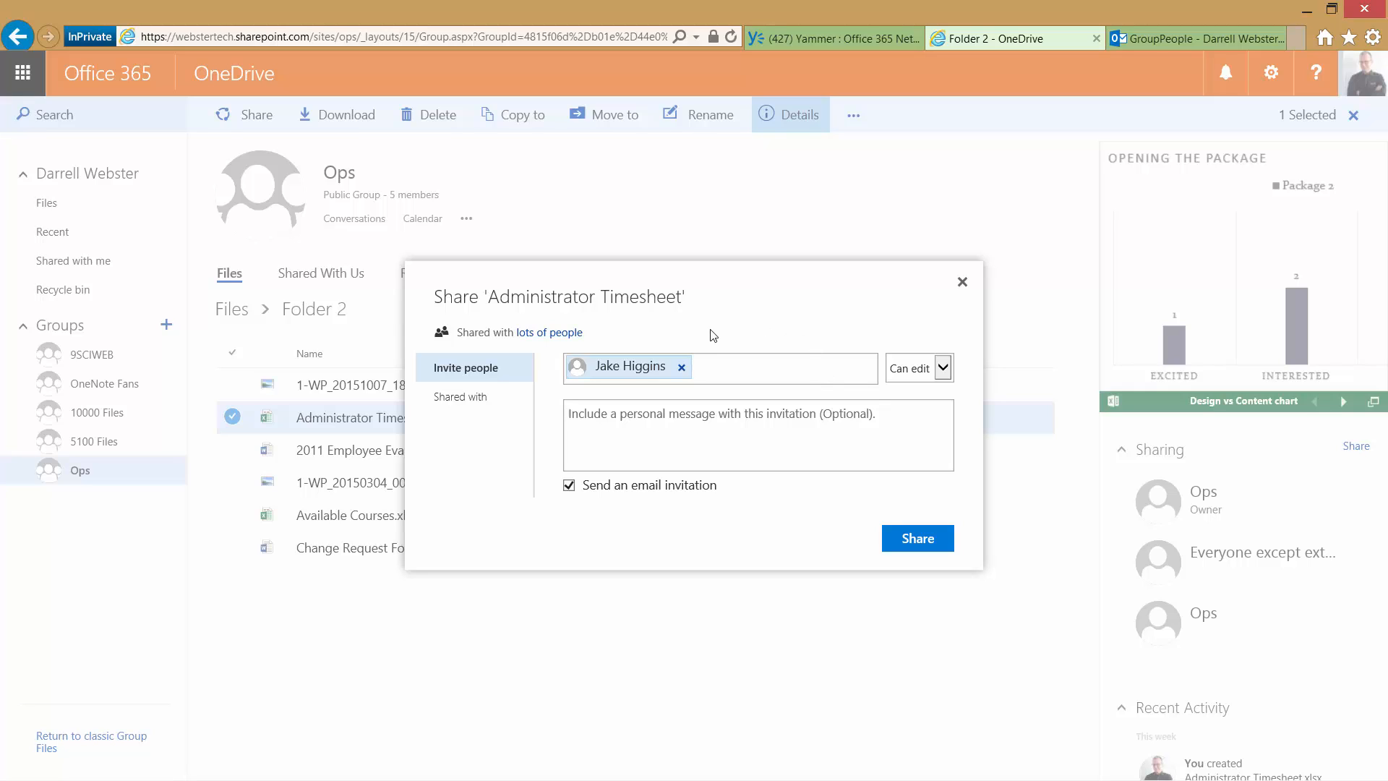
mouse_move(917, 538)
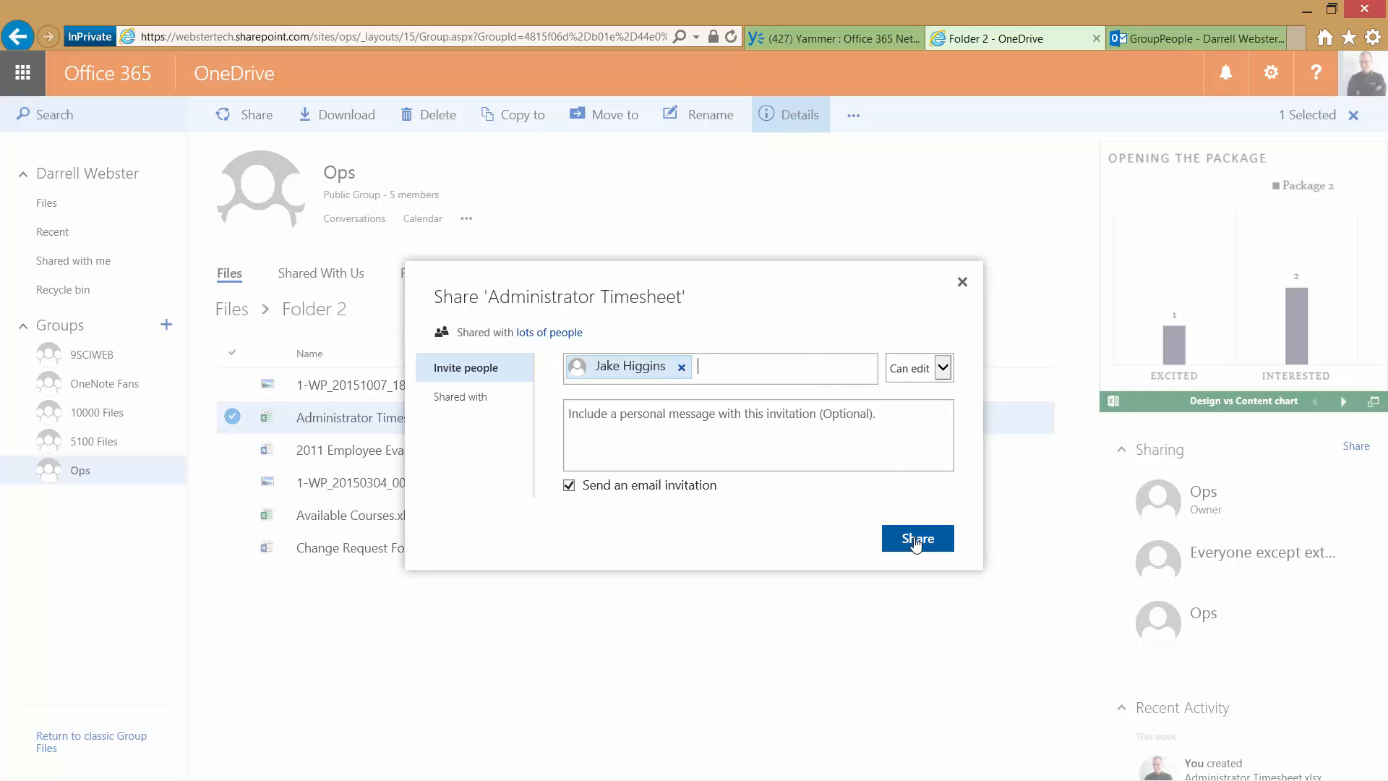
click(917, 539)
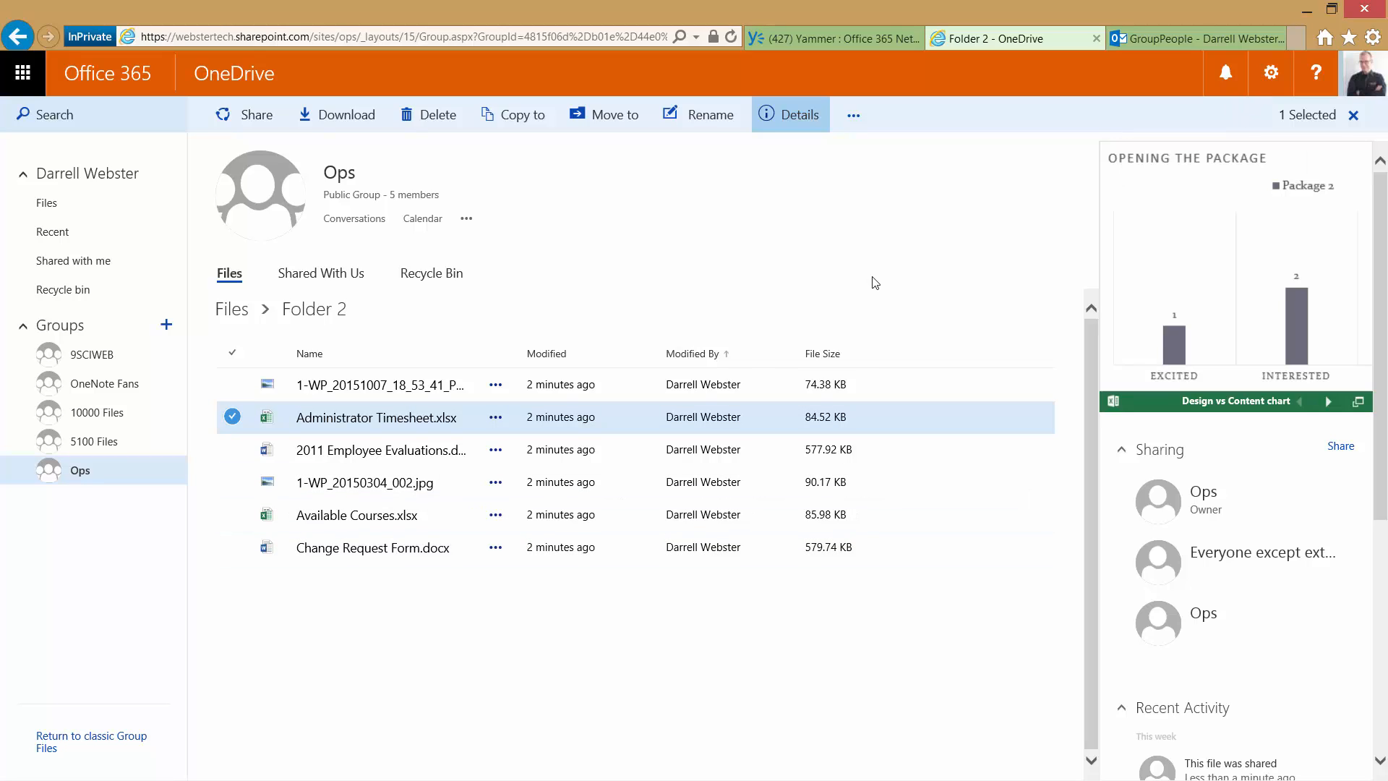
mouse_move(1055, 167)
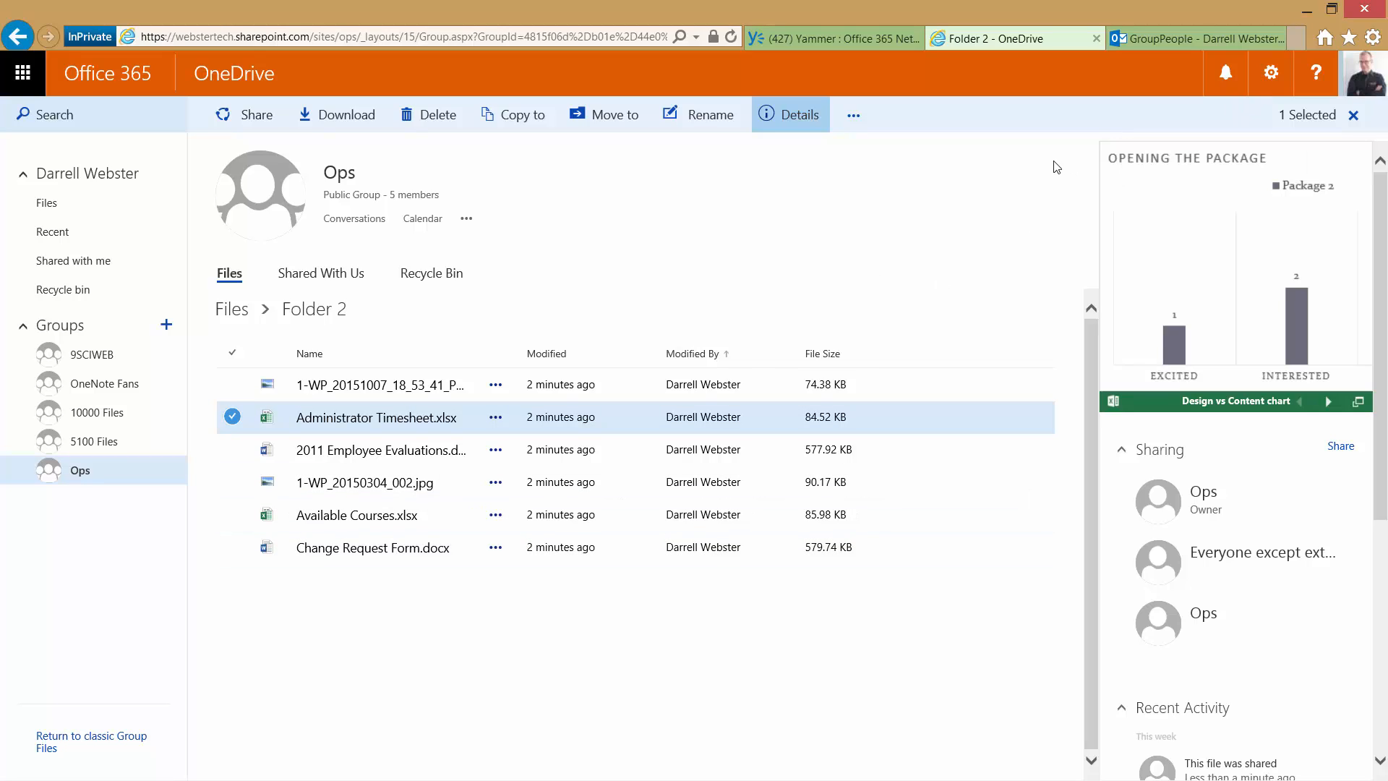
Go back to top-level files and select Folder to show its details.
click(231, 309)
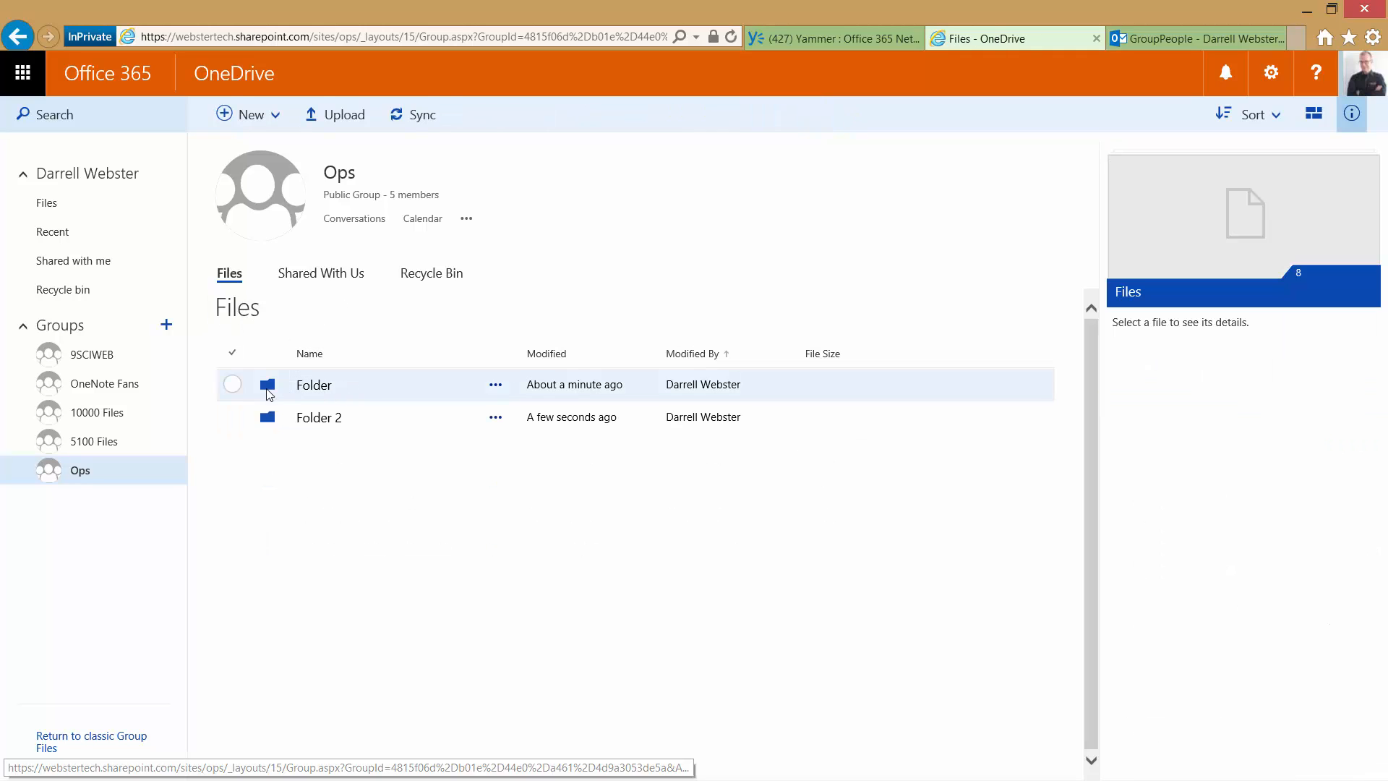
click(231, 385)
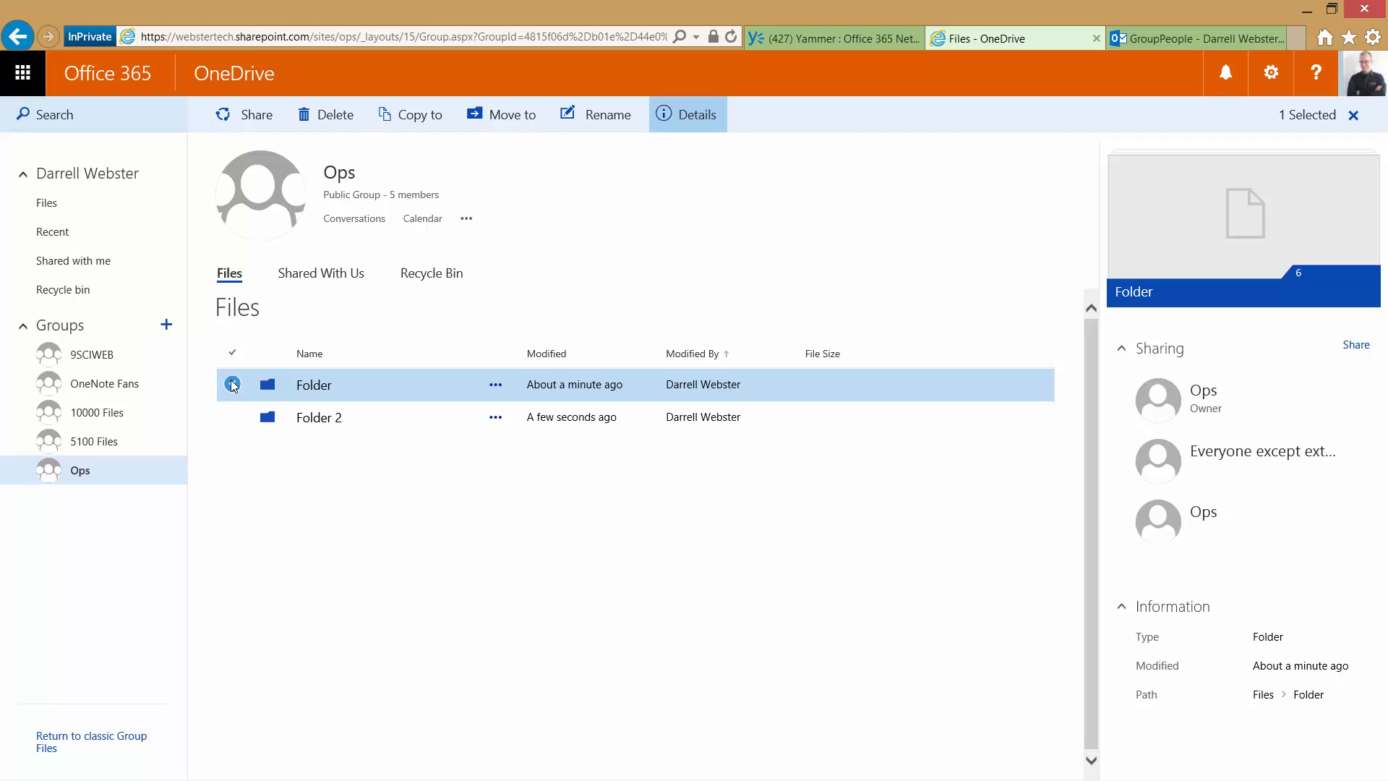
click(232, 384)
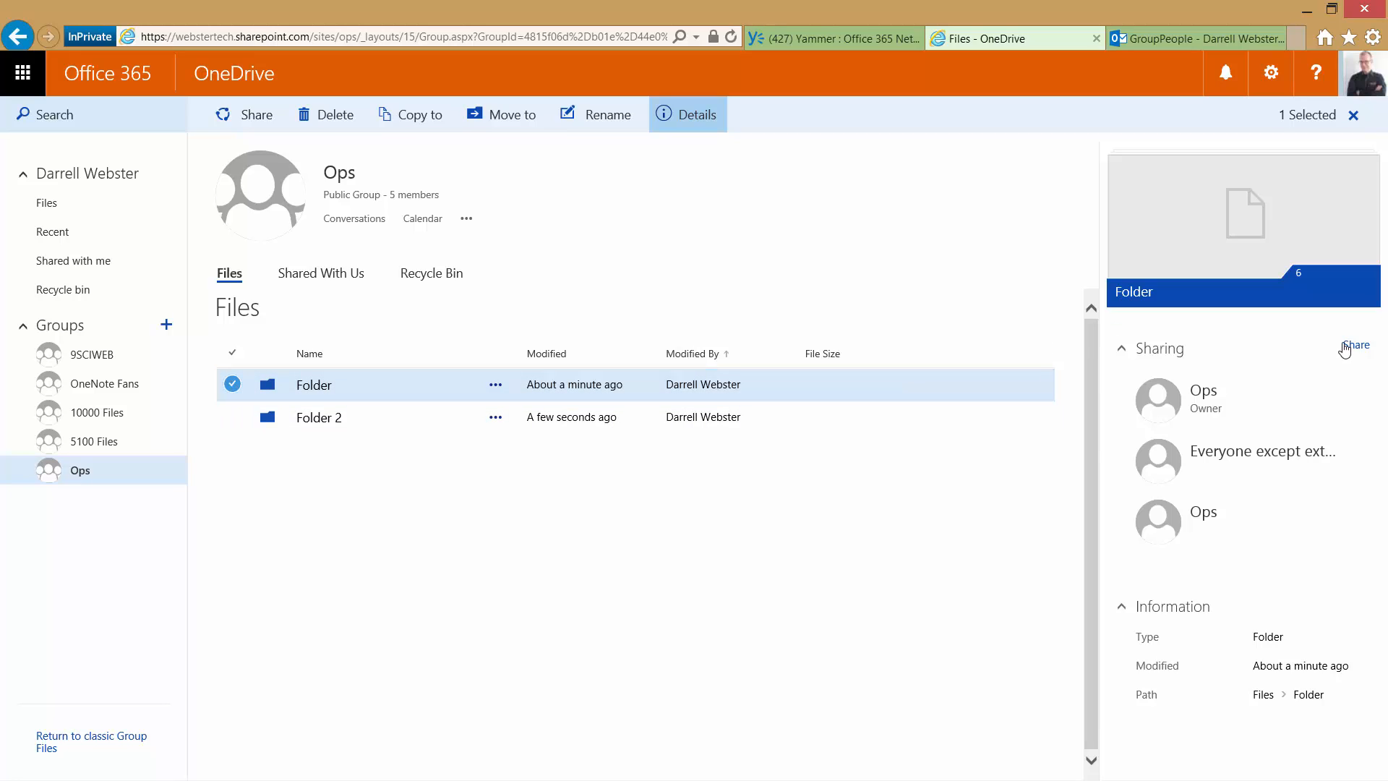
click(1353, 344)
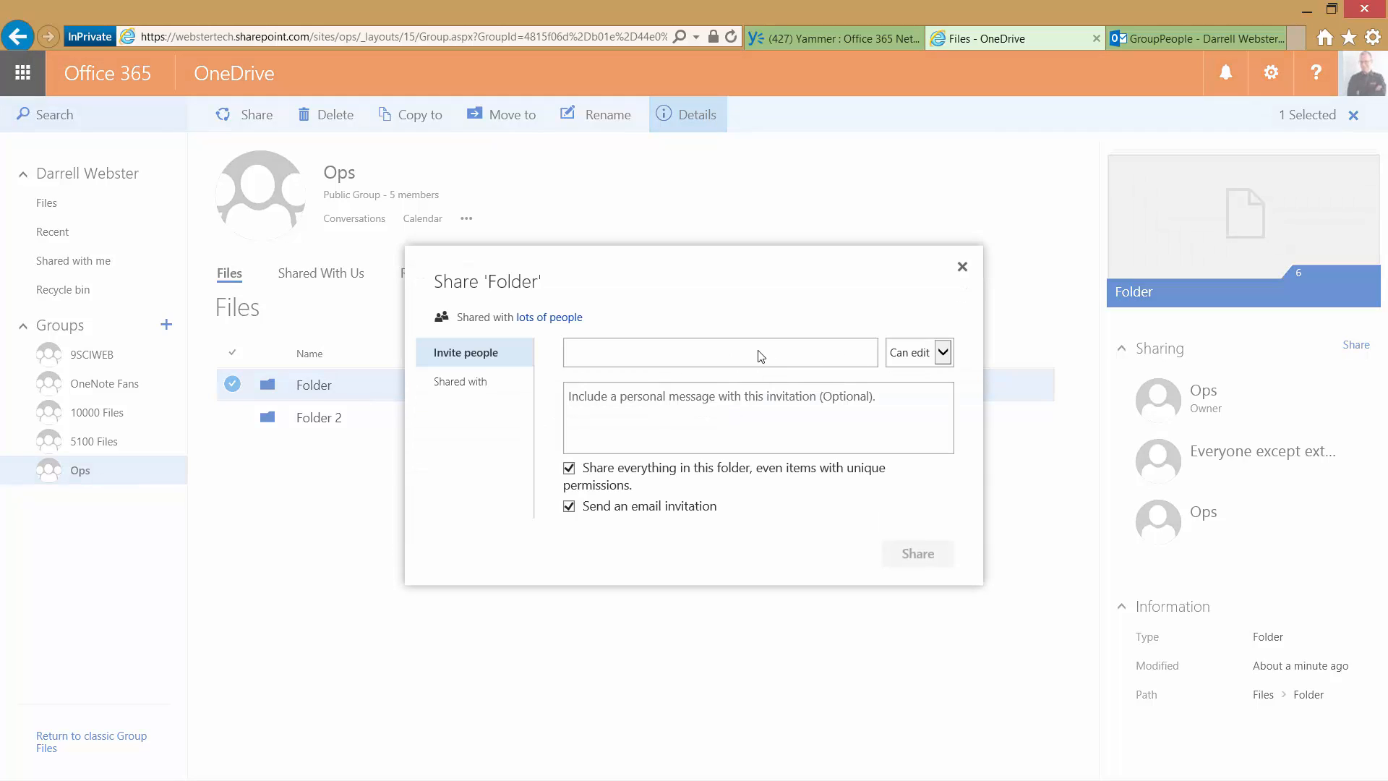
text(ja)
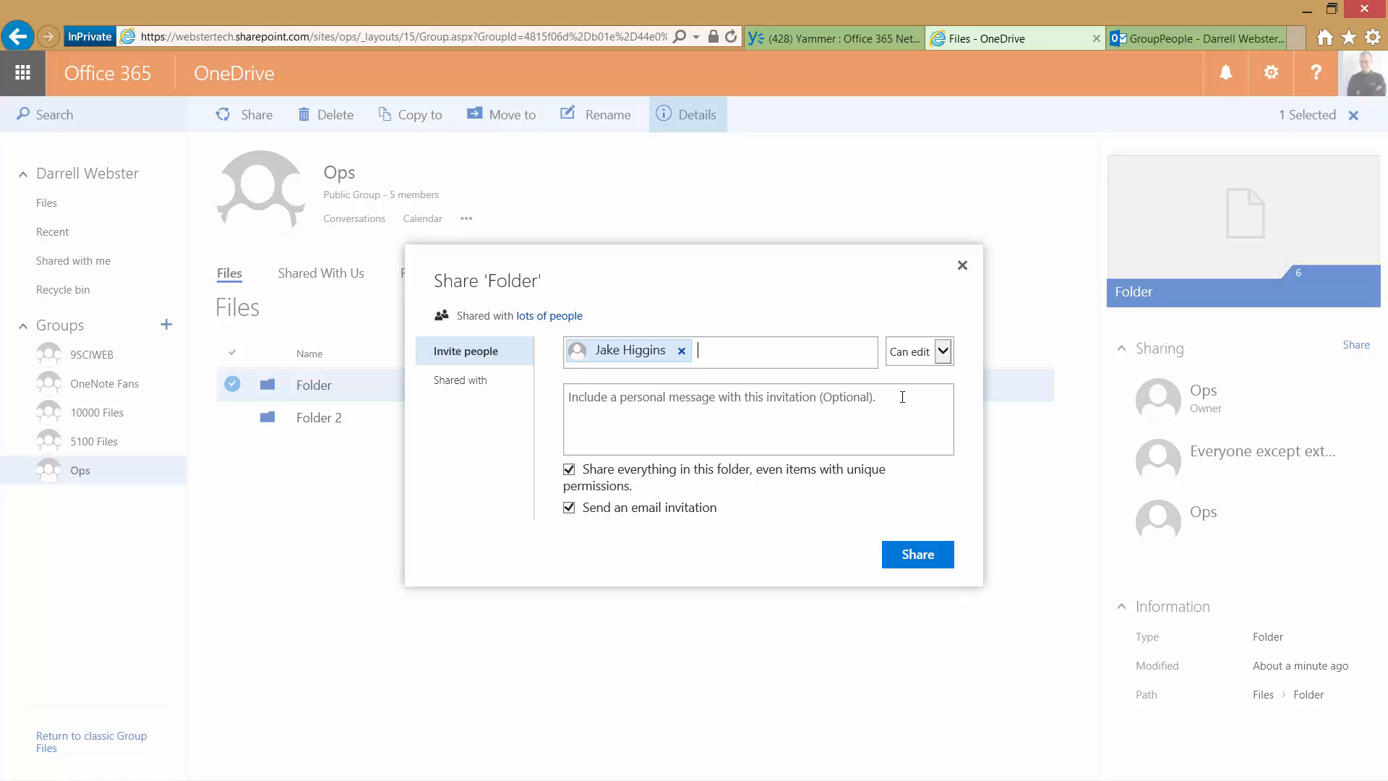
click(756, 418)
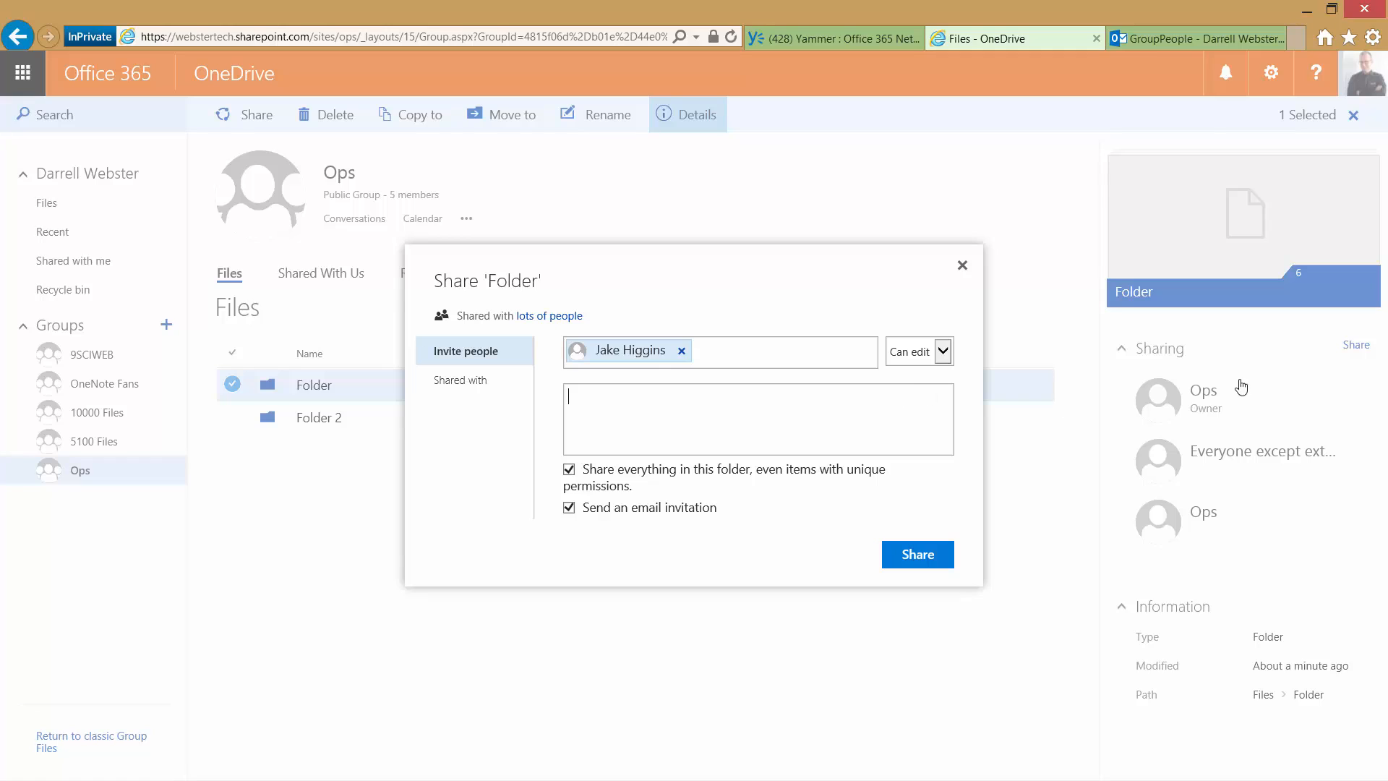
mouse_move(1213, 365)
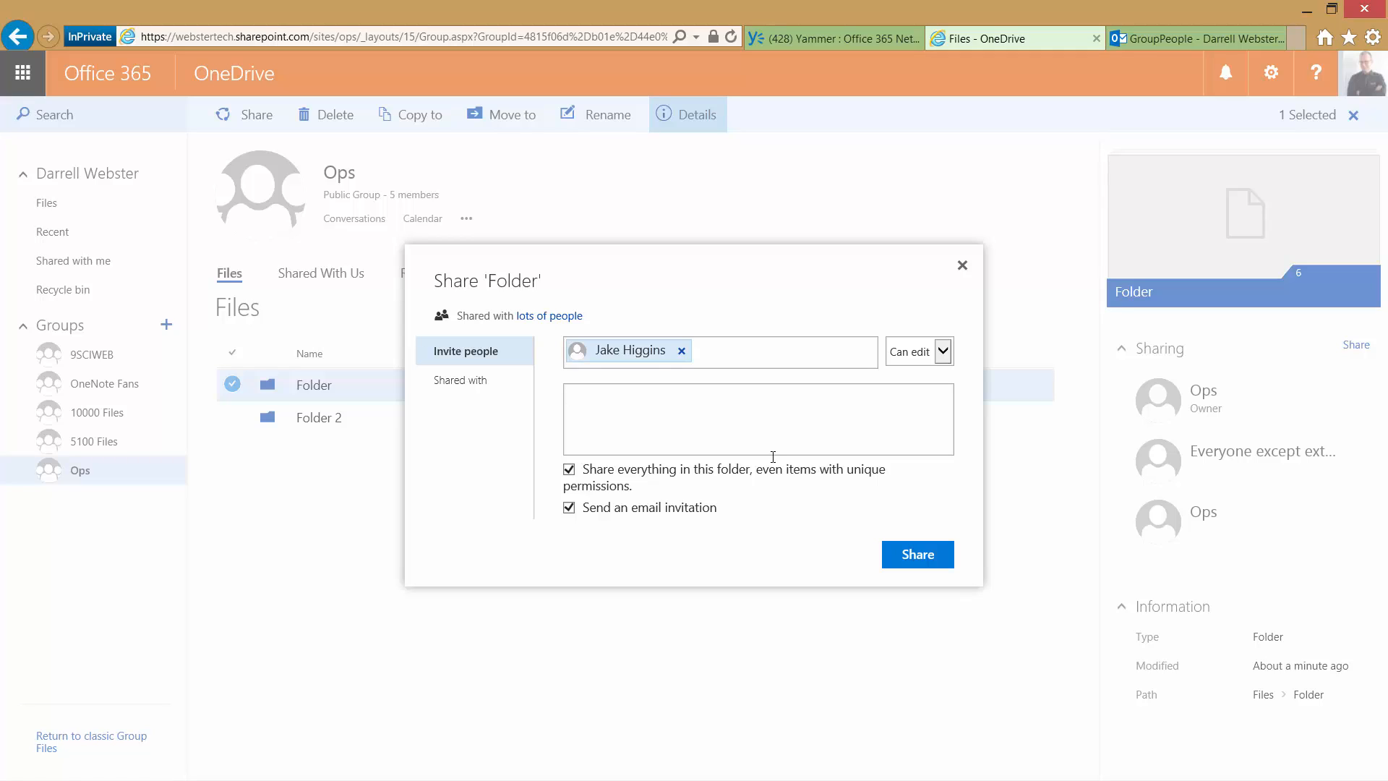
click(756, 396)
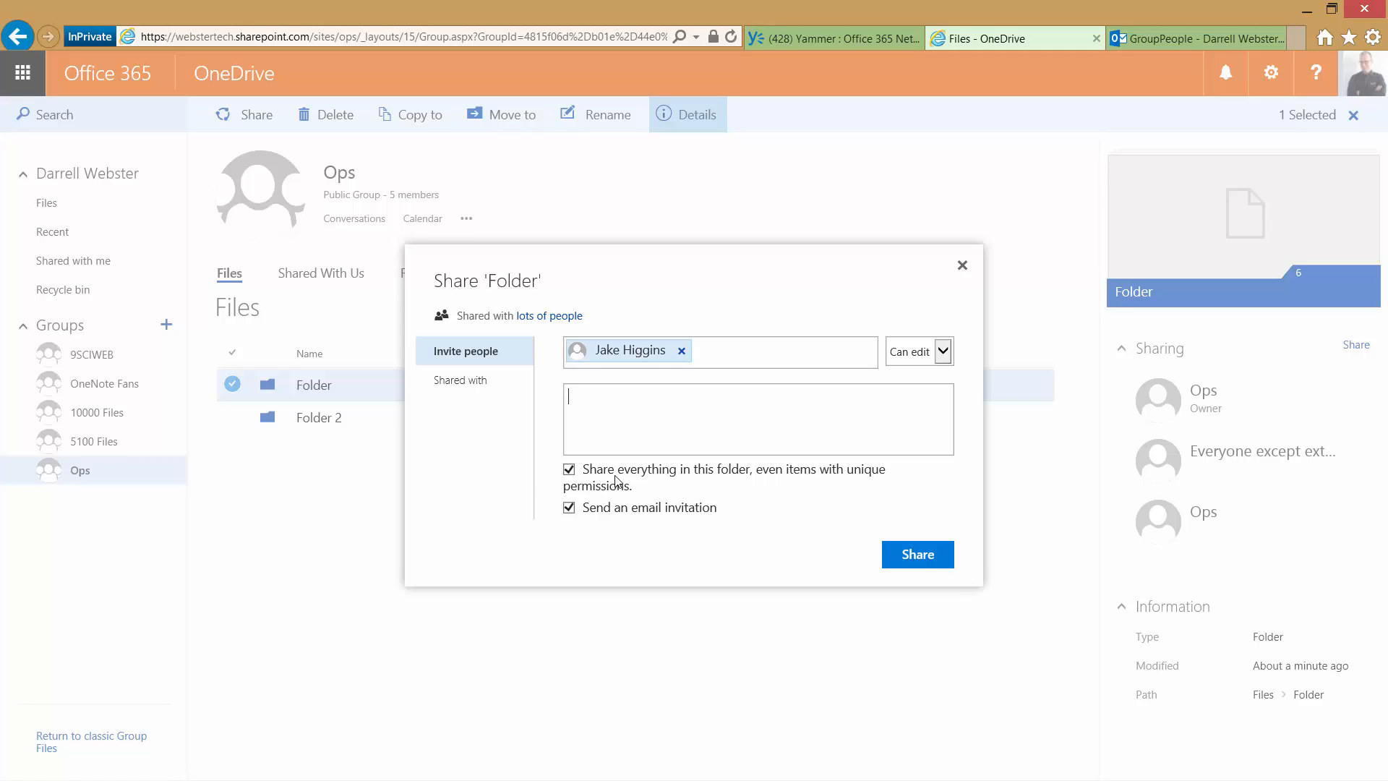
mouse_move(656, 483)
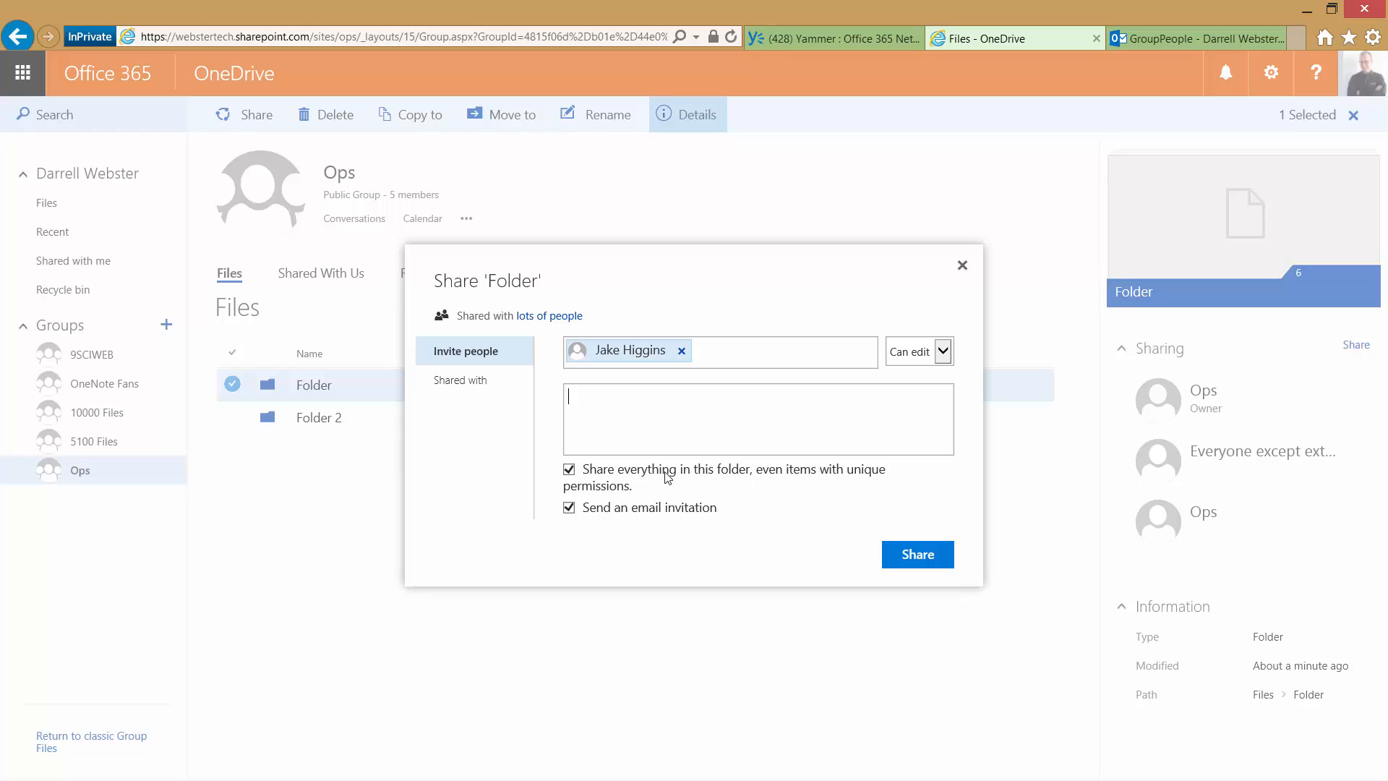
mouse_move(864, 512)
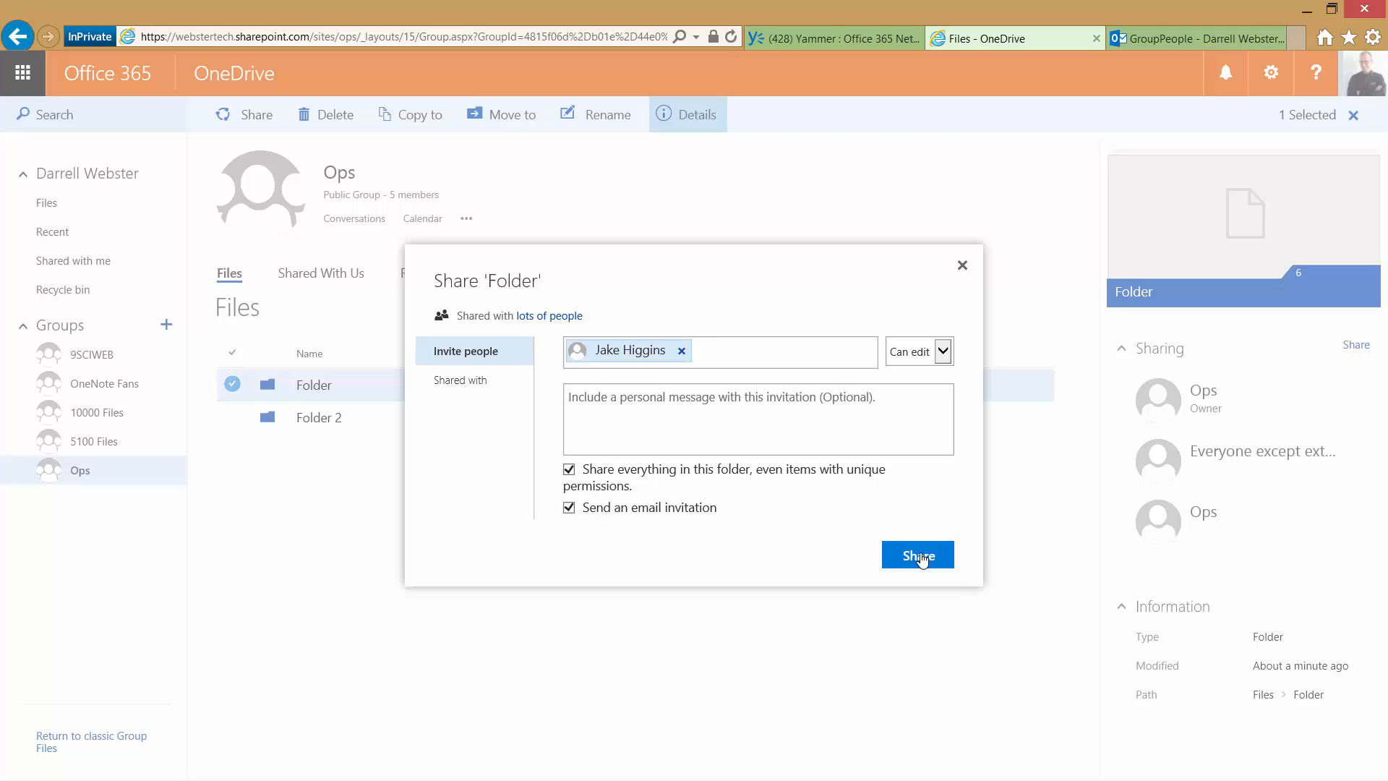
click(917, 555)
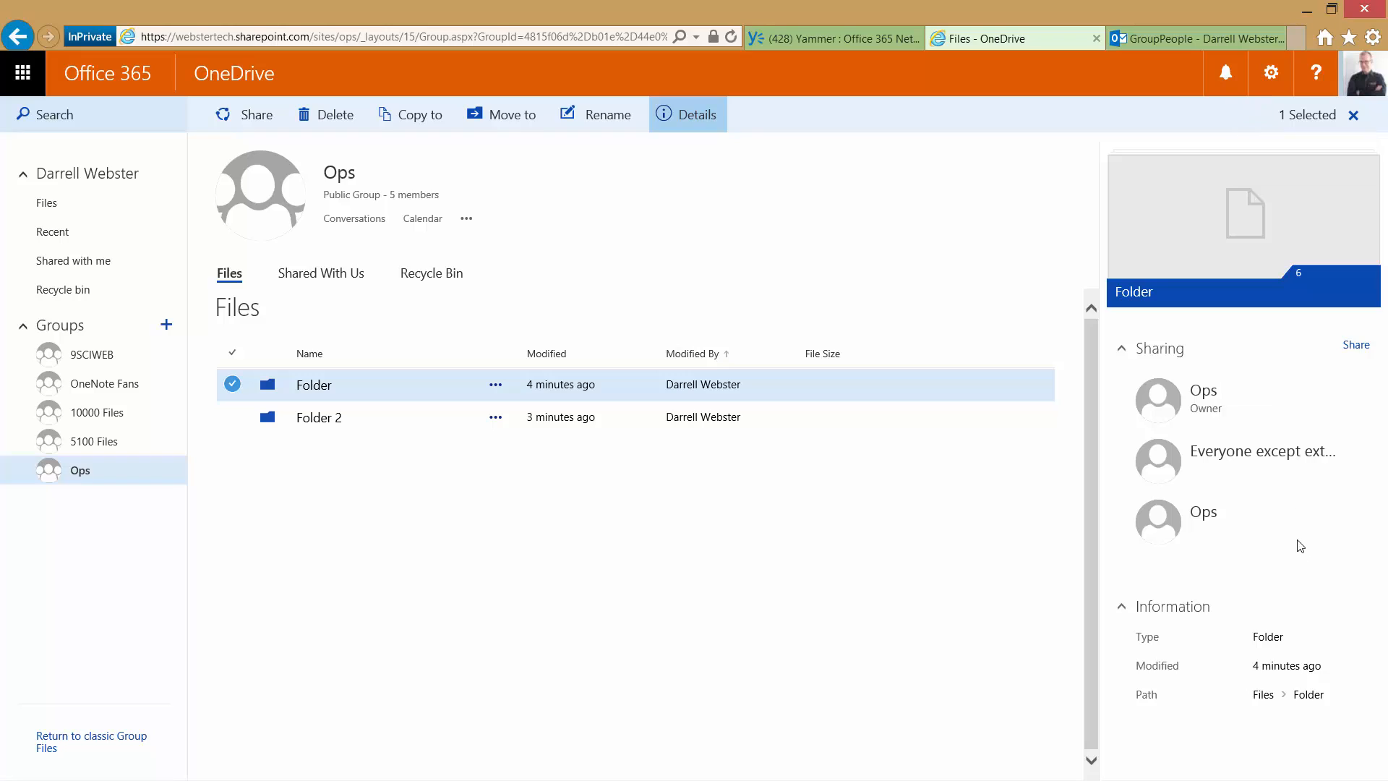
mouse_move(1200, 553)
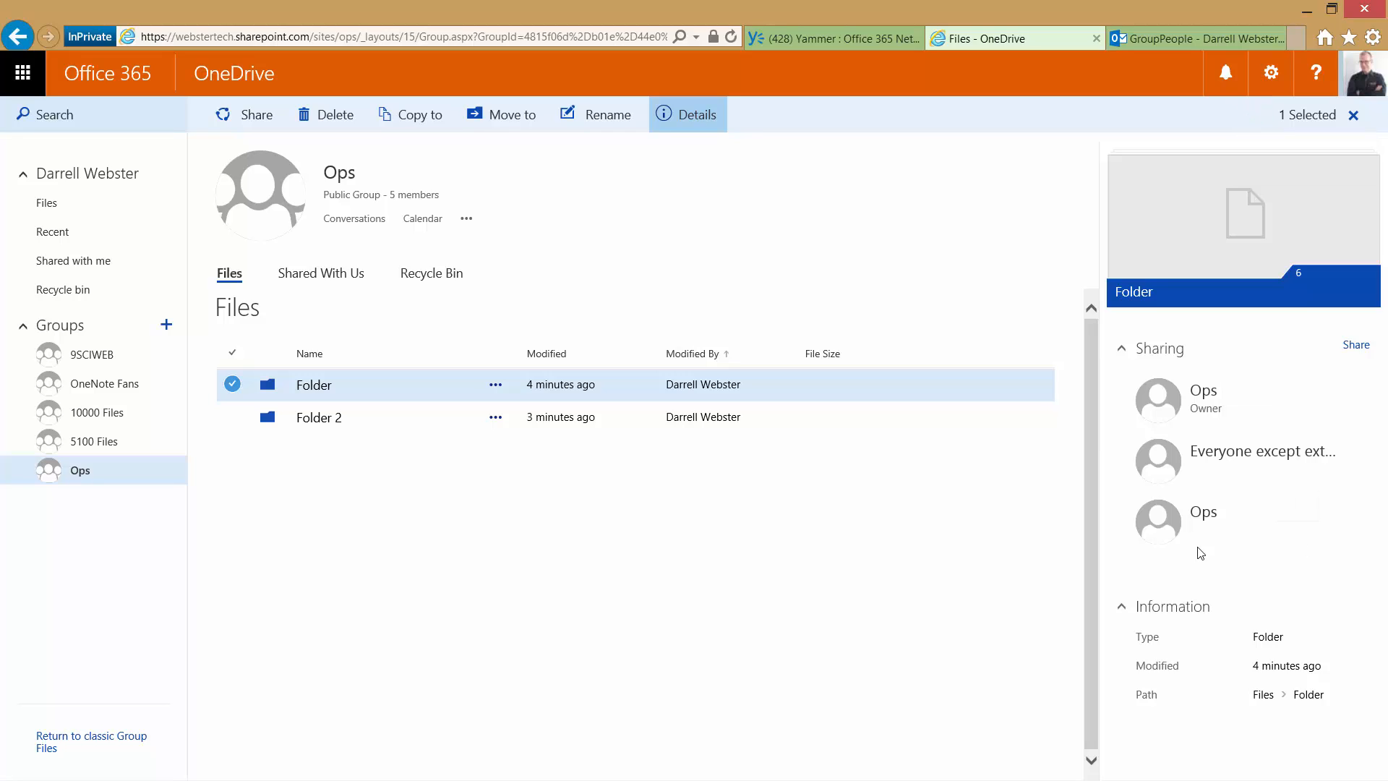
mouse_move(842, 545)
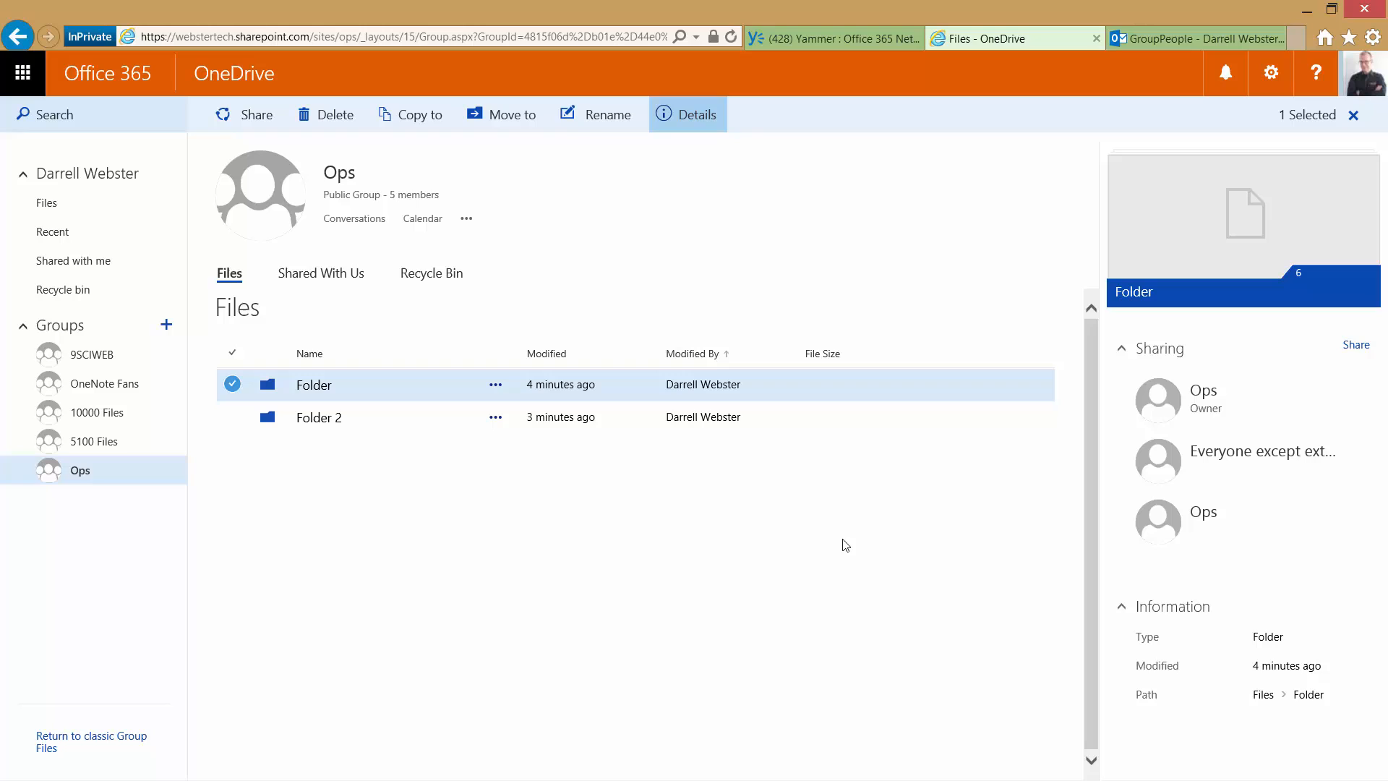
mouse_move(460, 452)
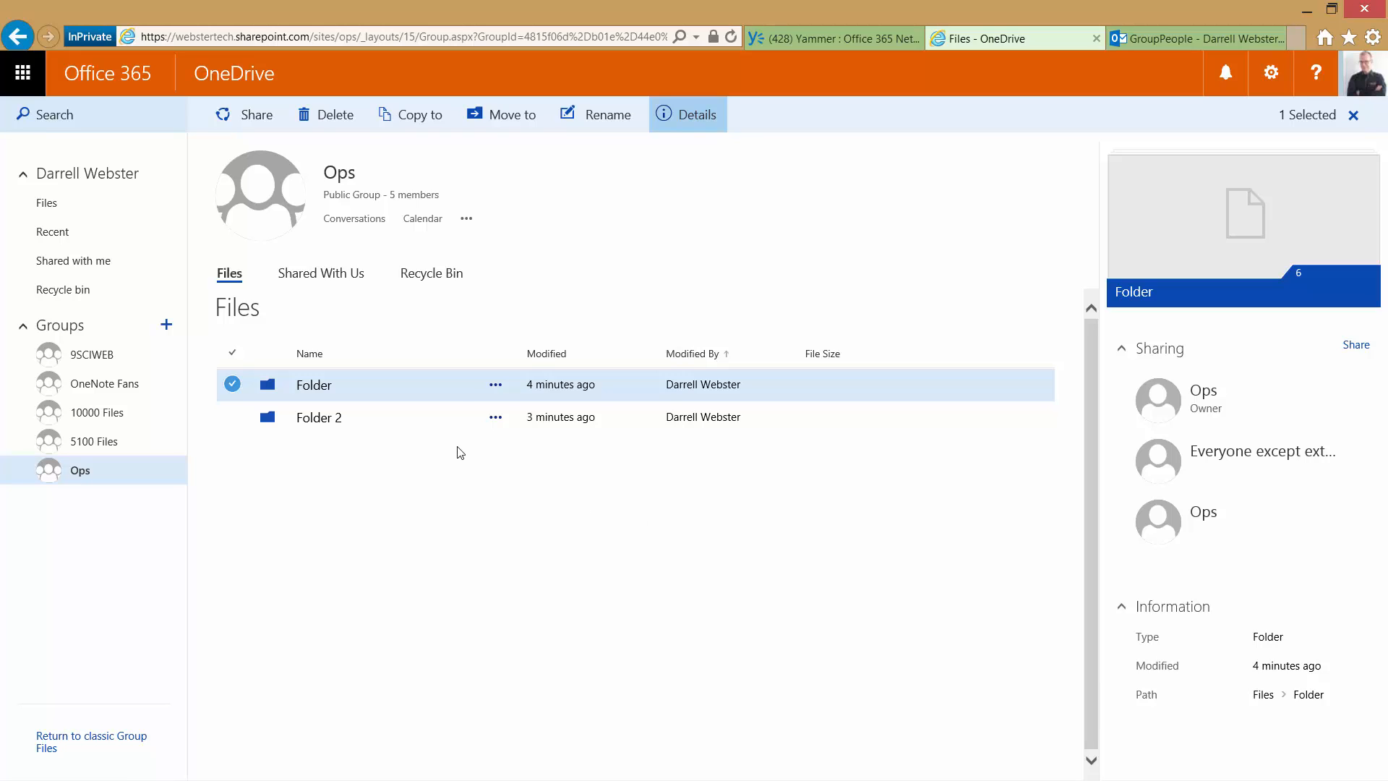
click(698, 114)
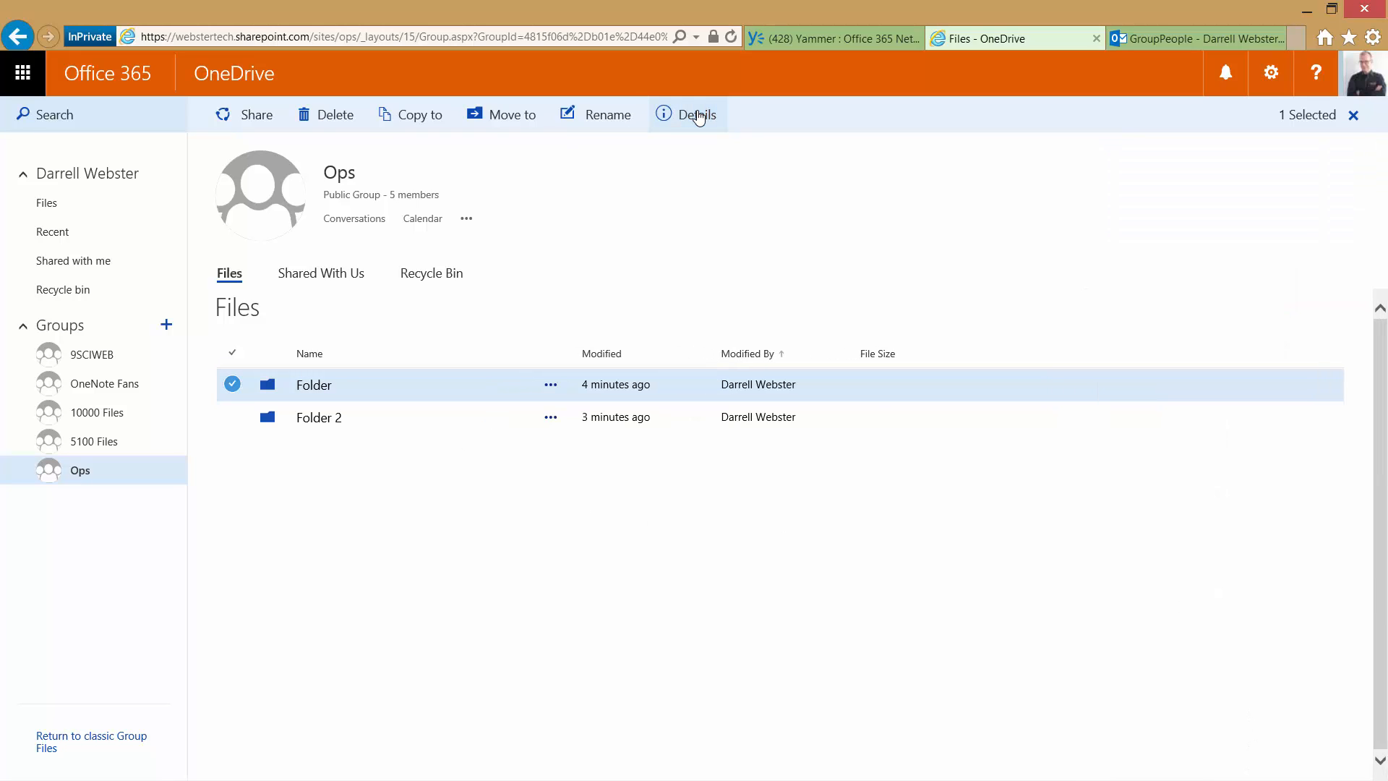
click(697, 115)
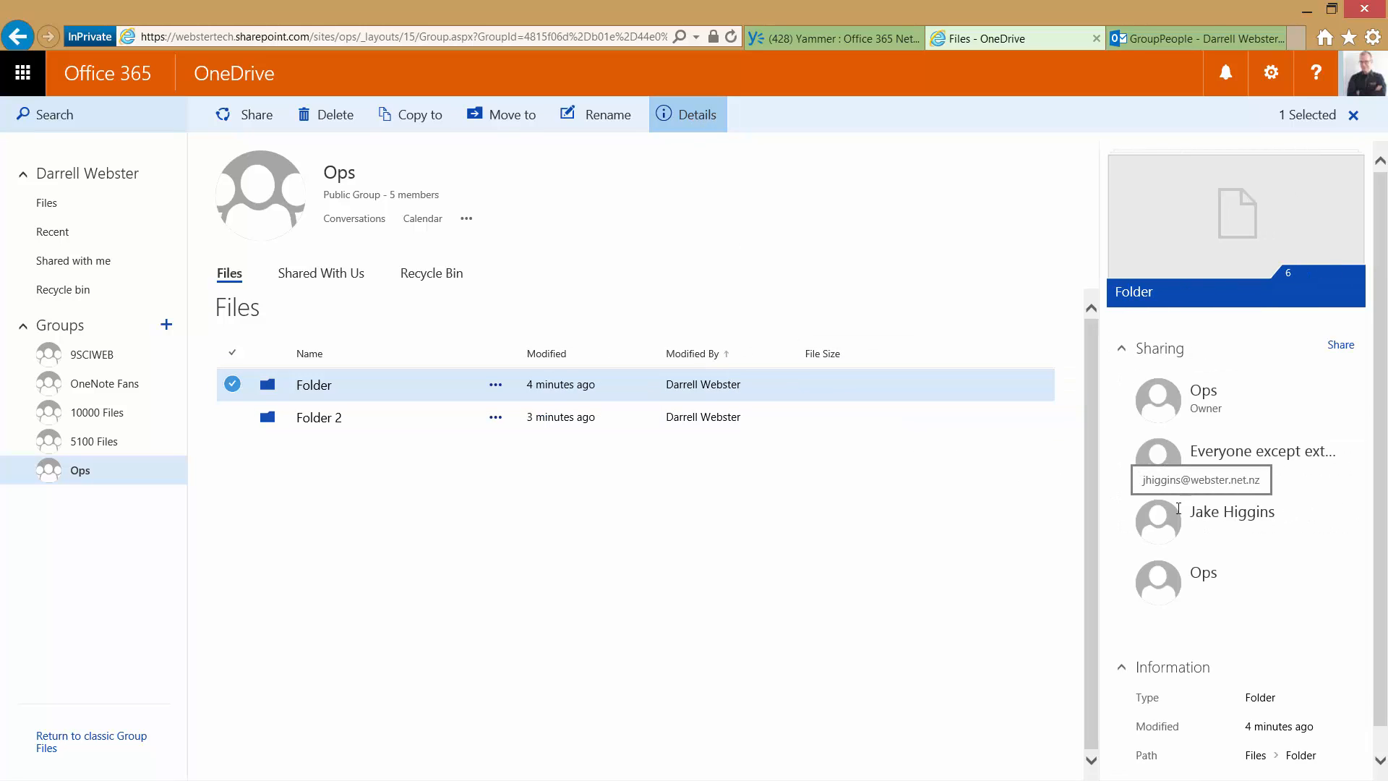
mouse_move(556, 496)
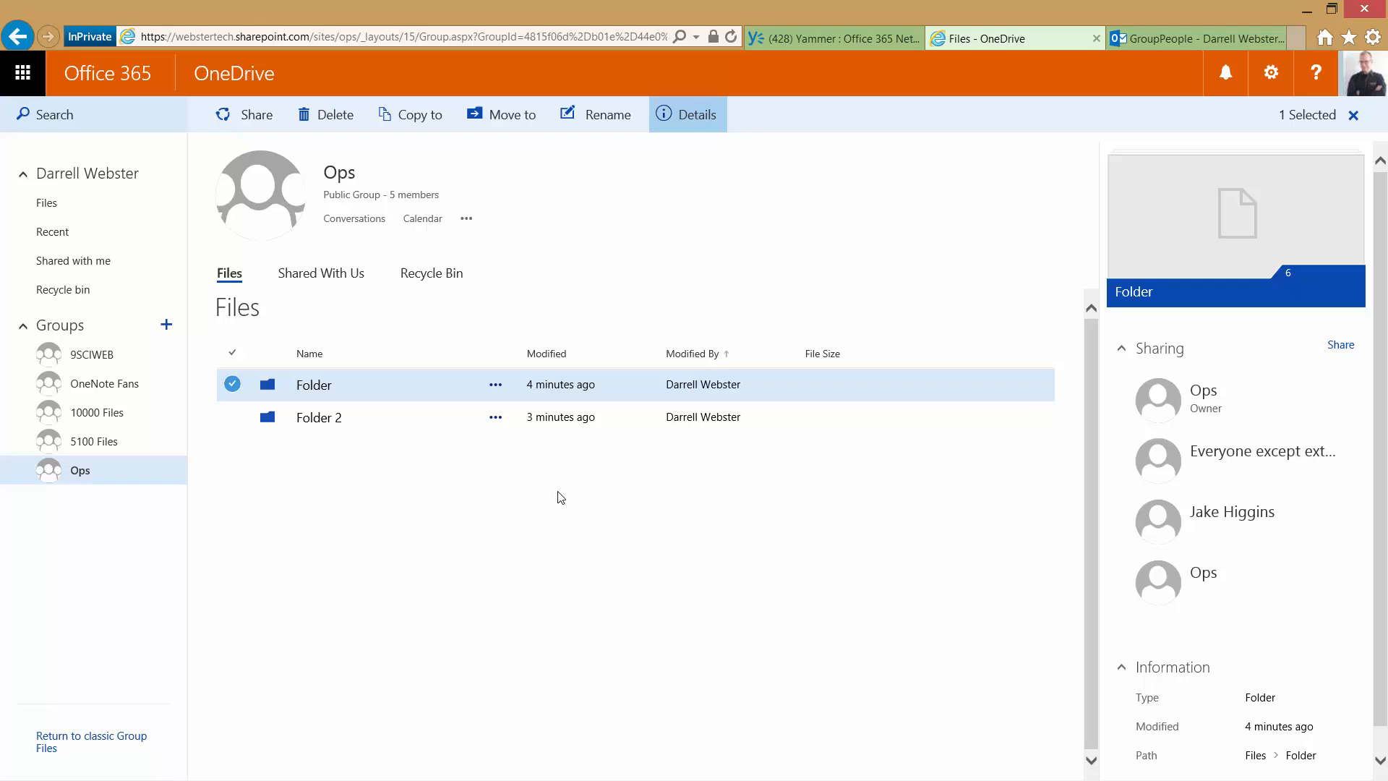
mouse_move(458, 476)
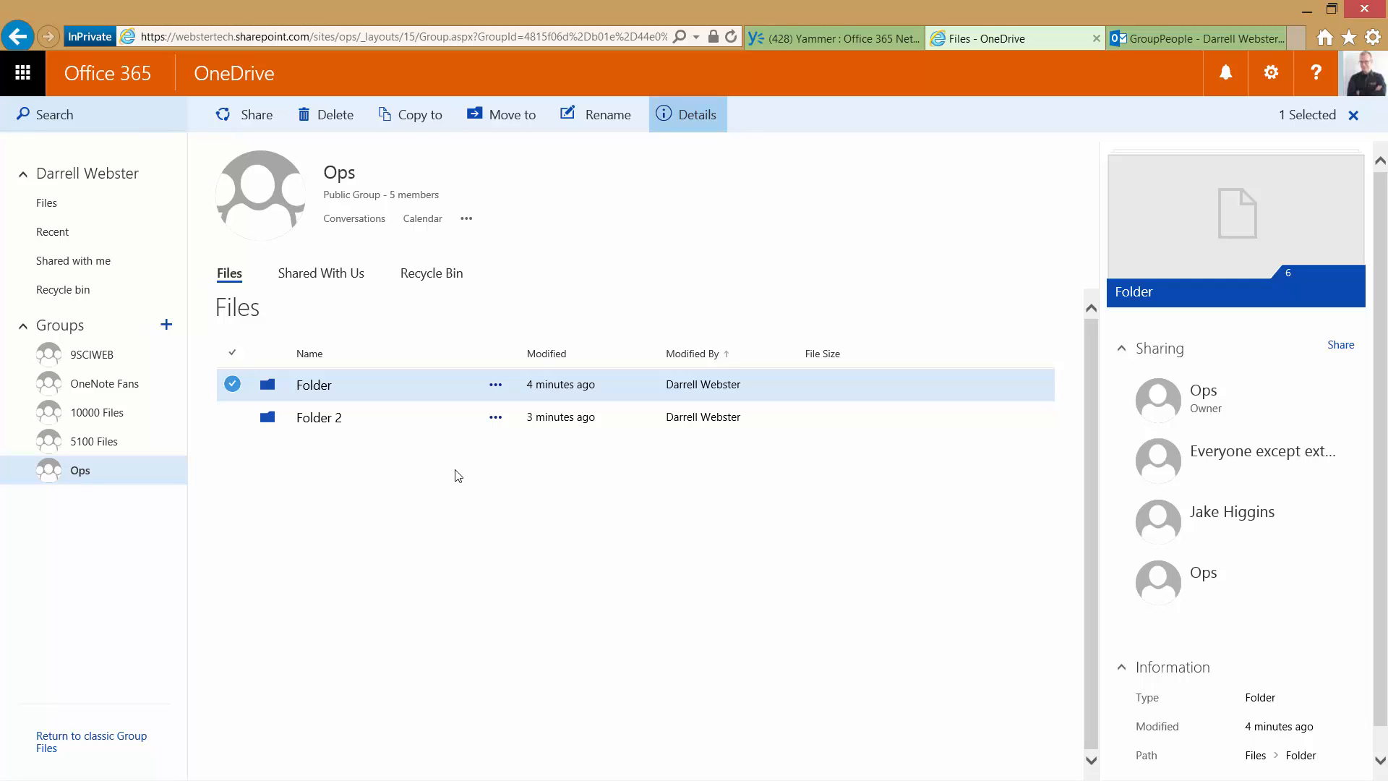
mouse_move(529, 486)
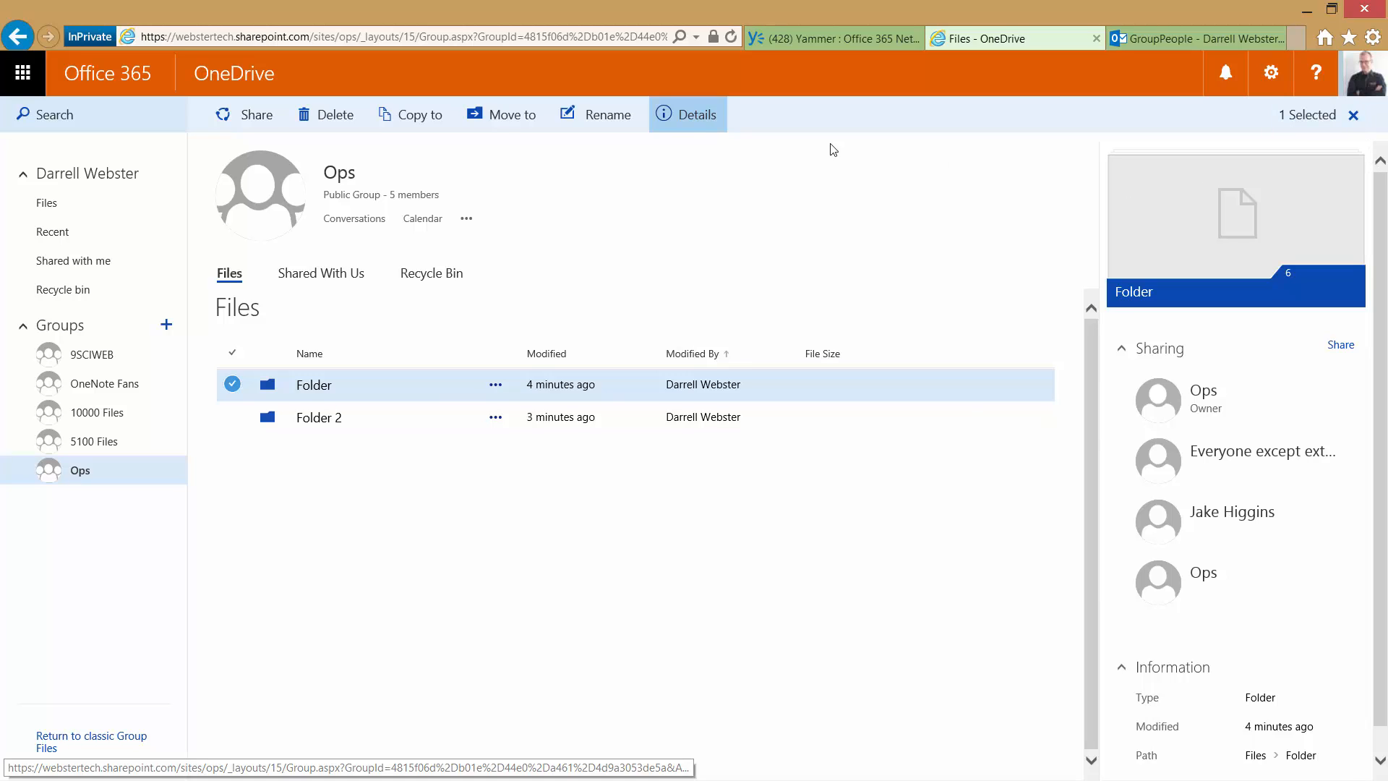
Open Folder and display its six files as thumbnail tiles.
click(688, 114)
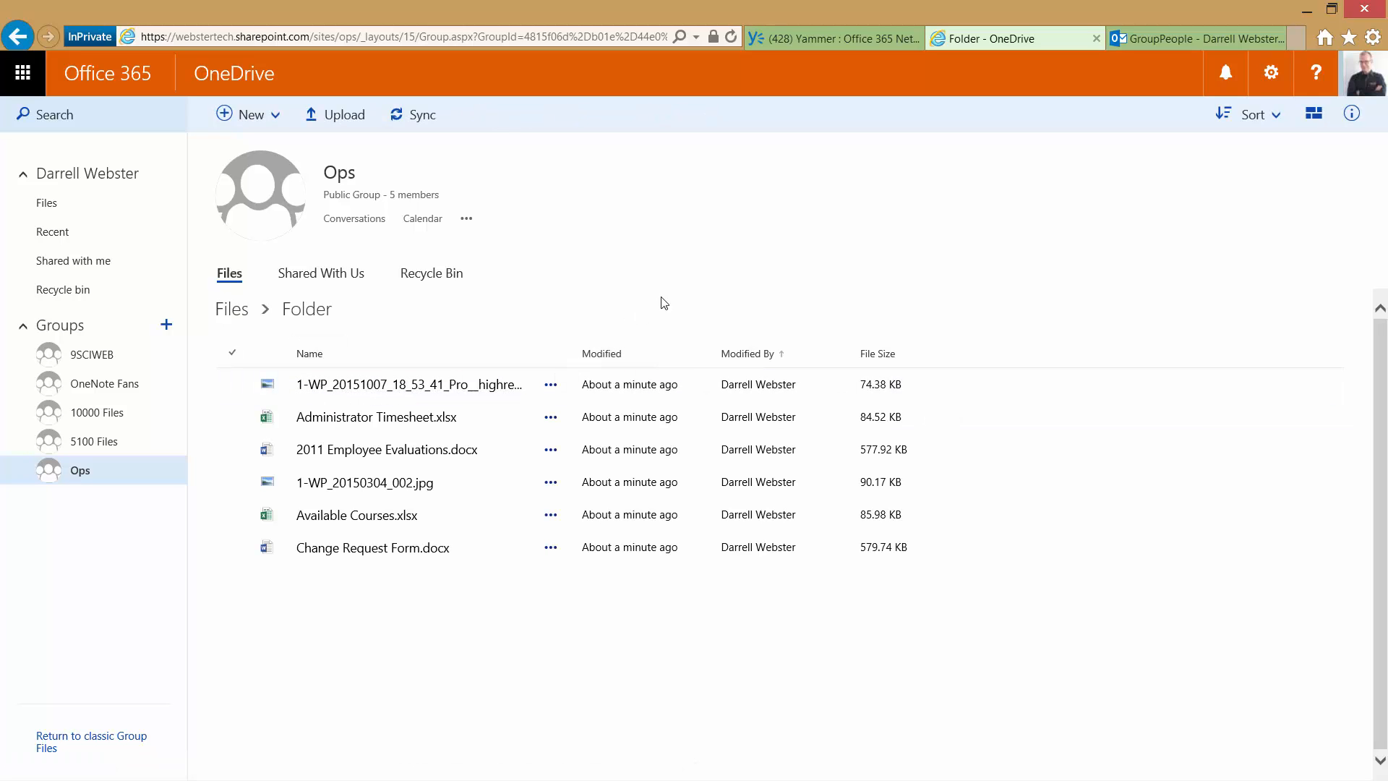
mouse_move(1050, 252)
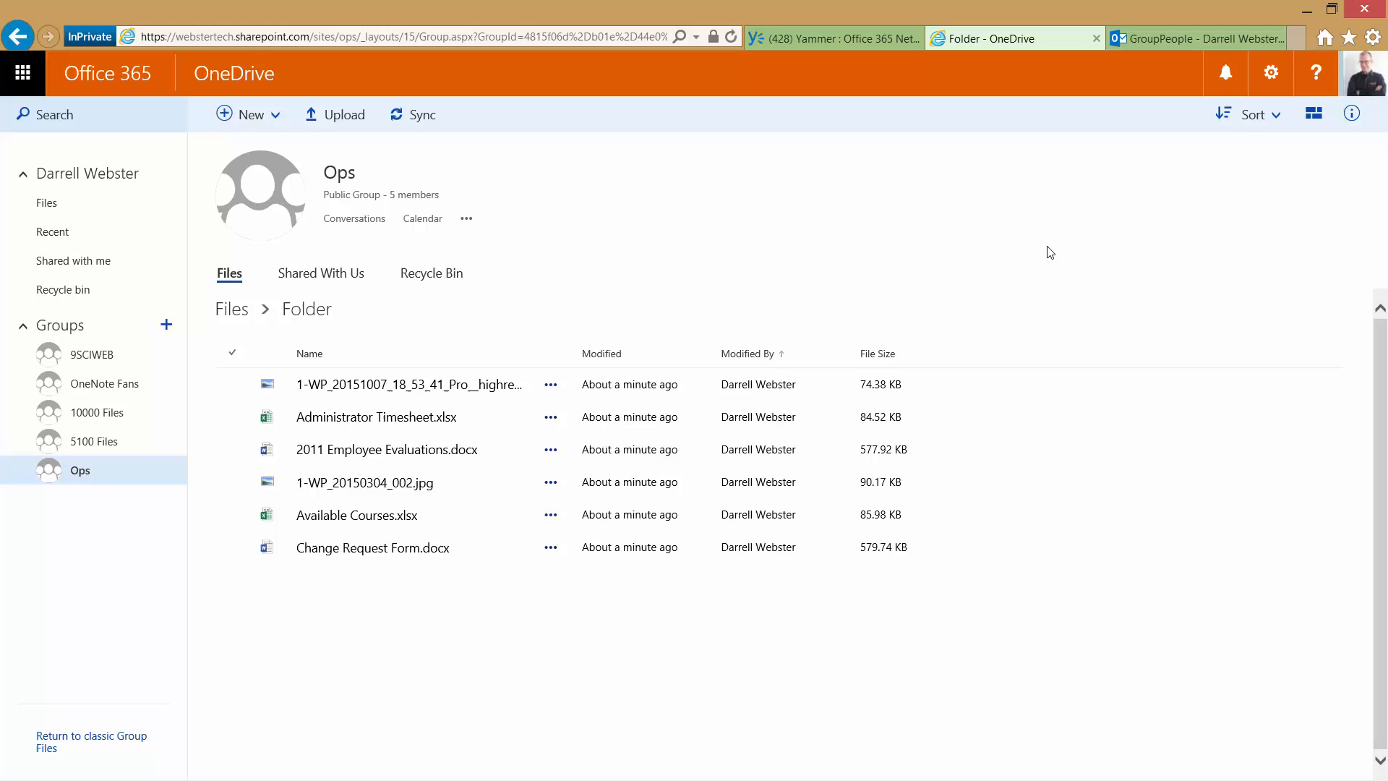
click(1314, 114)
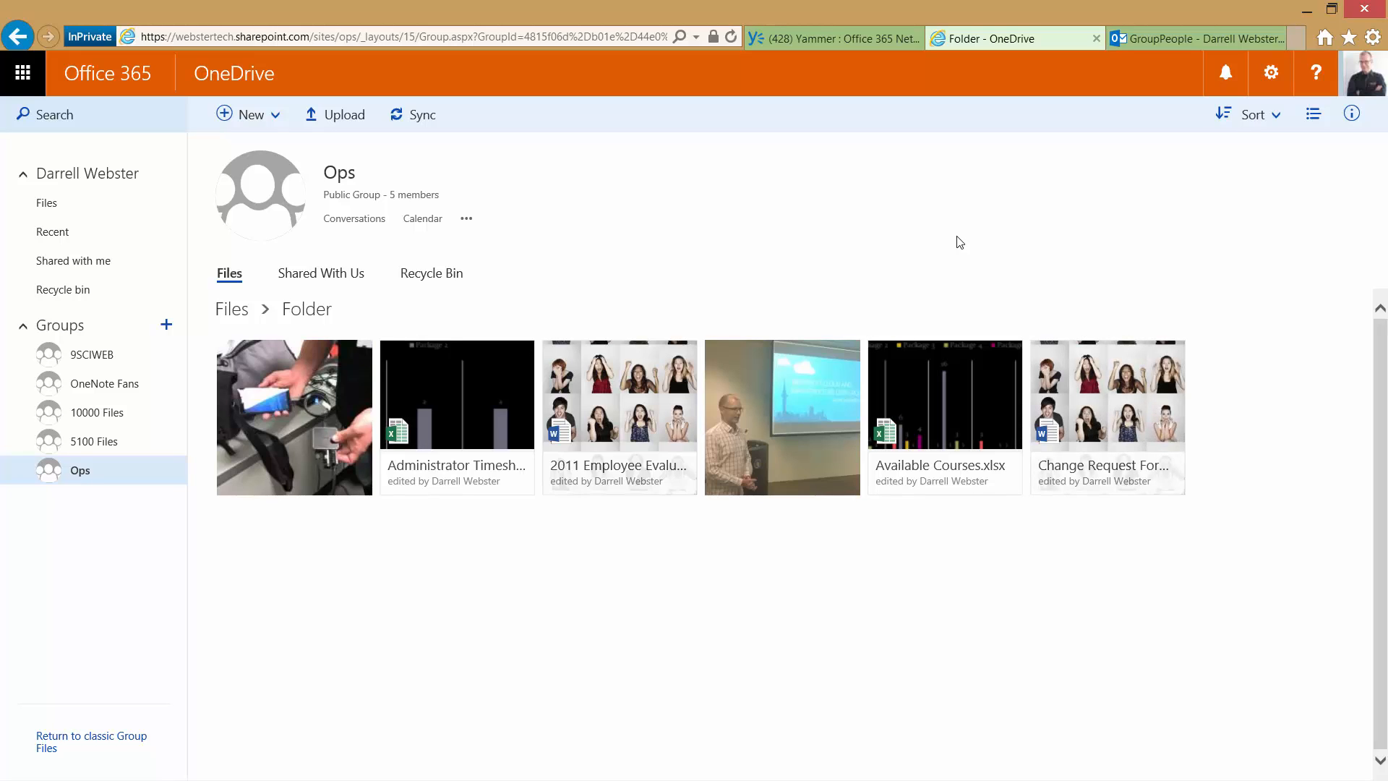
mouse_move(956, 240)
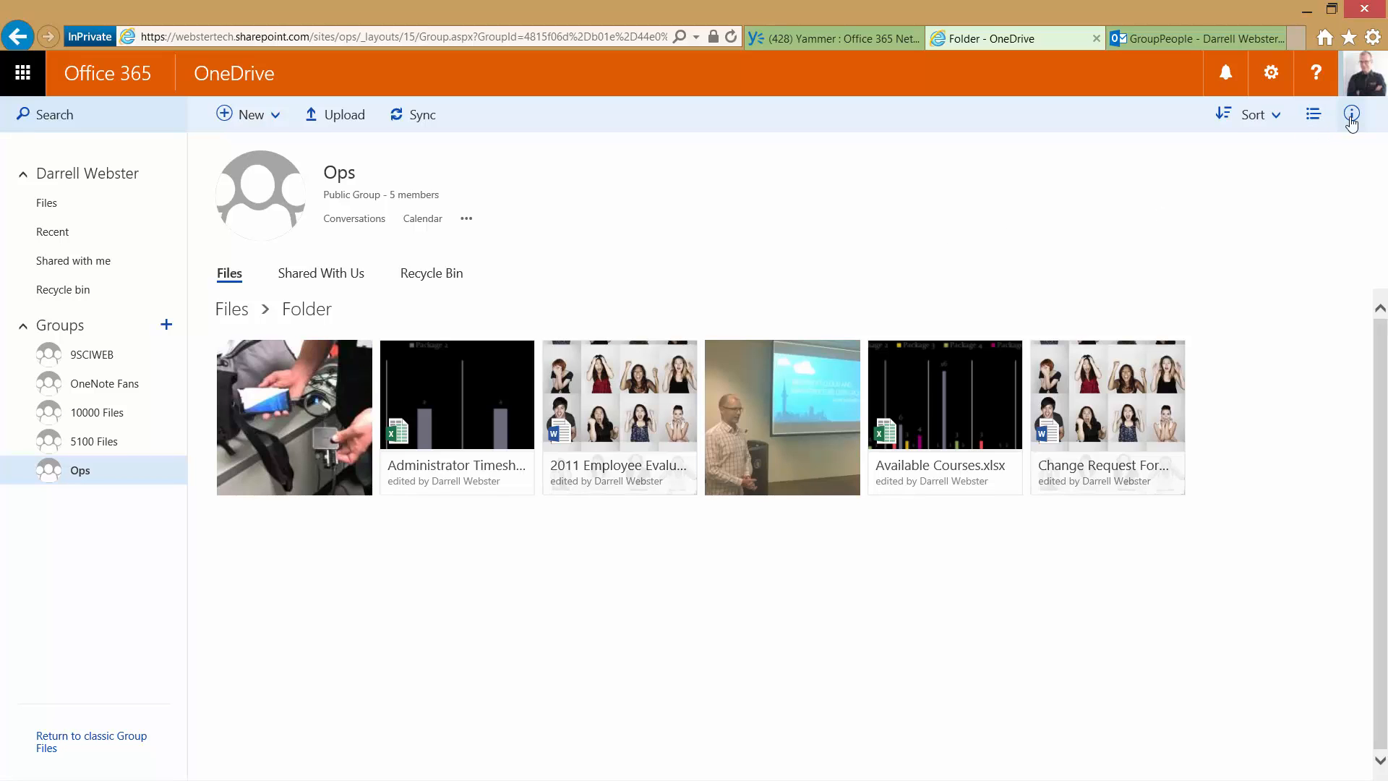
Return Folder to list view and sort/filter its files by Modified By, ascending.
click(1313, 112)
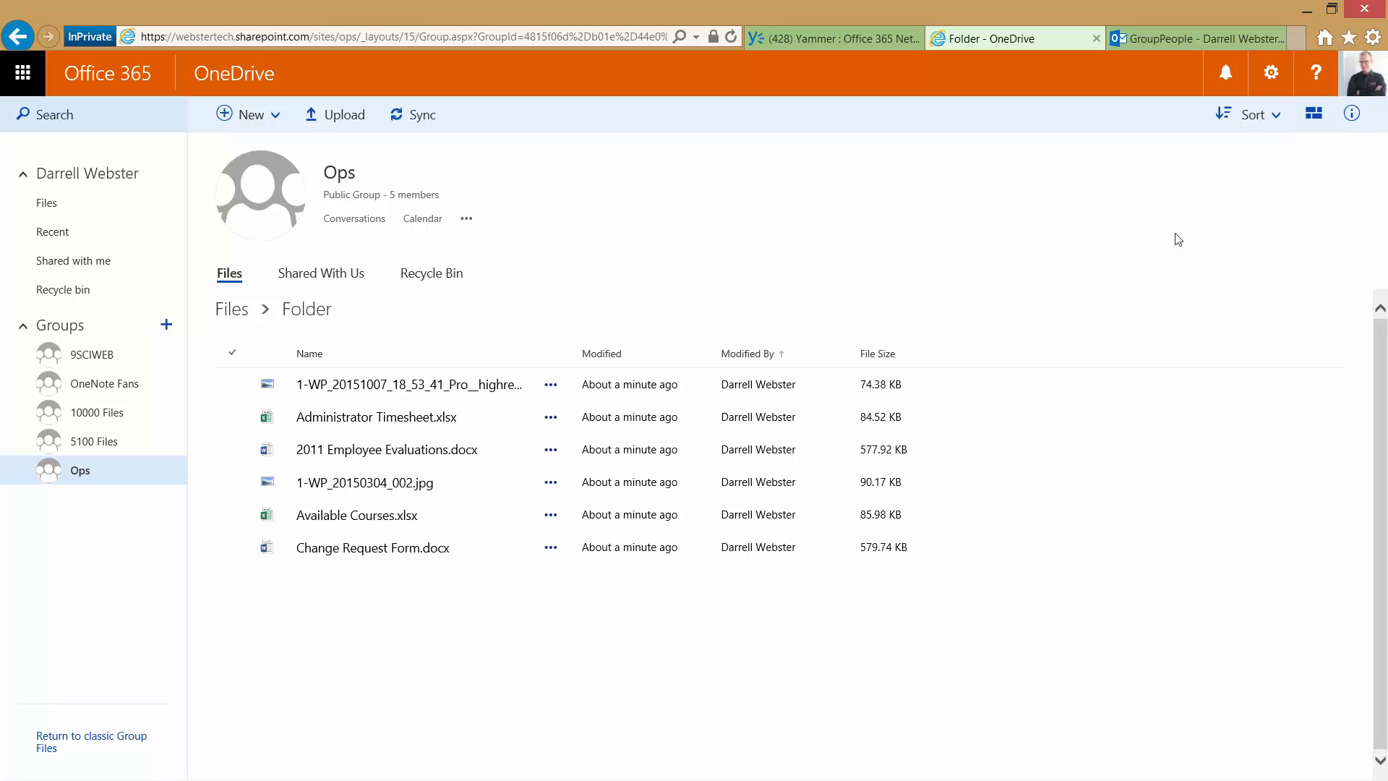
click(1248, 114)
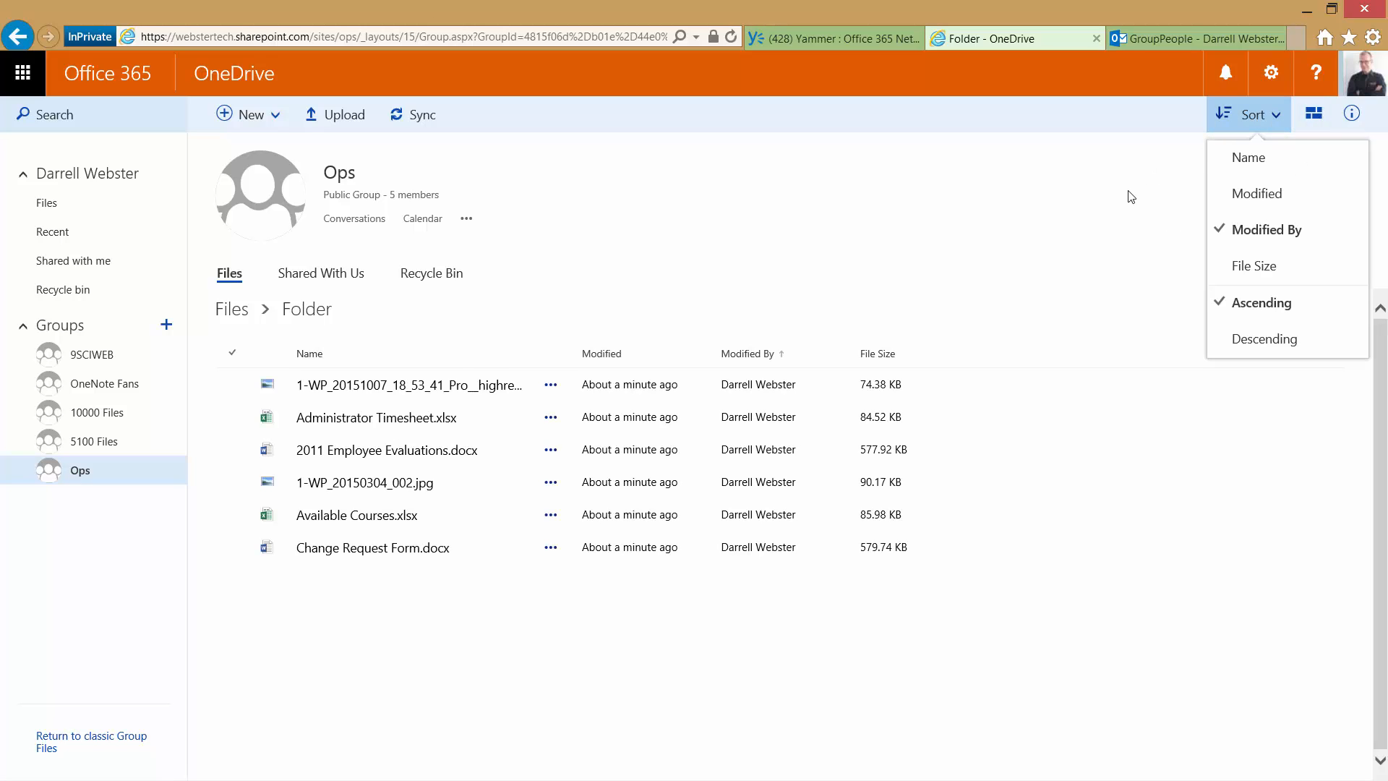
mouse_move(1249, 157)
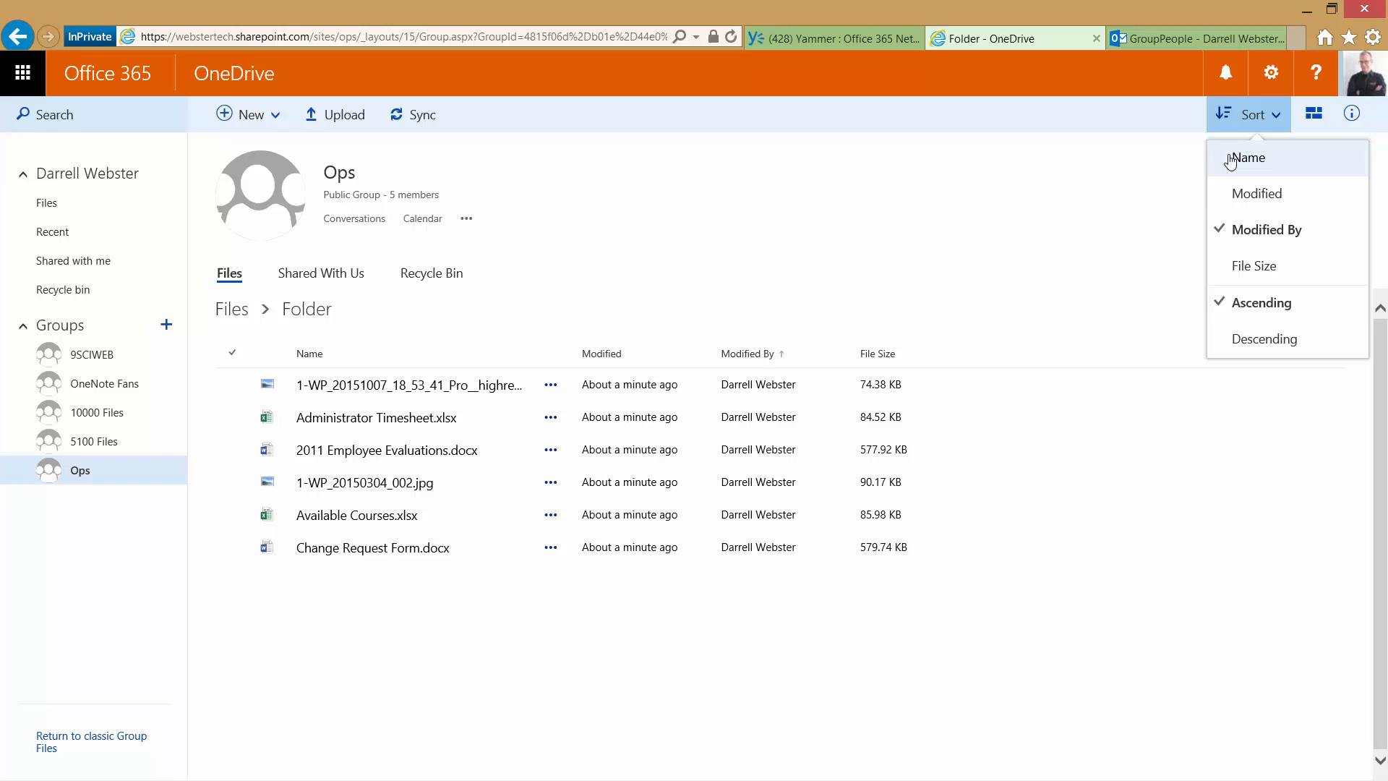
mouse_move(1014, 243)
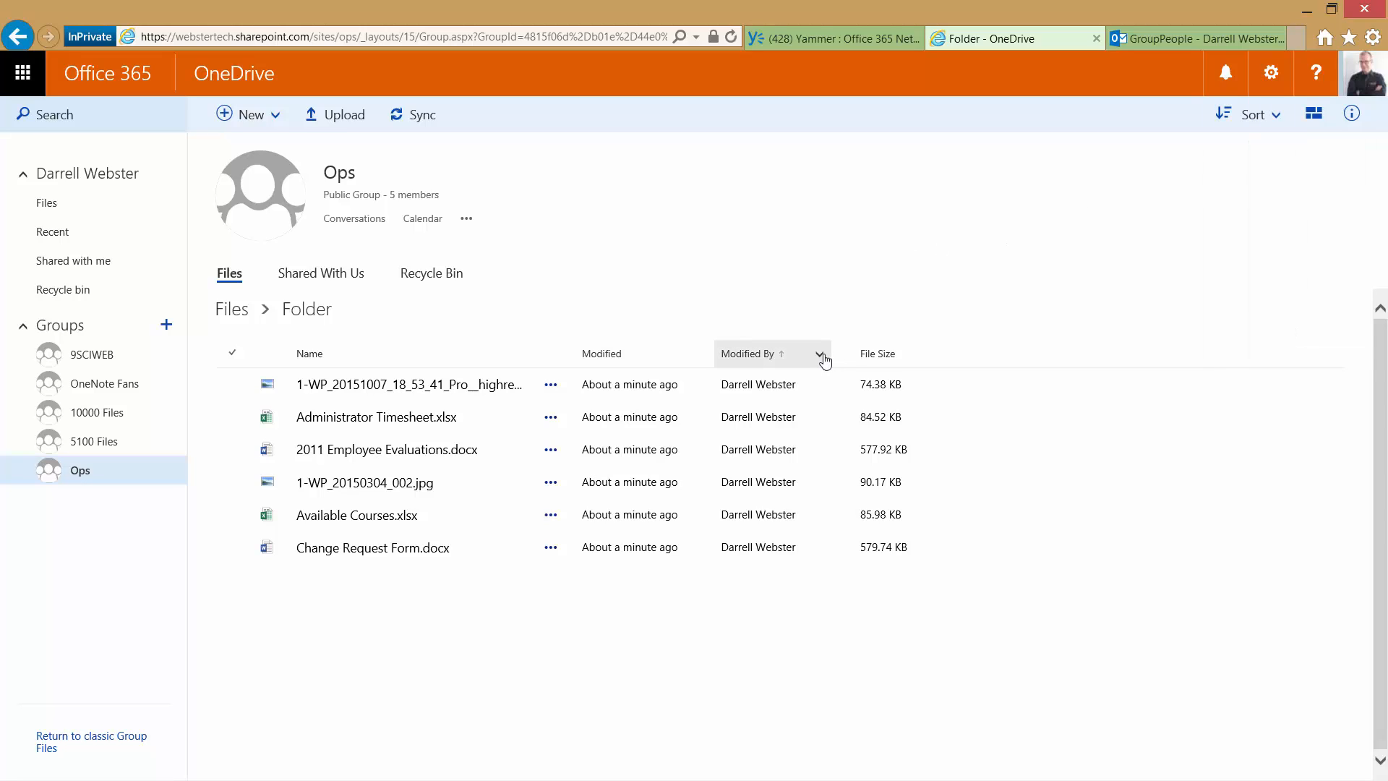
click(819, 353)
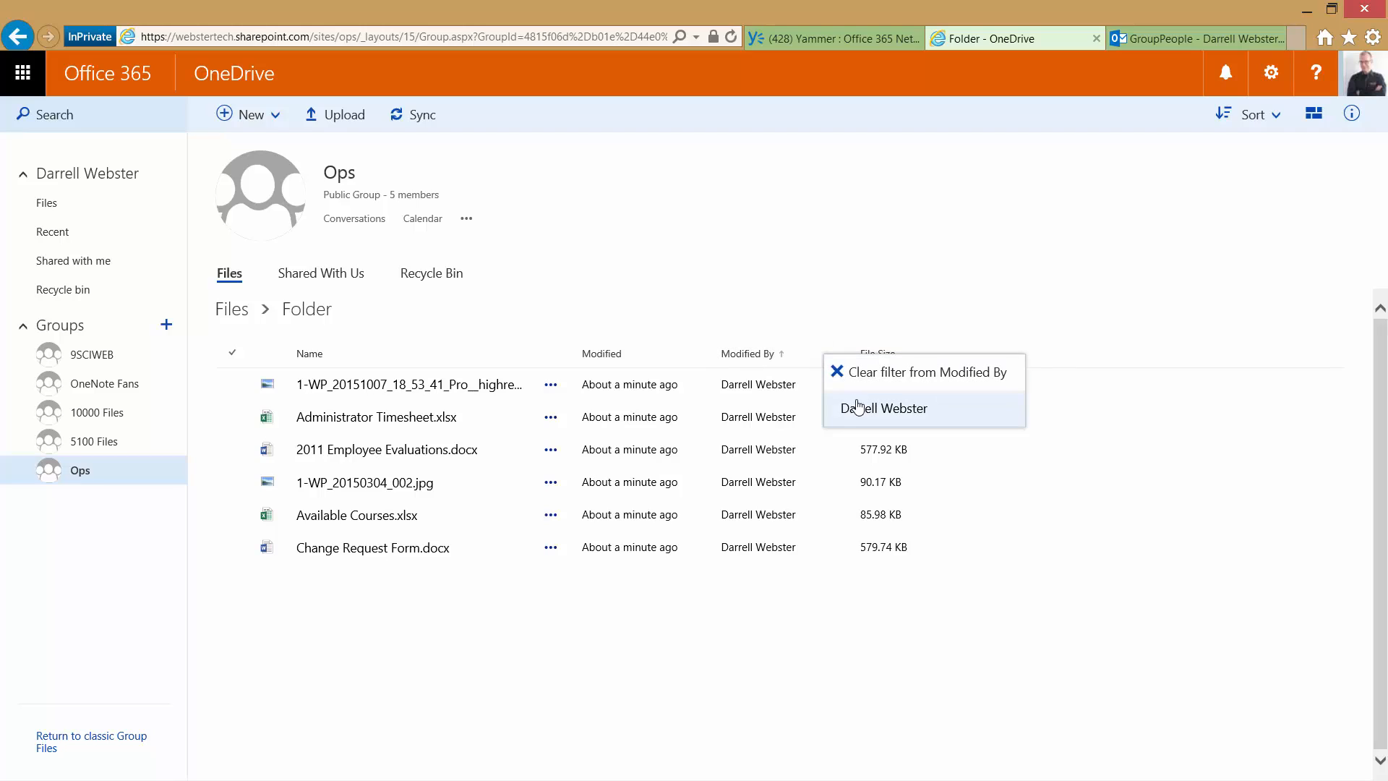
mouse_move(801, 312)
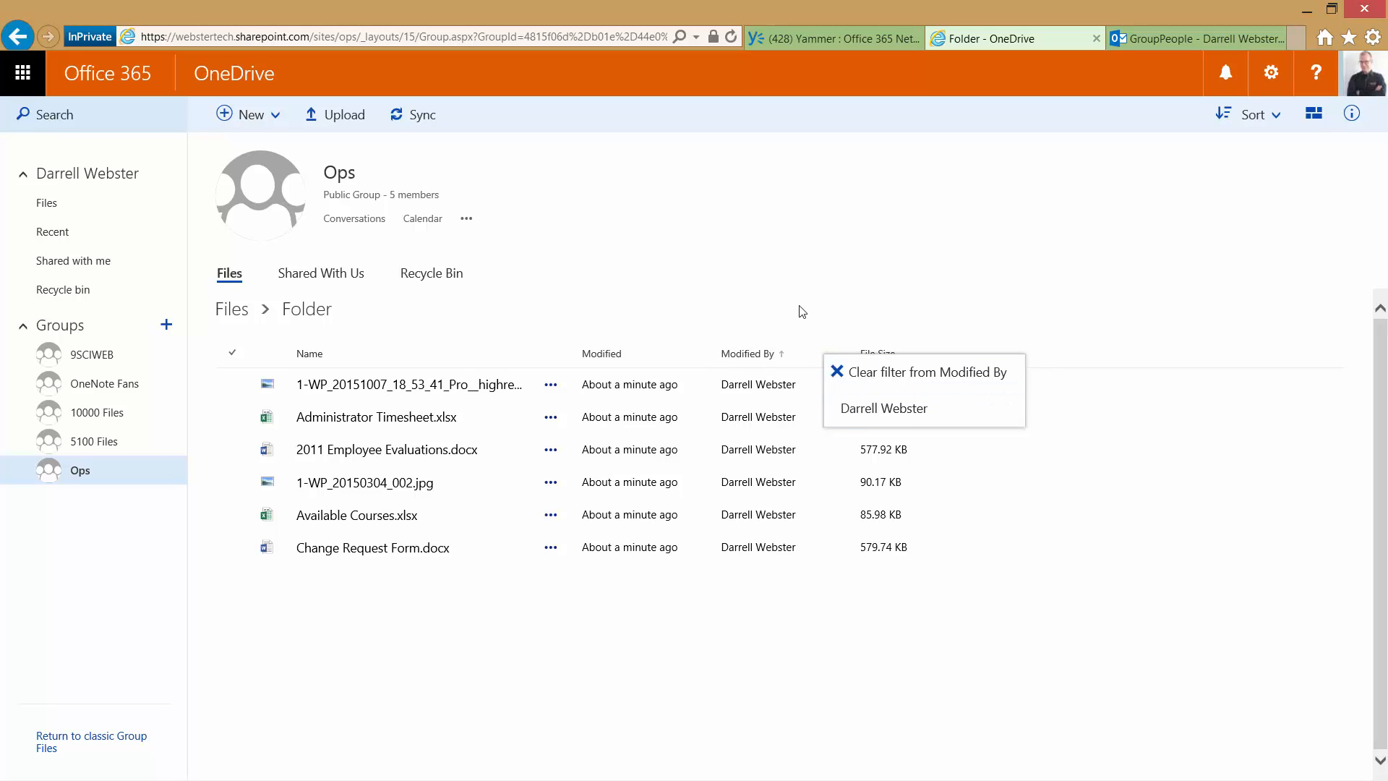
mouse_move(882, 407)
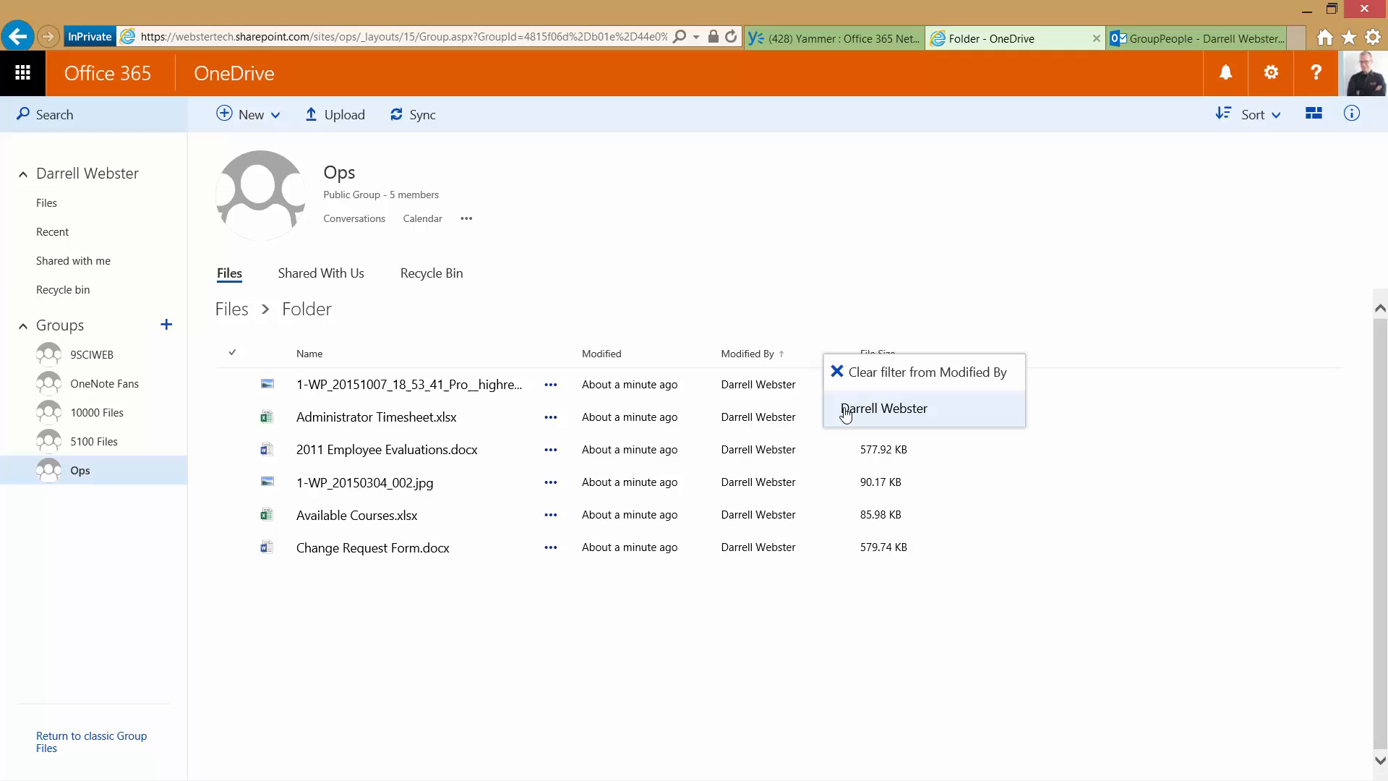
click(883, 407)
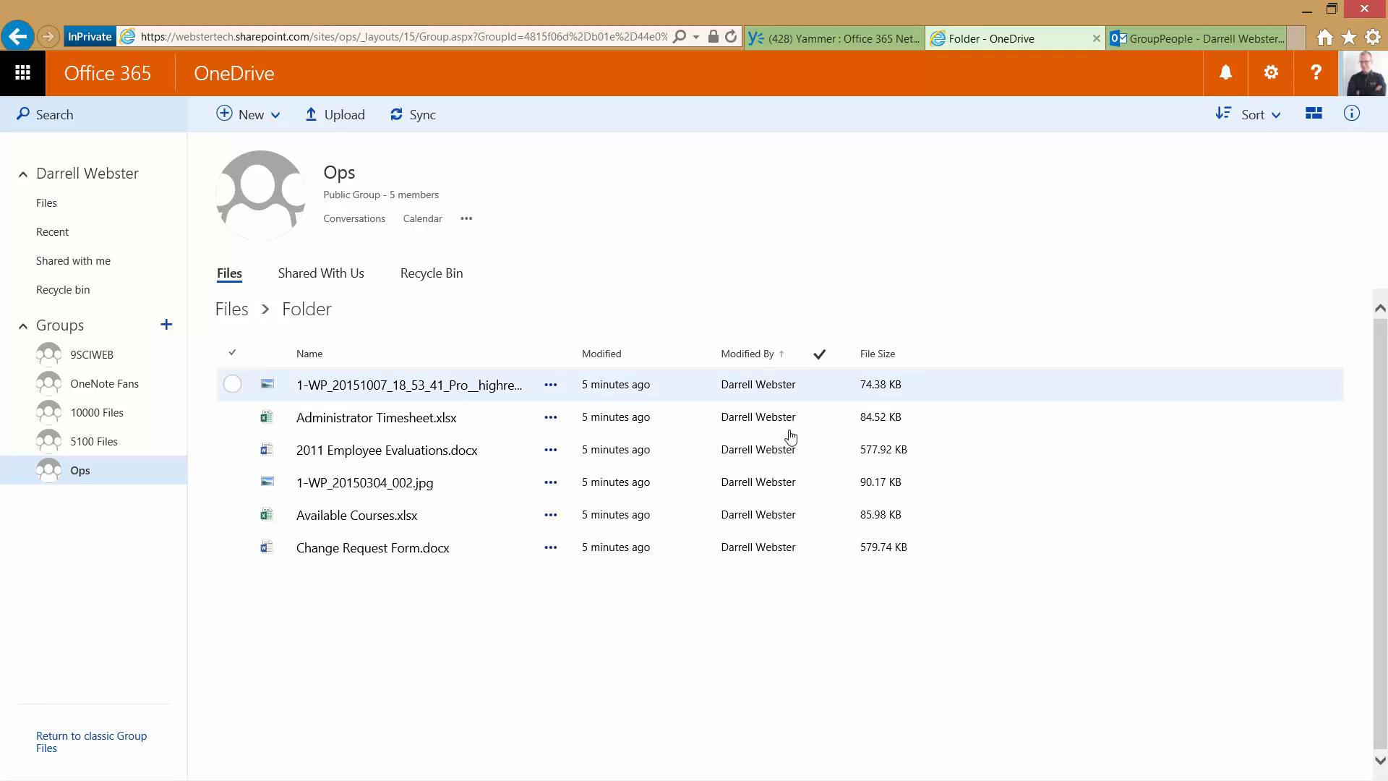
mouse_move(792, 590)
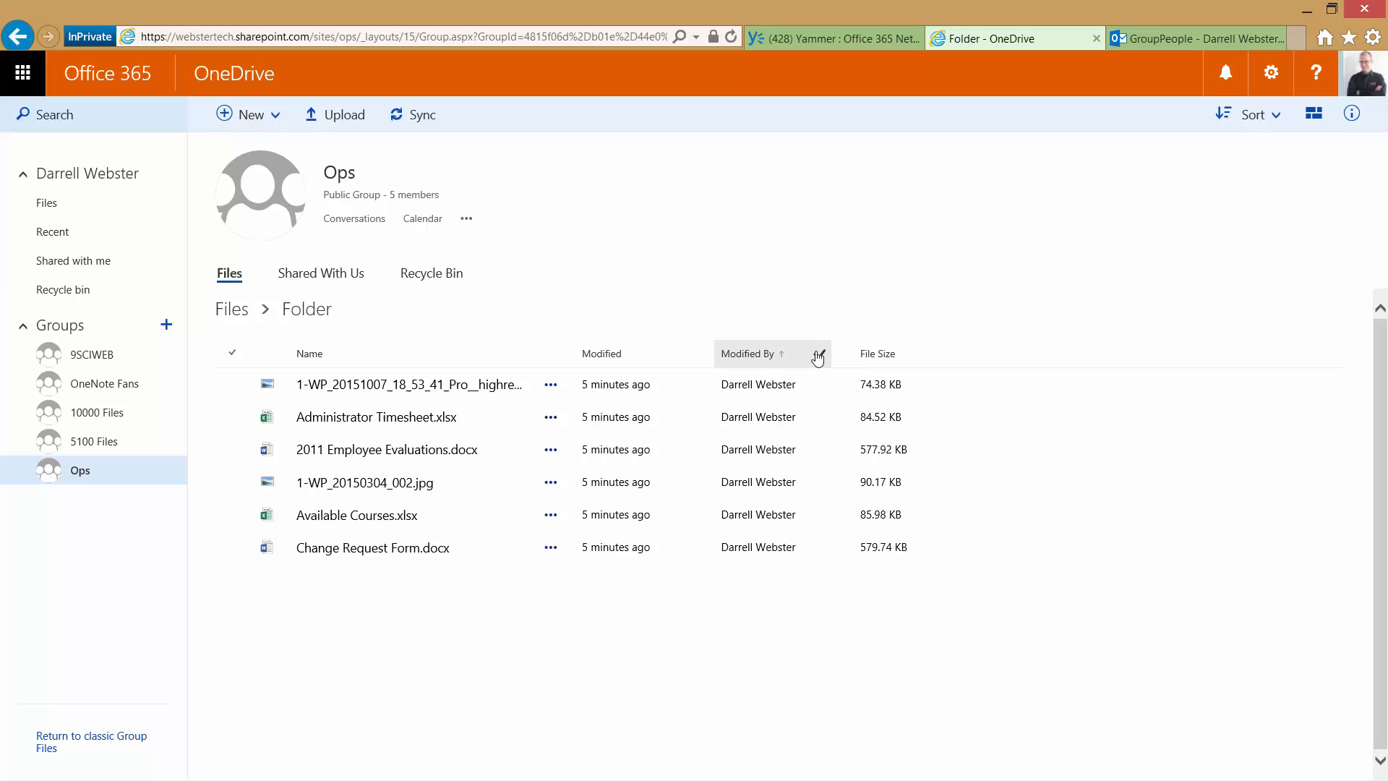
click(815, 353)
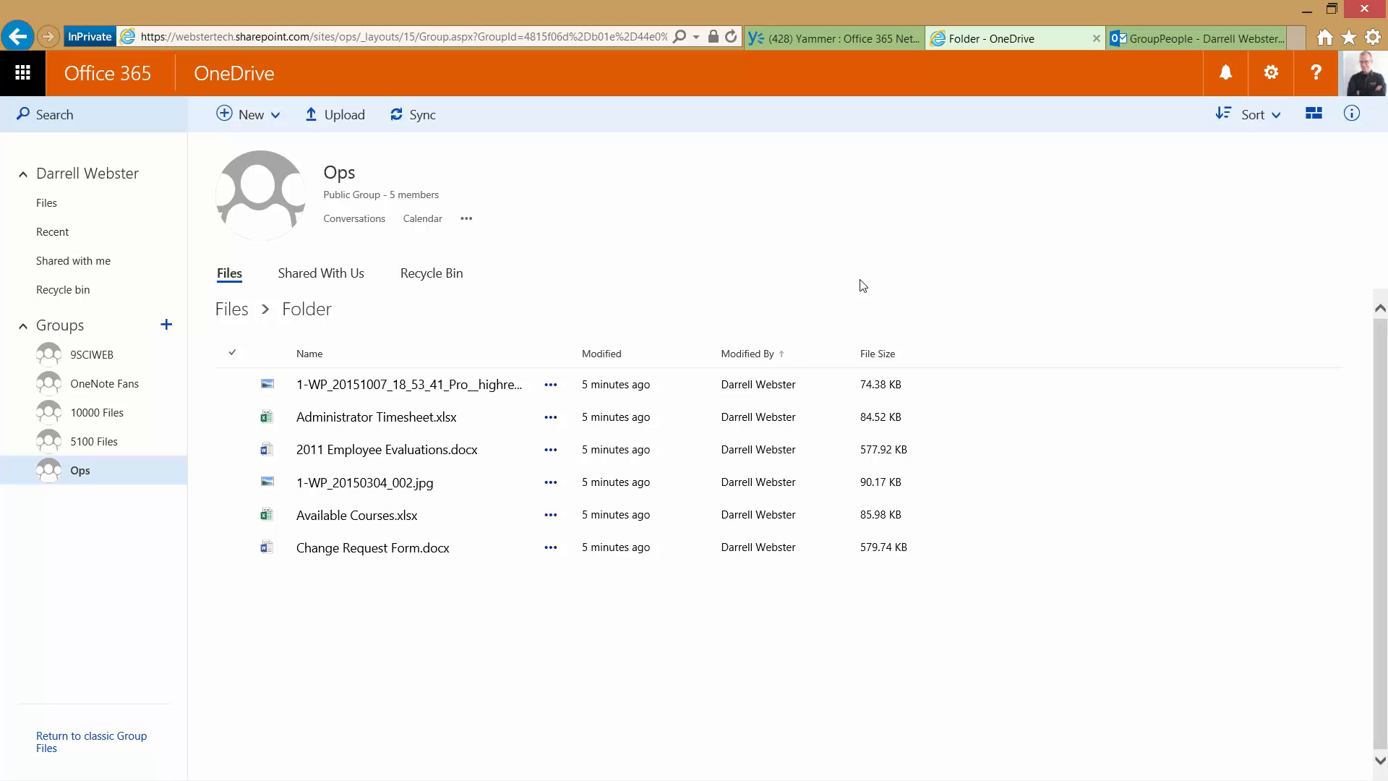
mouse_move(321, 273)
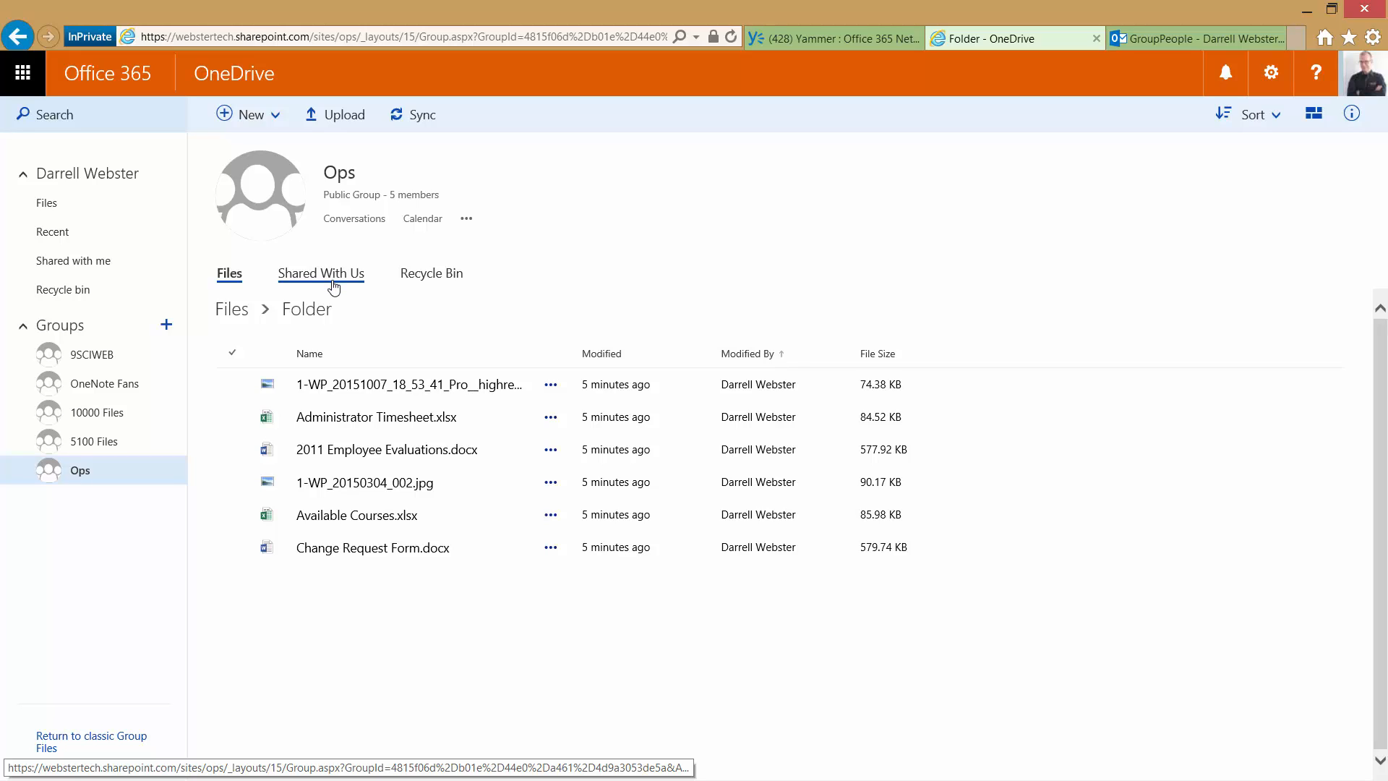
Show the Ops group's Shared With Us tab listing Training and Administrator Timesheet.
click(321, 273)
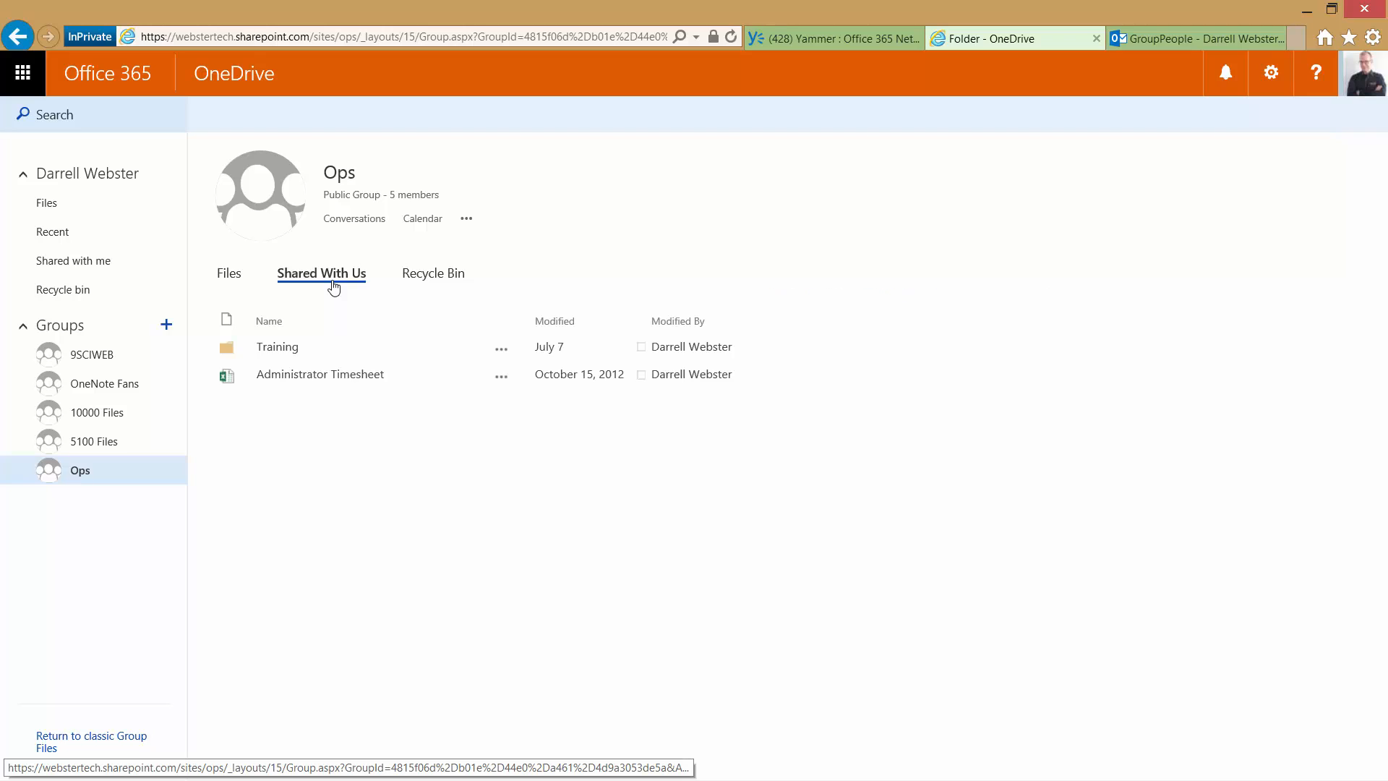
mouse_move(361, 469)
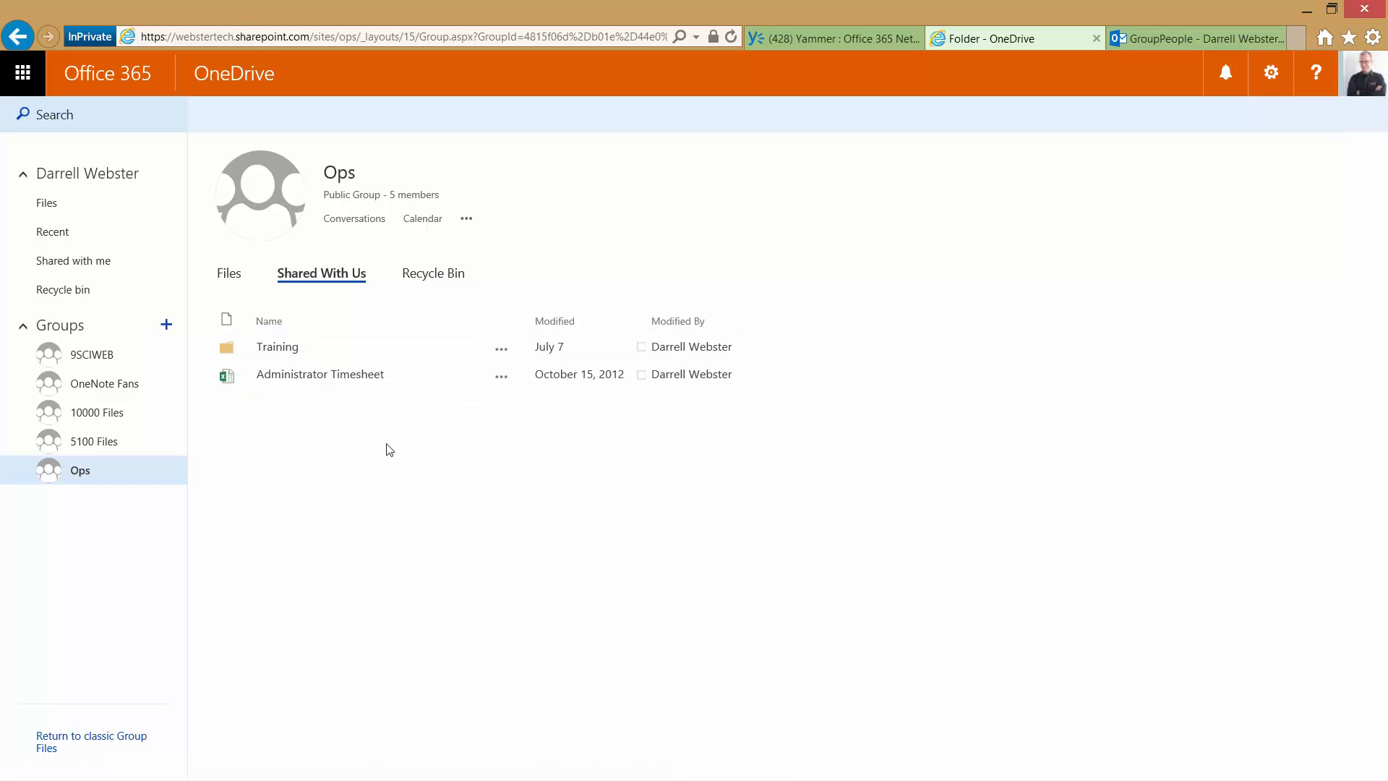
mouse_move(228, 273)
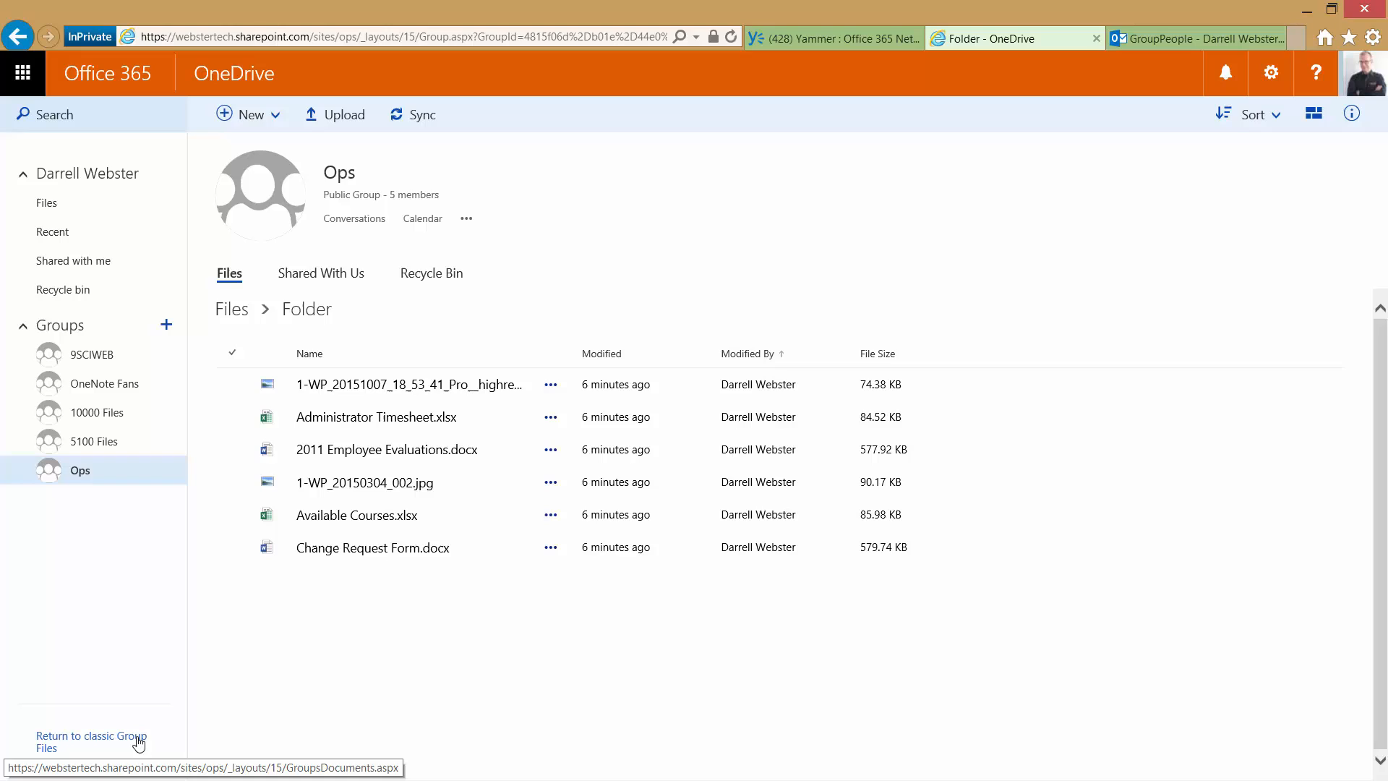
mouse_move(277, 727)
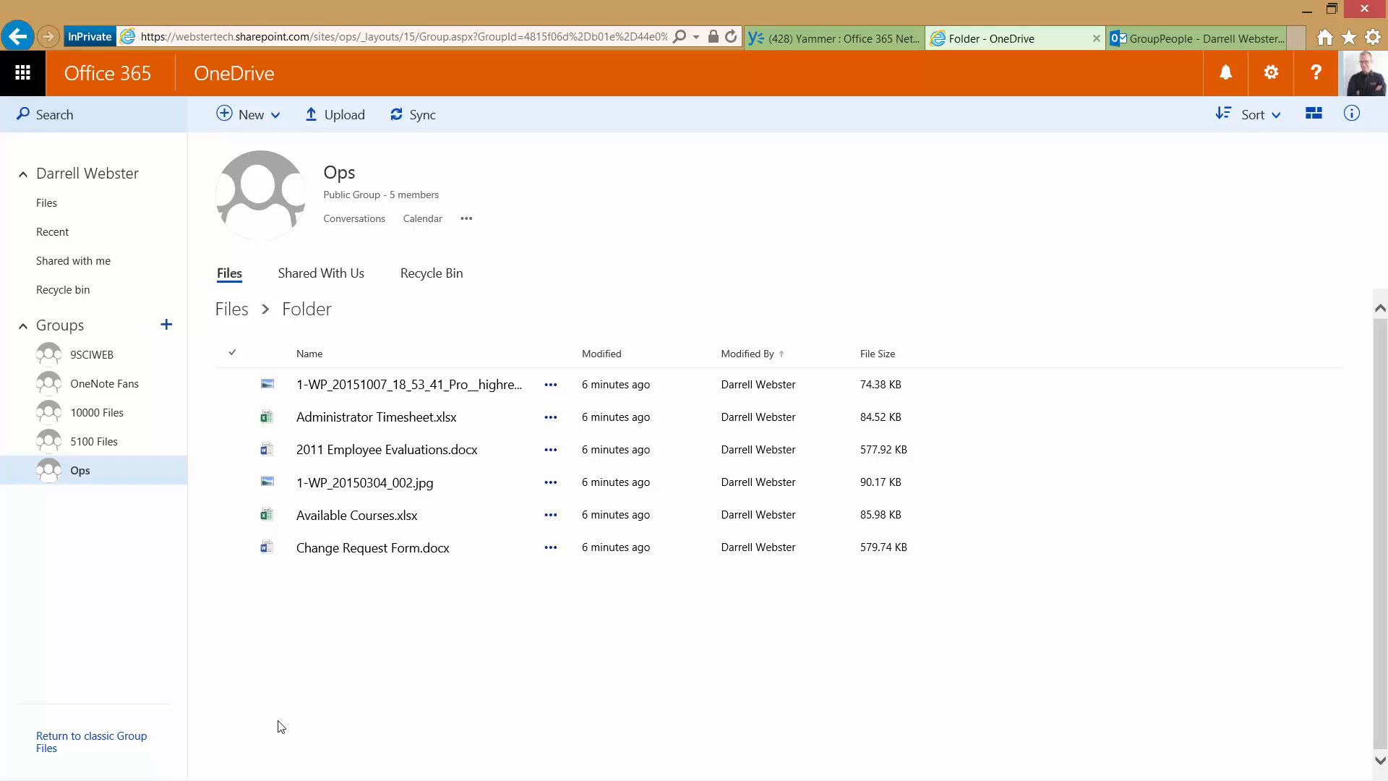
mouse_move(283, 723)
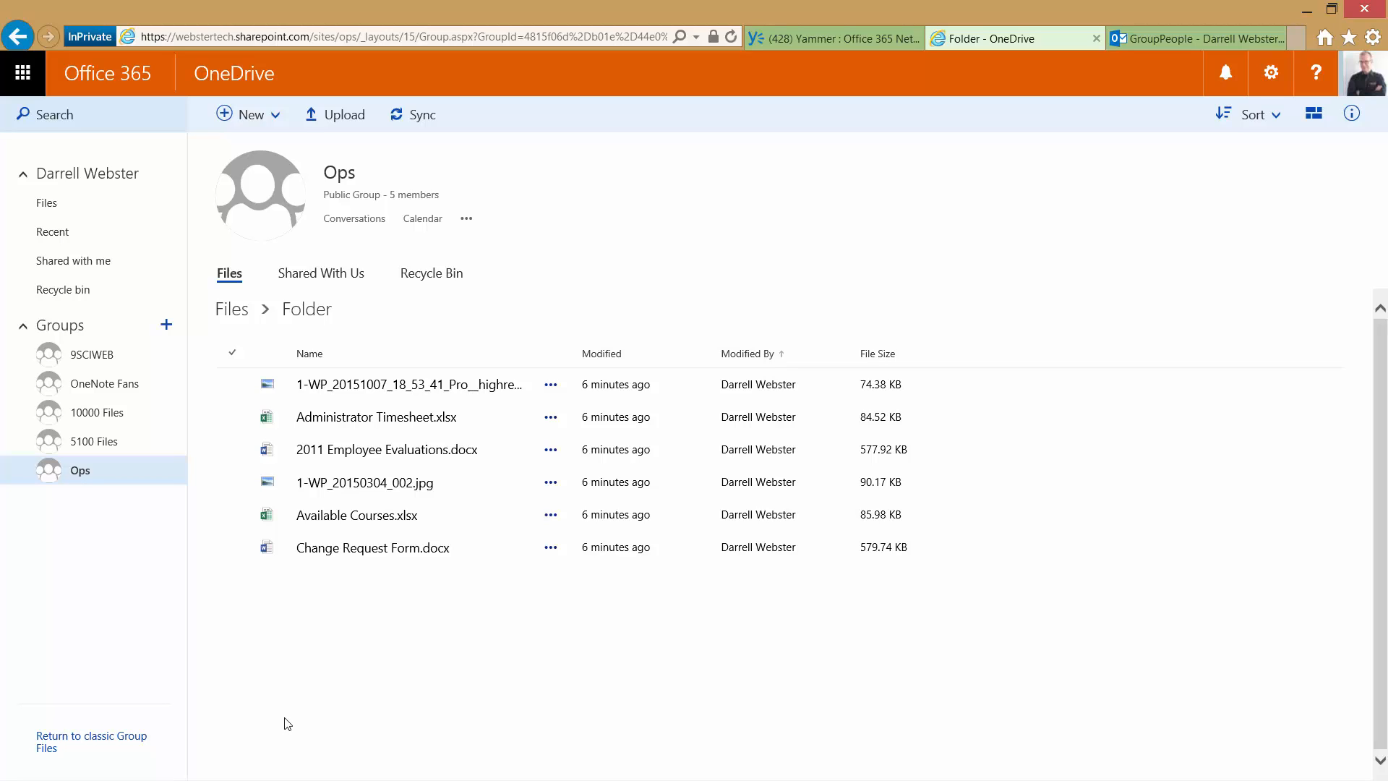